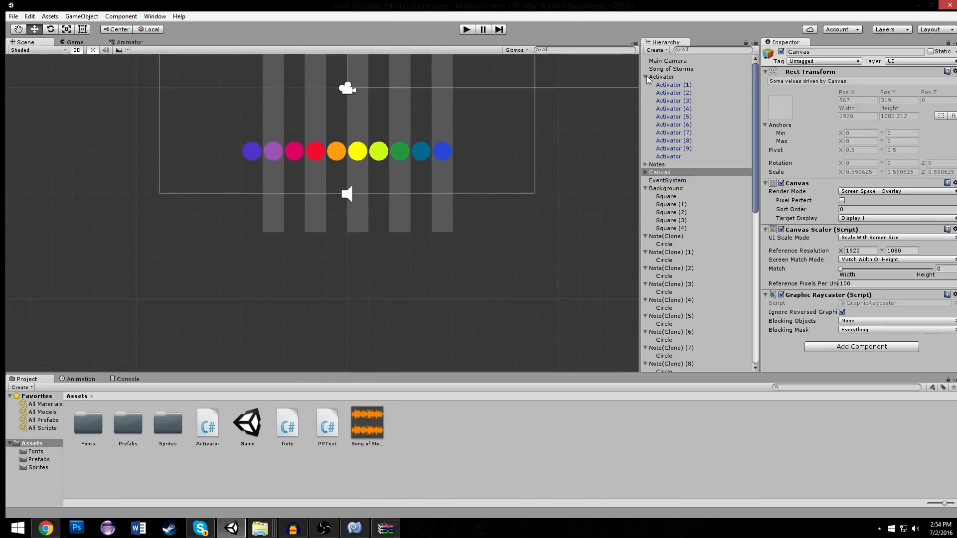
Collapse the Activator group and select a leftover Note clone for deletion
left_click(668, 99)
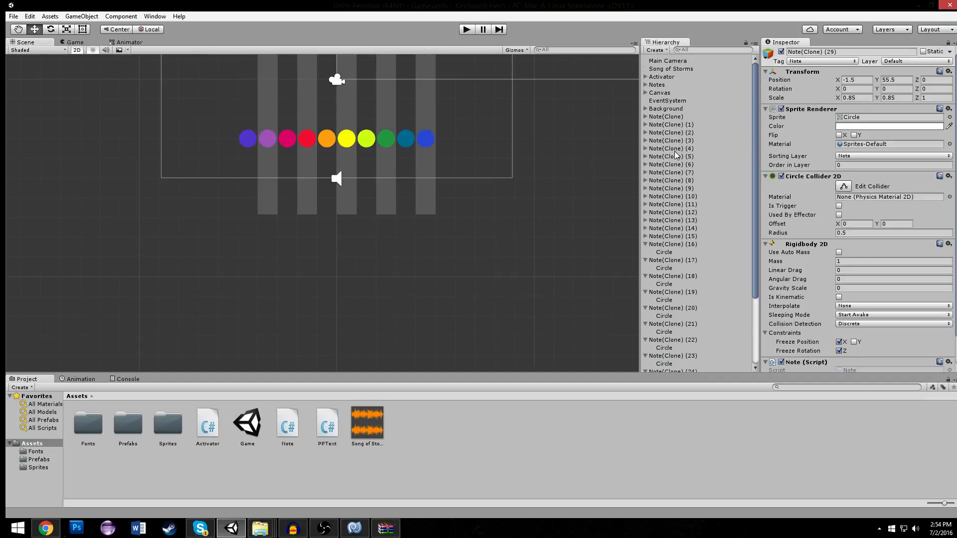
left_click(670, 117)
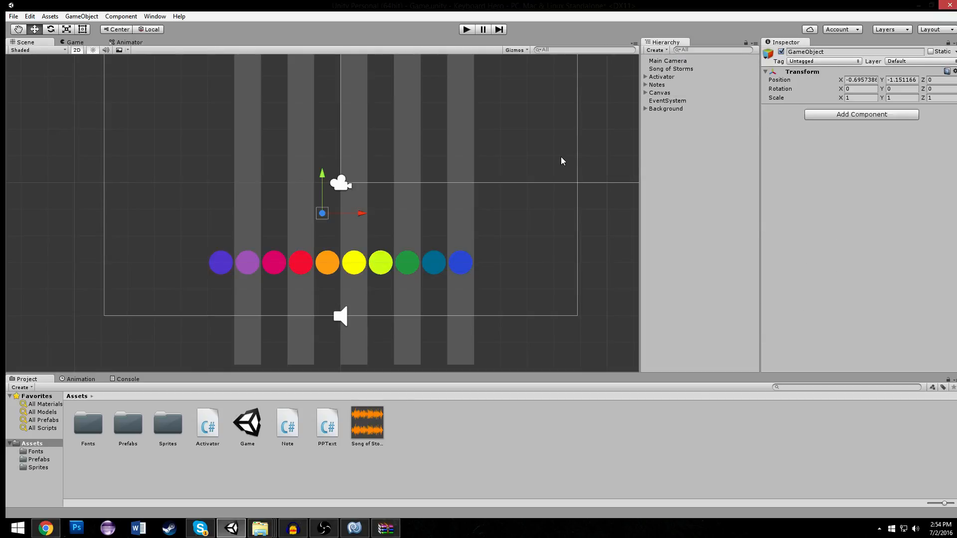
Name the object GameManager and add a trigger Box Collider 2D with offset -5.07 and size 6.62
left_click(860, 80)
type("G")
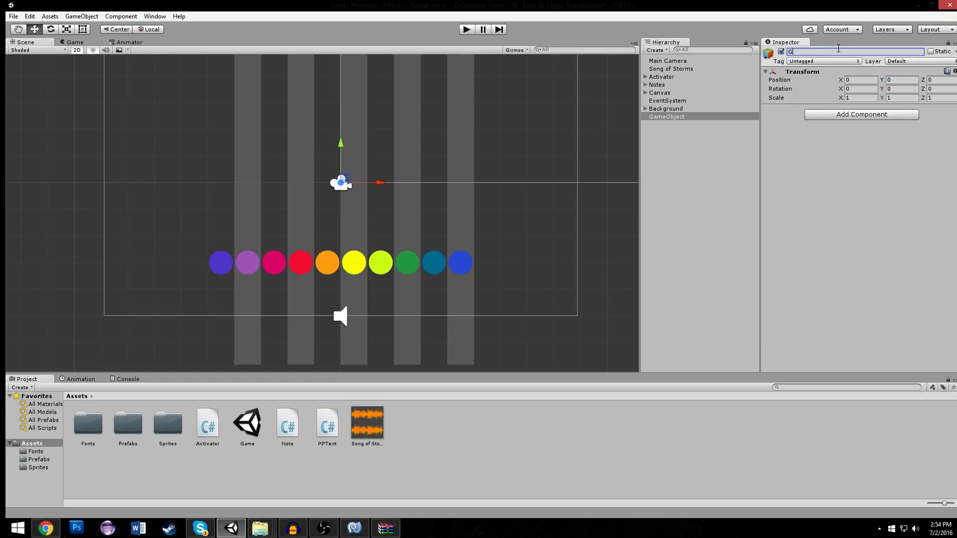
type("ameManager")
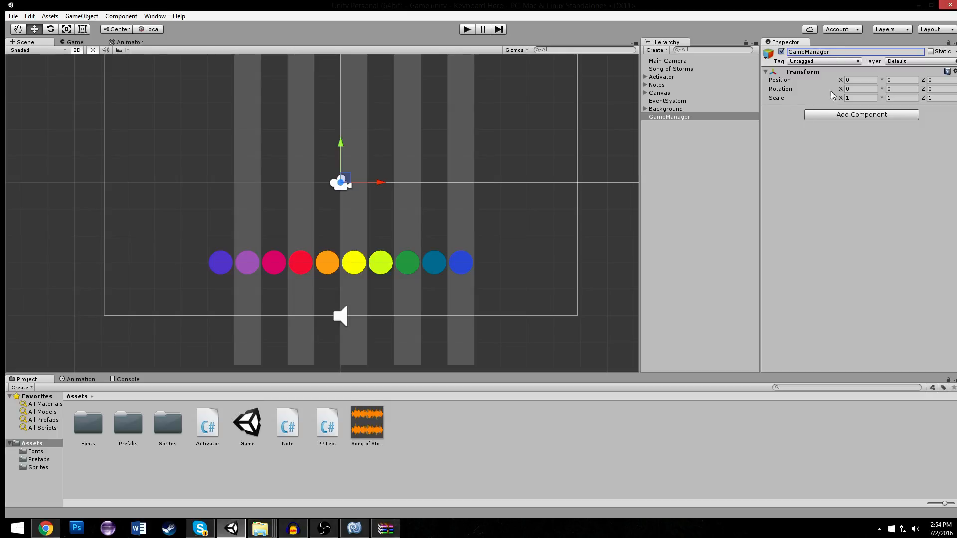
left_click(861, 113)
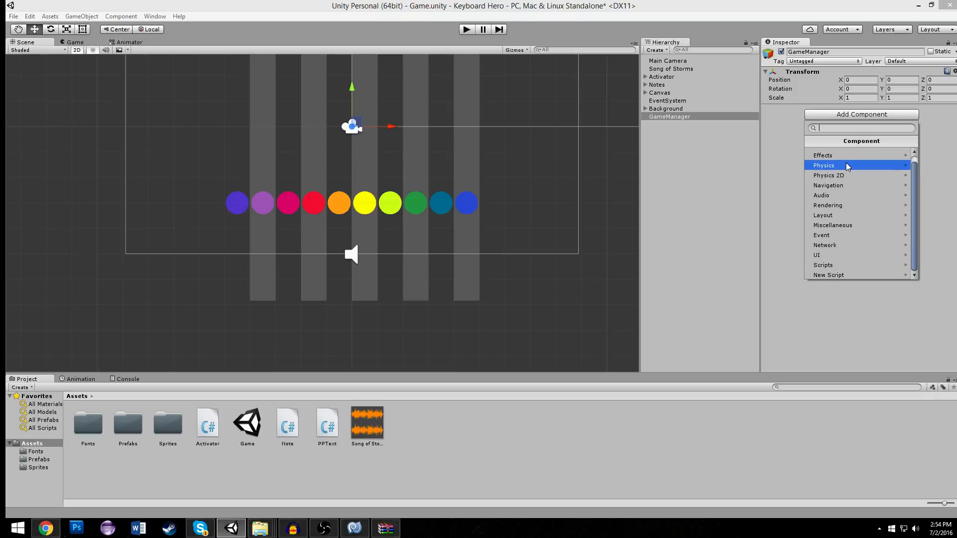
left_click(823, 165)
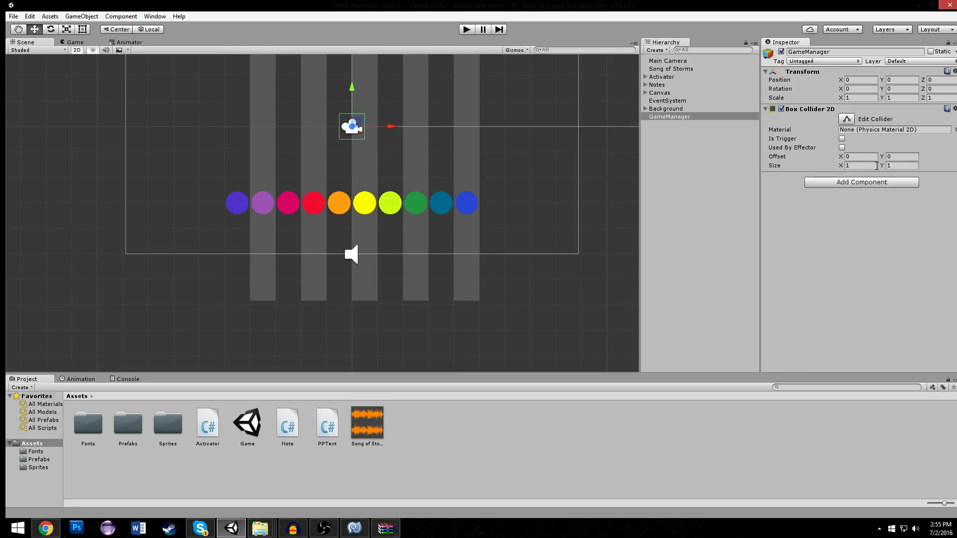
type("-5.07")
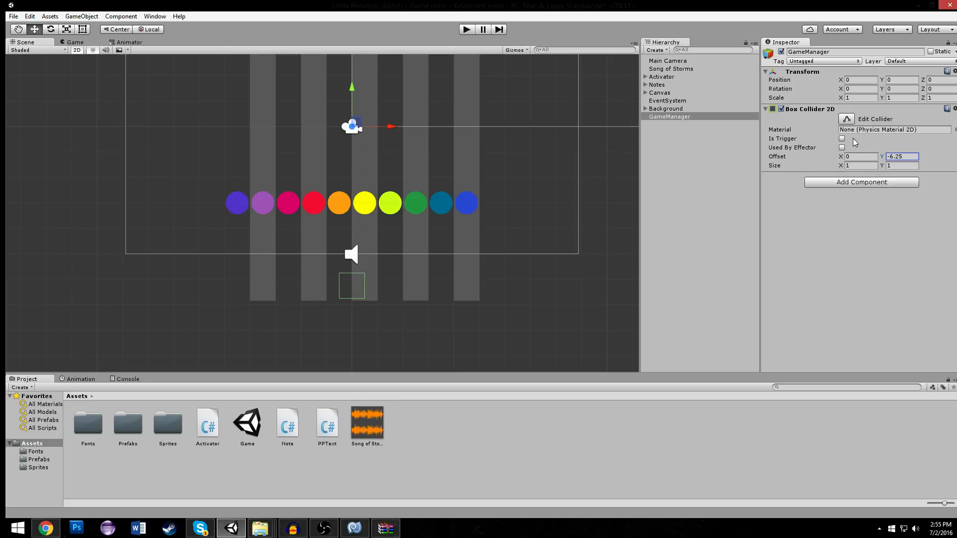
left_click(843, 138)
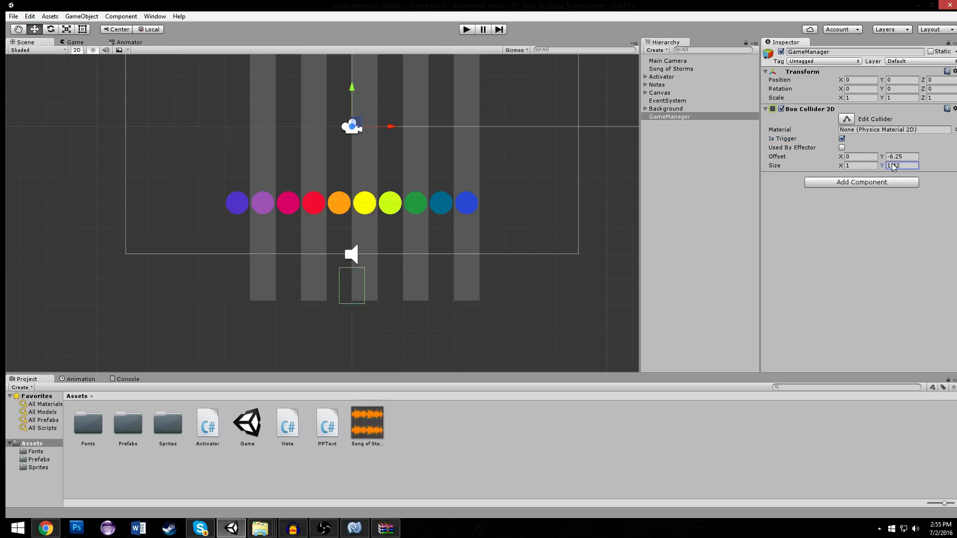
type("6.62")
left_click(862, 165)
type("3.02")
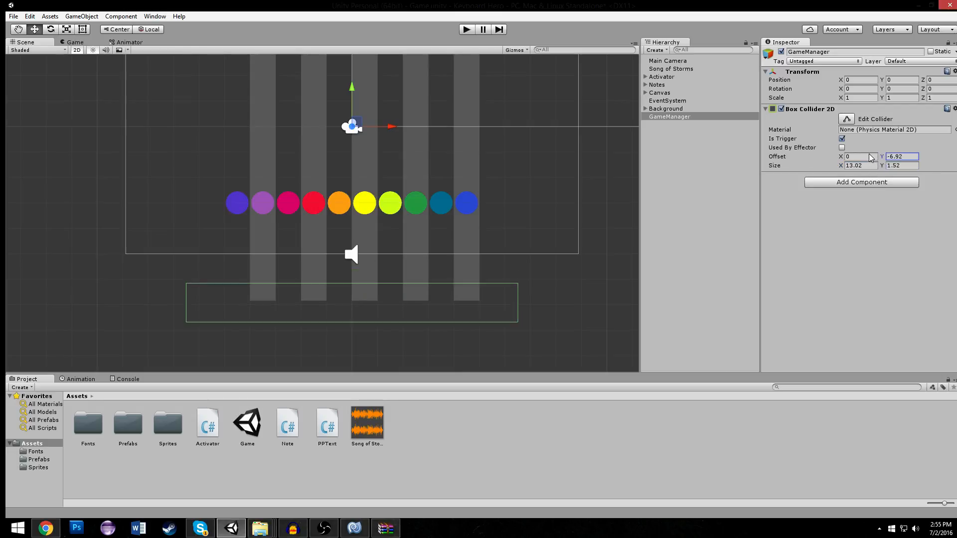
Create and attach a new GameManager script, opening it in MonoDevelop
left_click(861, 181)
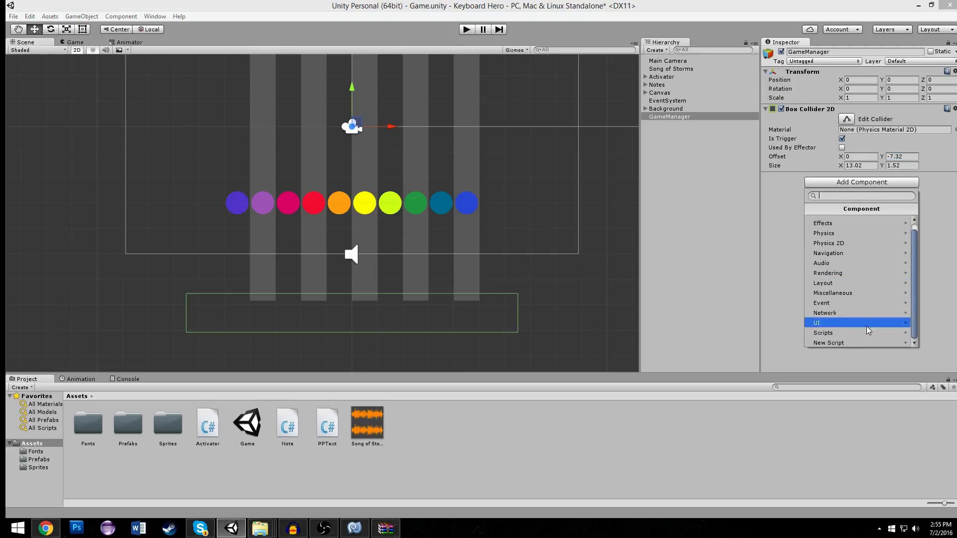
left_click(828, 342)
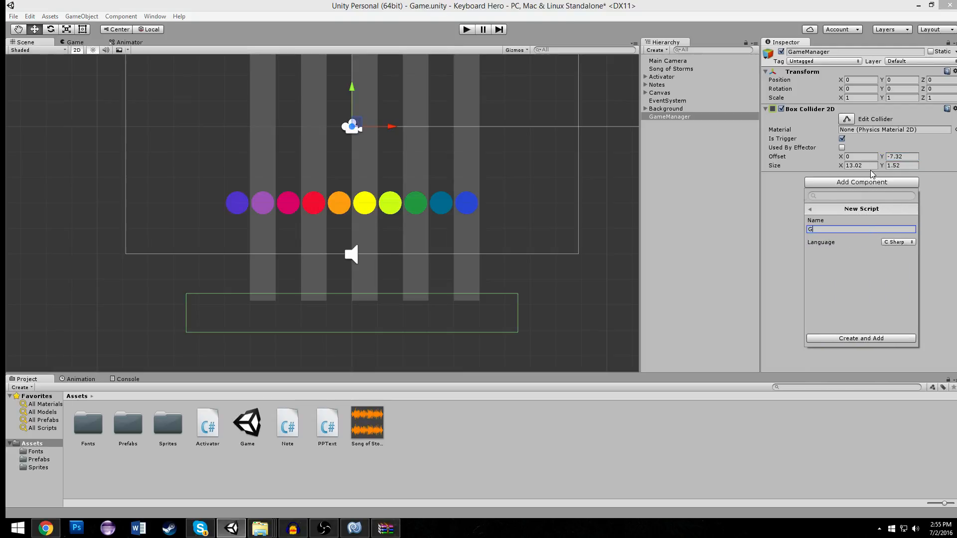
left_click(861, 338)
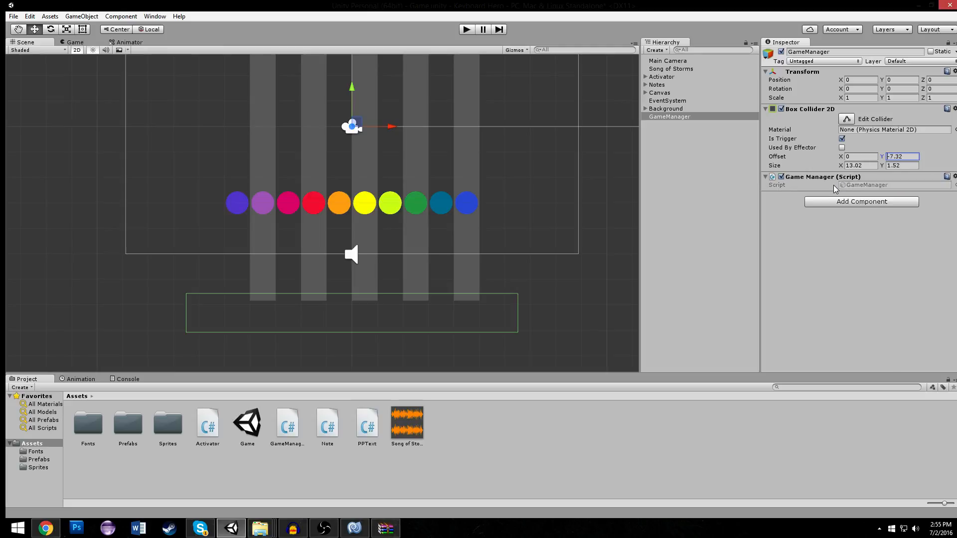
left_click(353, 528)
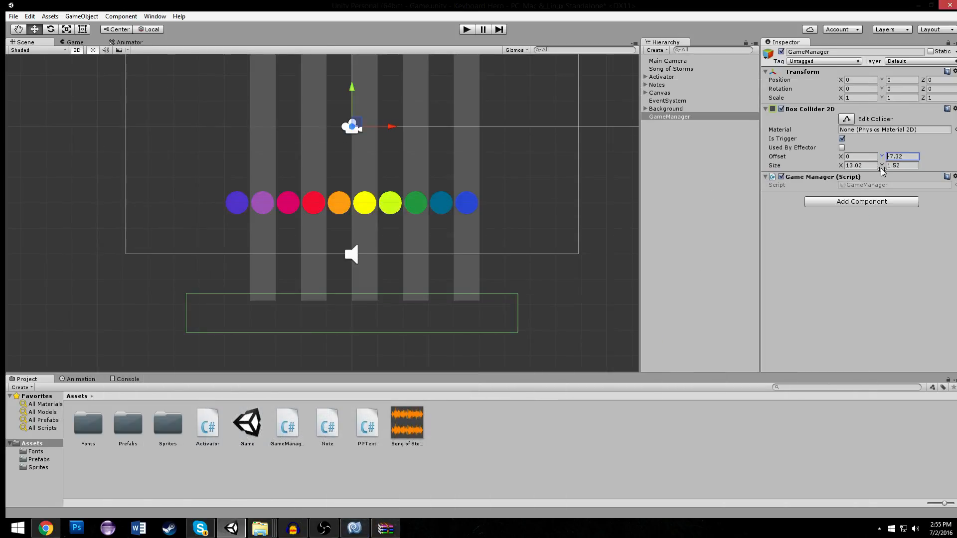
left_click(287, 421)
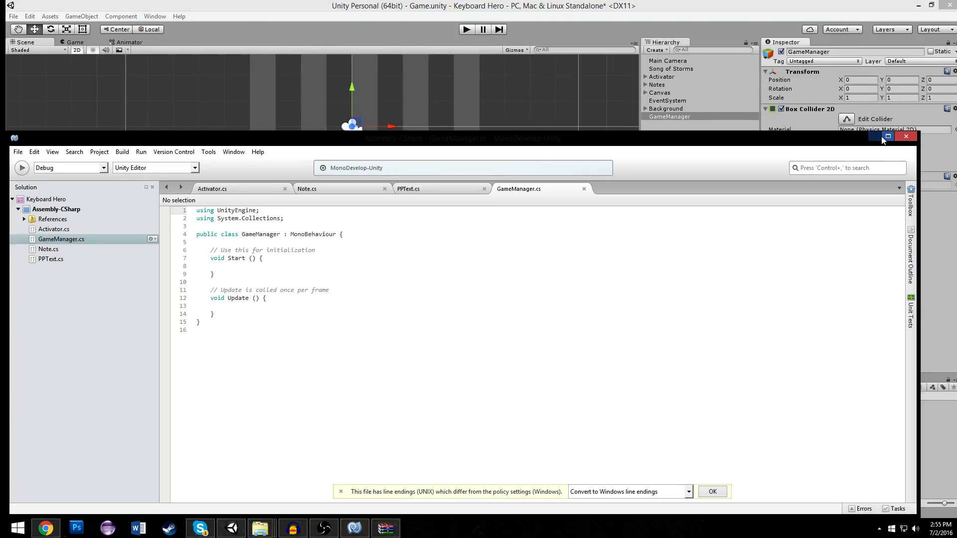
Write void OnTriggerEnter2D(Collider2D col){ Destroy(col.gameObject); } in GameManager.cs
left_click(887, 137)
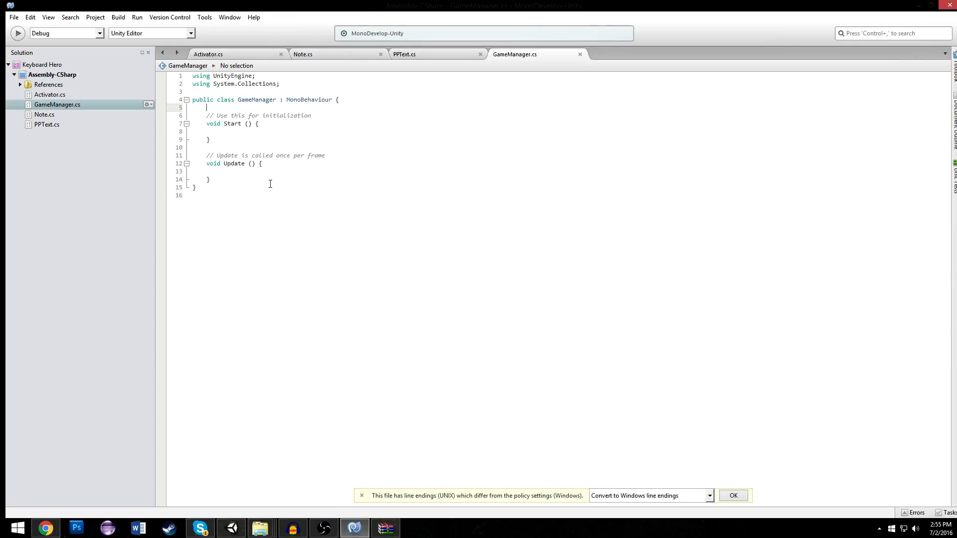
type("void On")
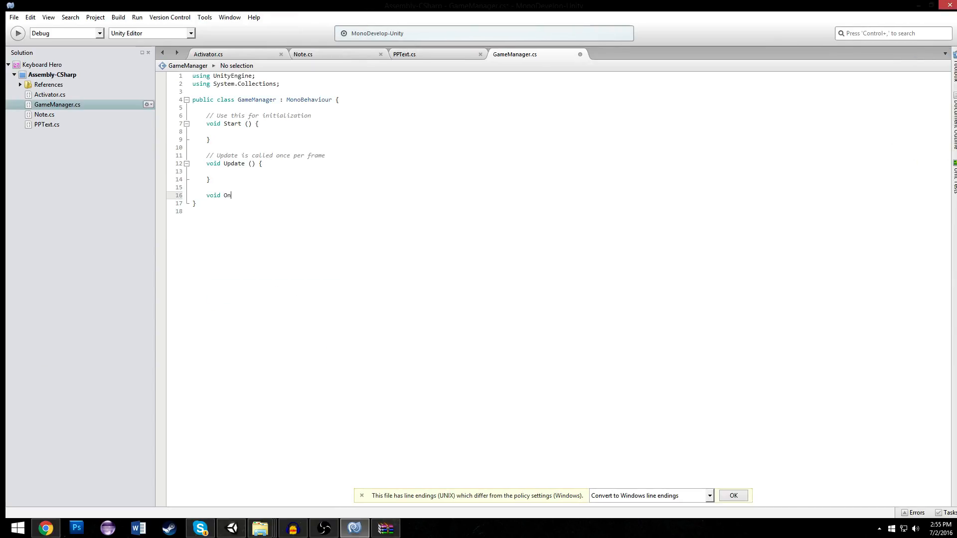
type("Trigger")
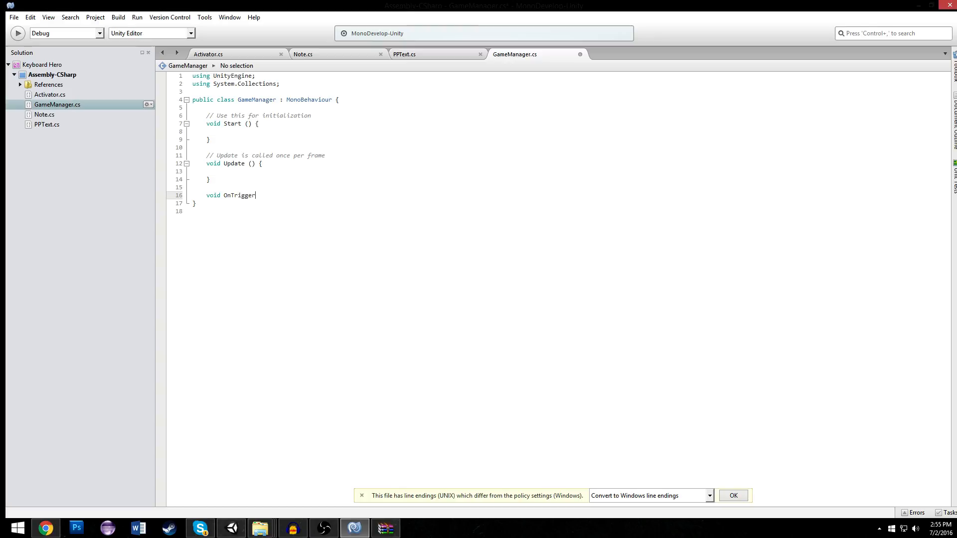
type("Enter2D(){")
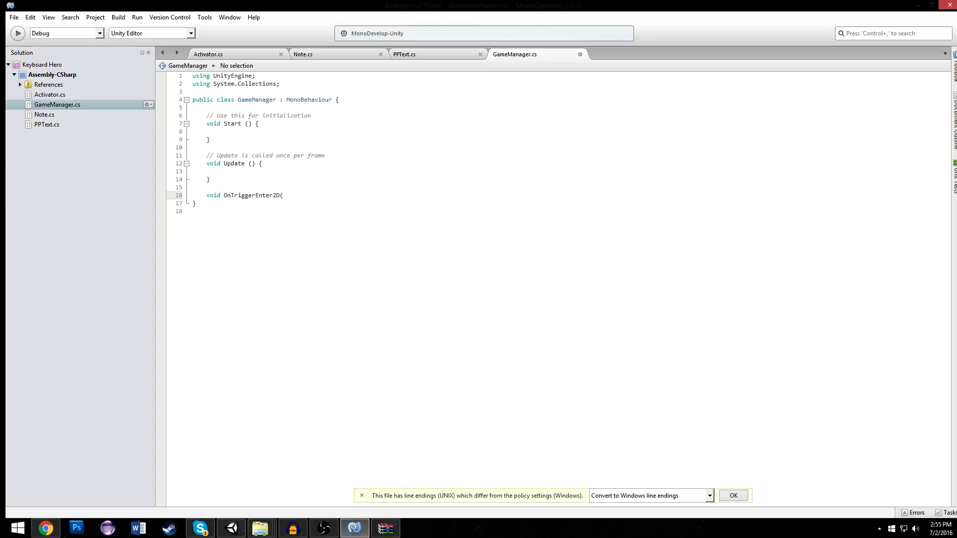
type("collid")
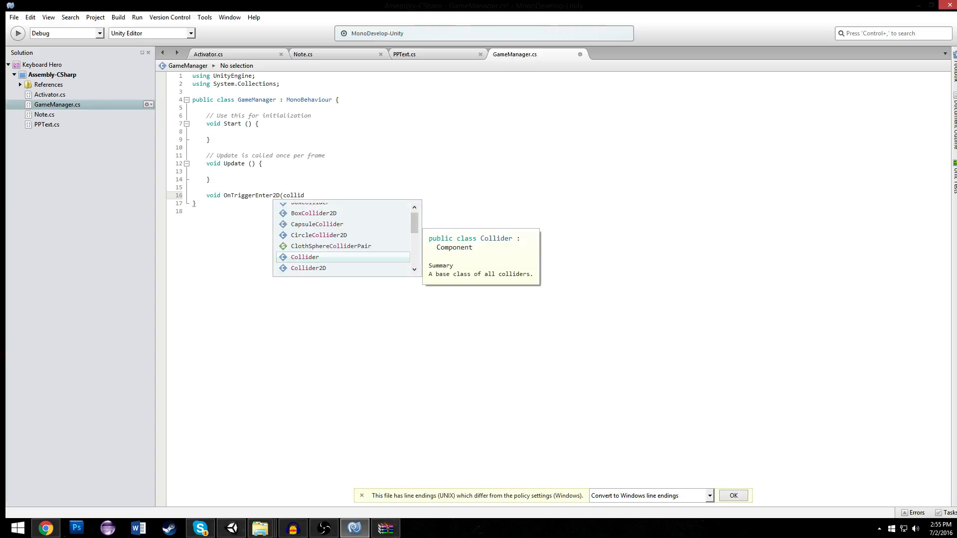
type("Collider2D col){")
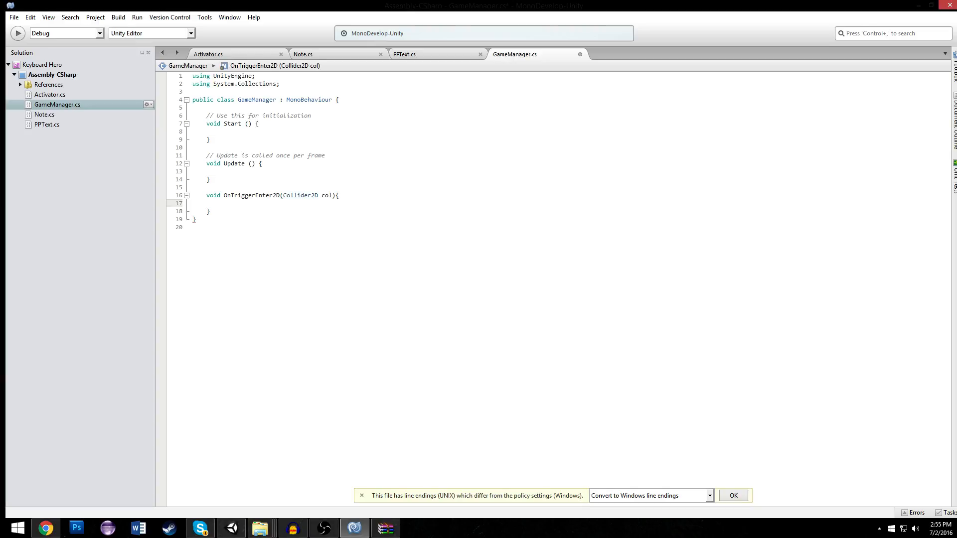
type("Destroy(")
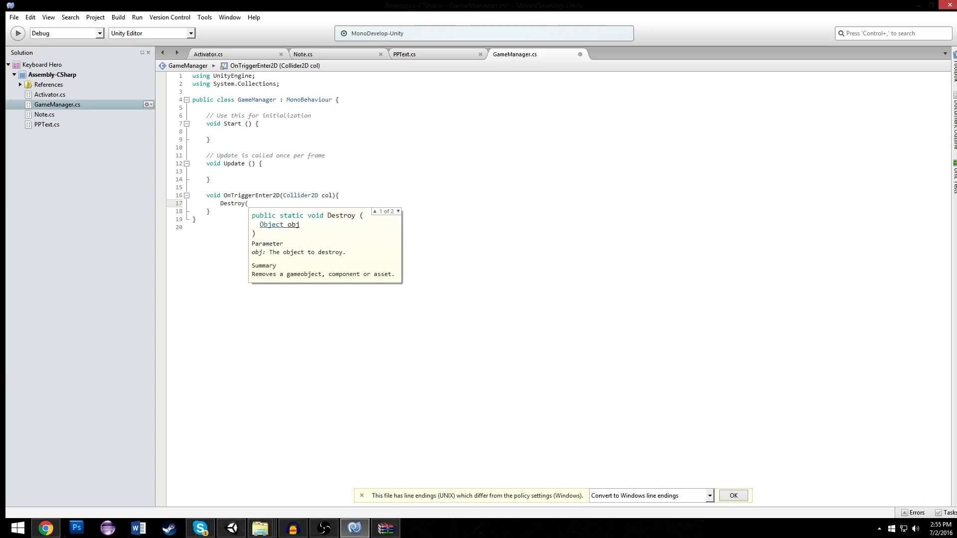
type("col.gameObject);")
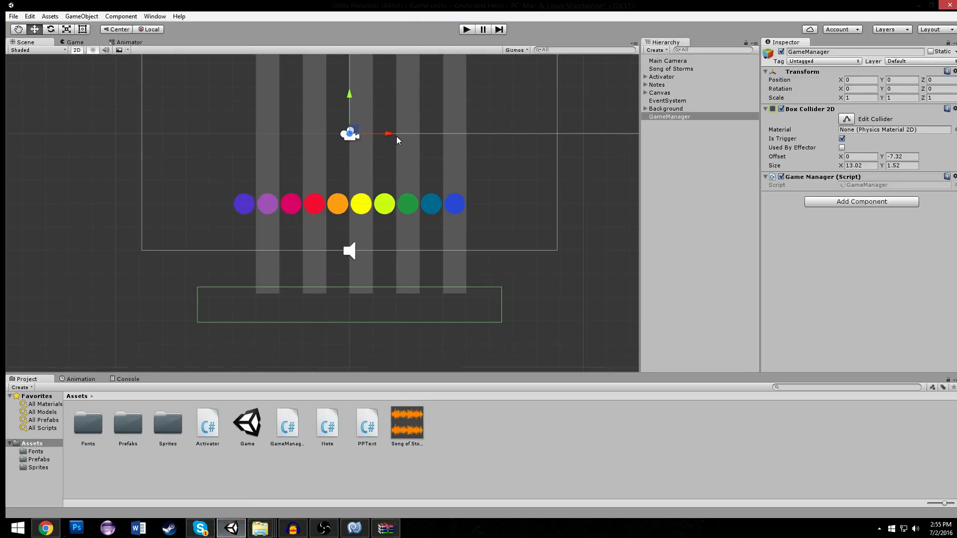
Expand the Notes group and delete the extra Note (23)
left_click(466, 29)
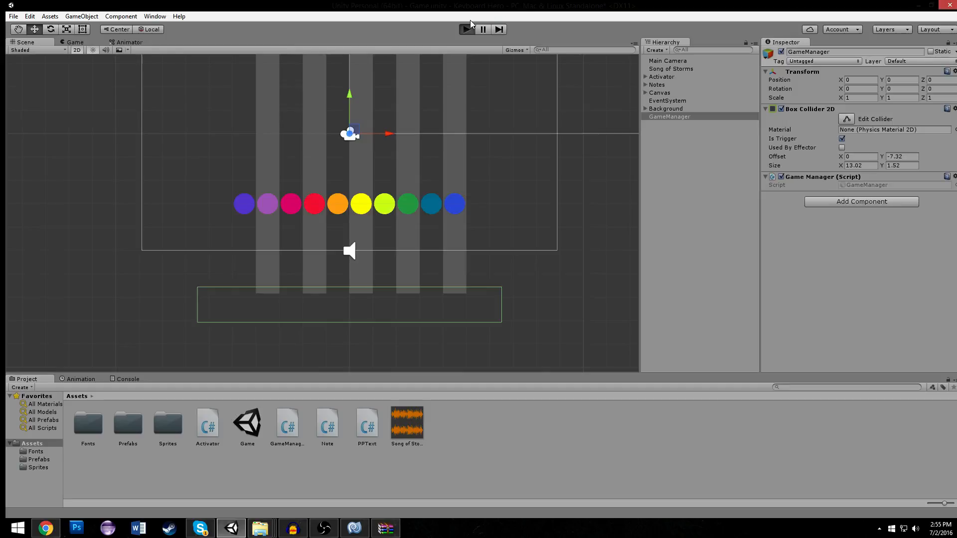
left_click(662, 76)
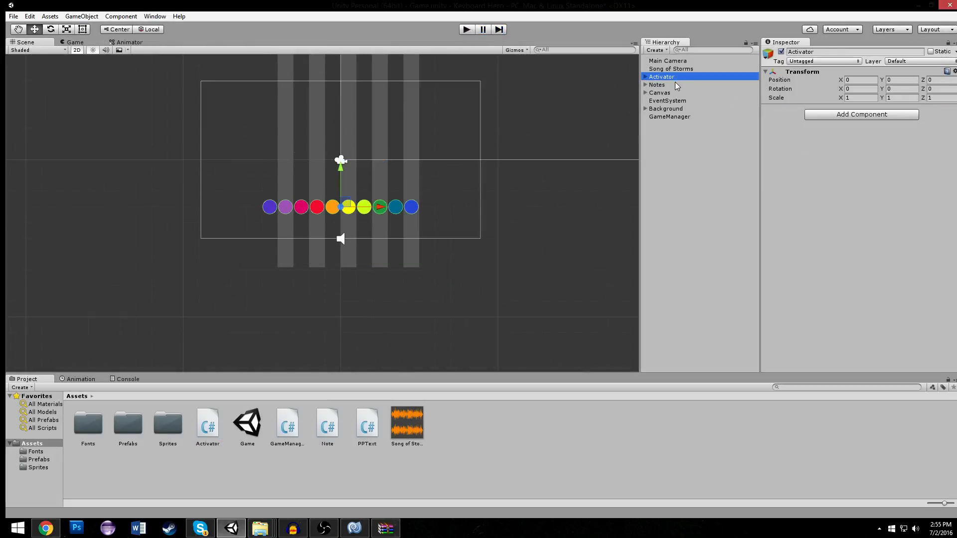
left_click(657, 83)
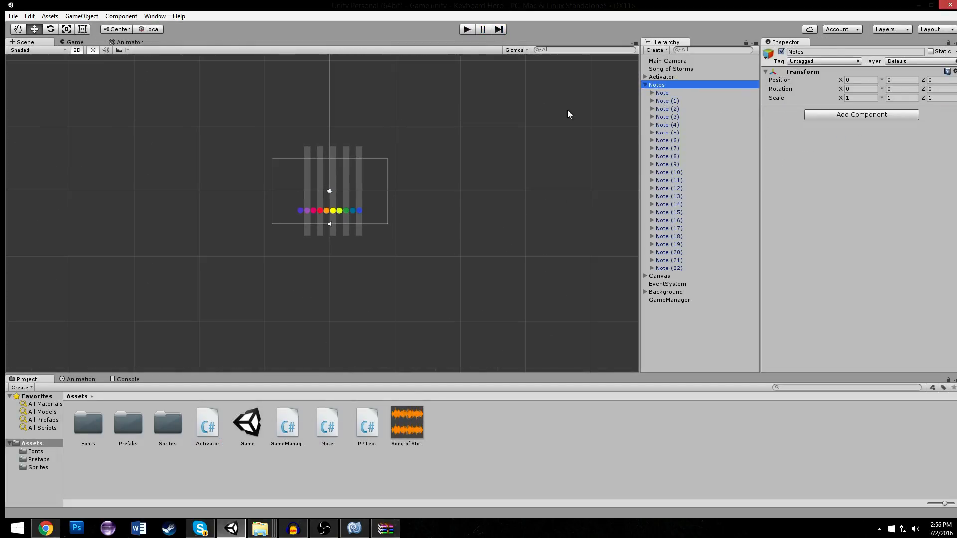
left_click(662, 92)
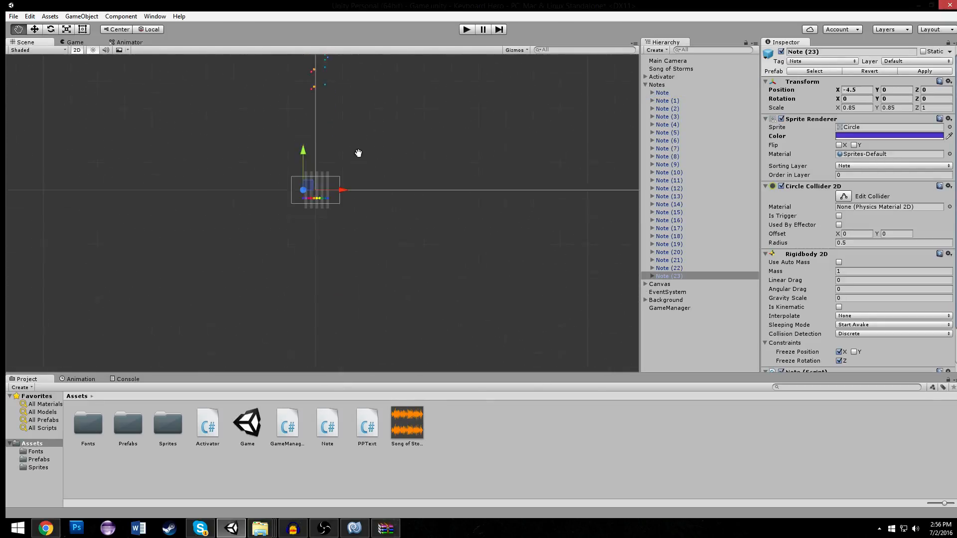
left_click(465, 29)
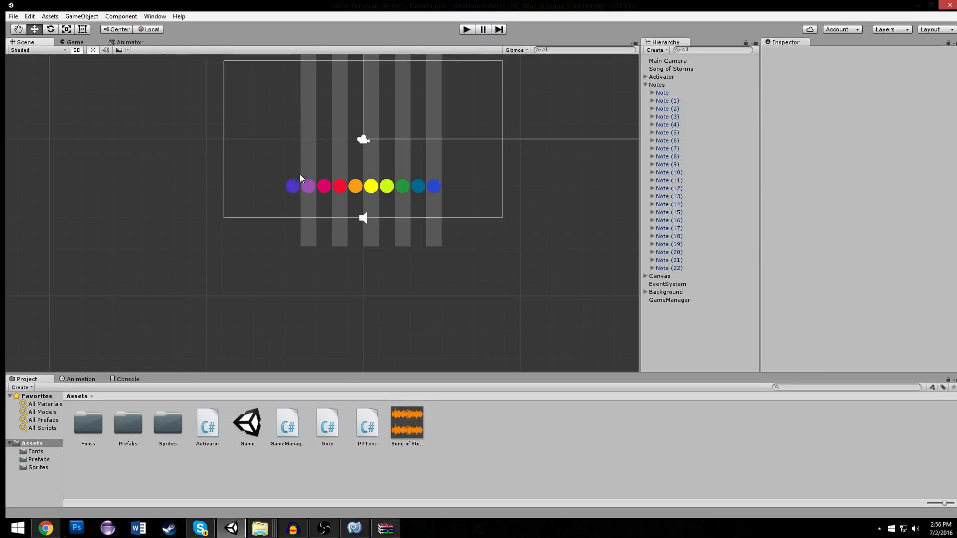
Delete the default template comment lines from GameManager.cs and return to Unity
left_click(354, 529)
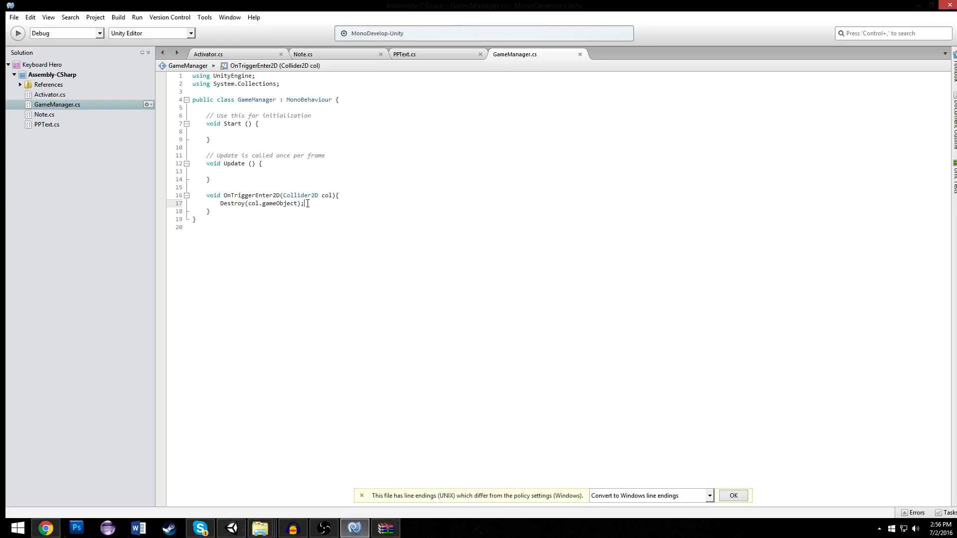
left_click(219, 172)
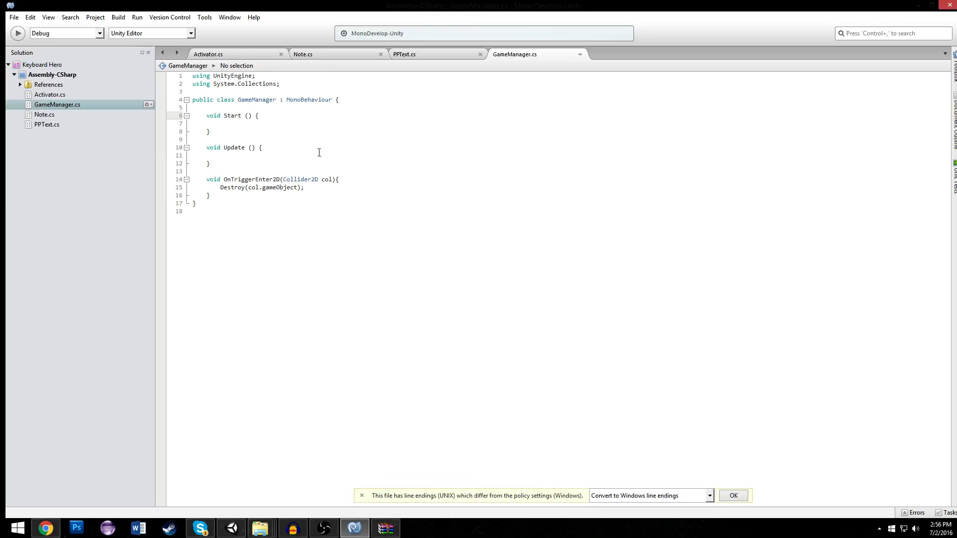
left_click(230, 528)
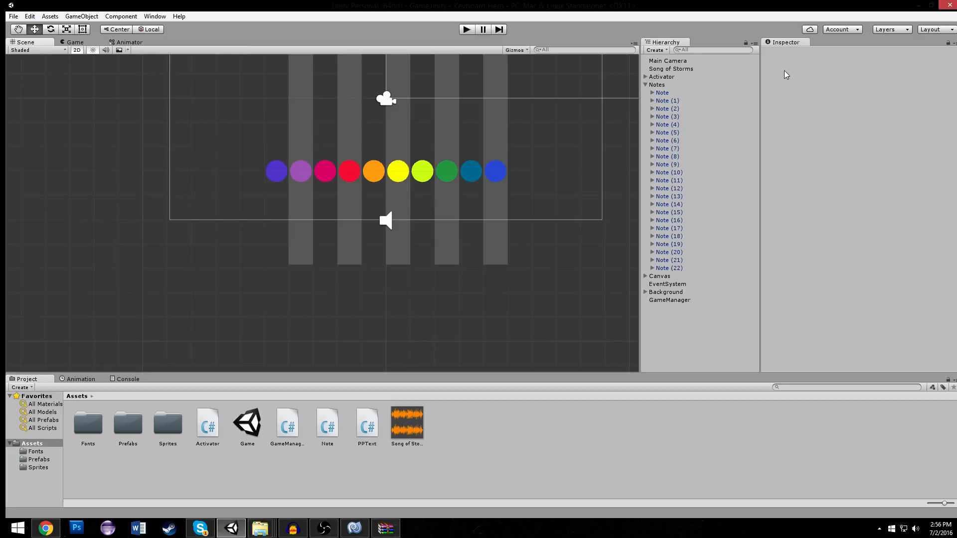
mouse_move(328, 160)
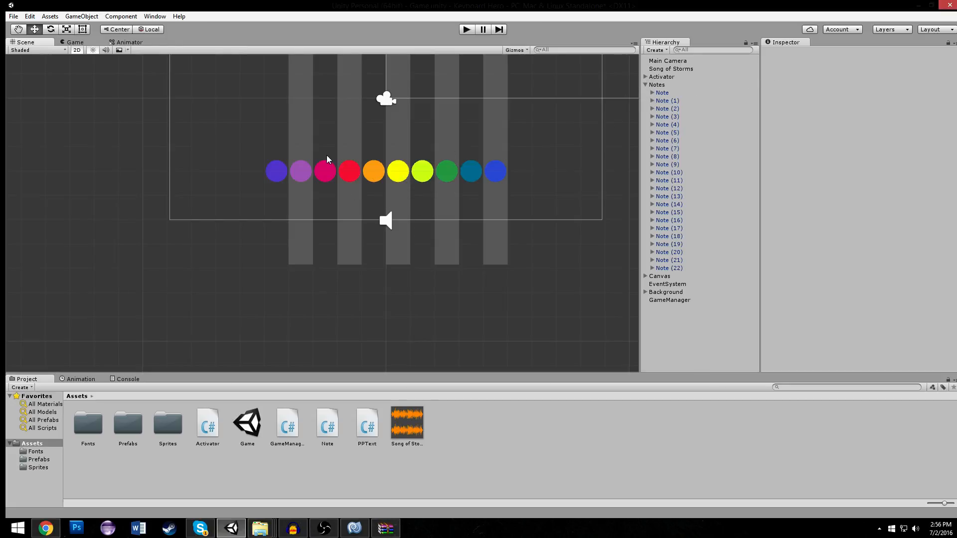
mouse_move(293, 172)
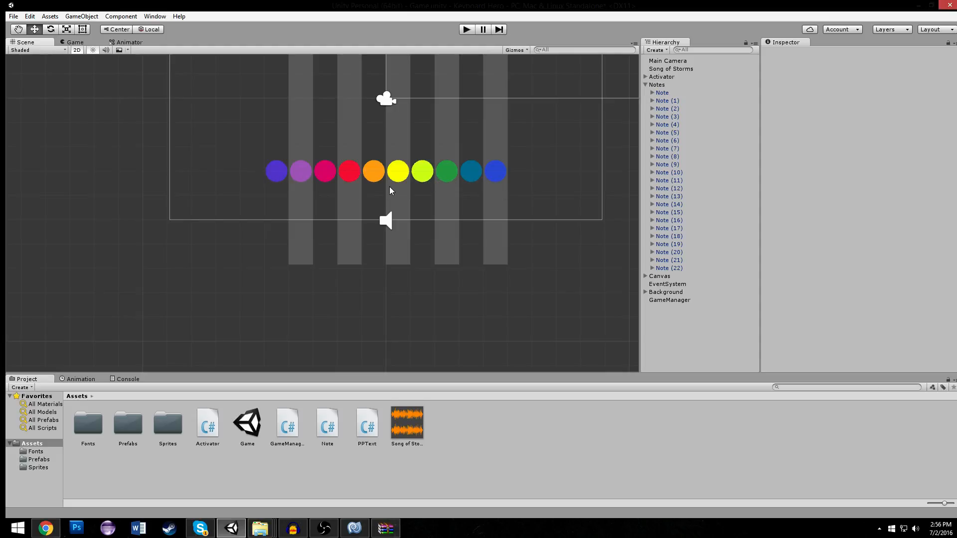
Select GameManager and change its Box Collider 2D offset Y to -4.29
left_click(659, 277)
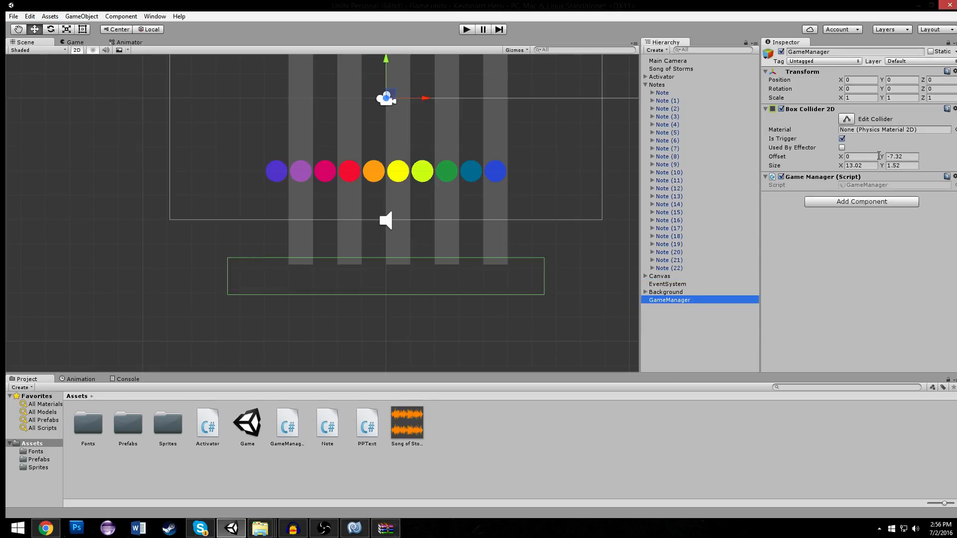
type("-4.29")
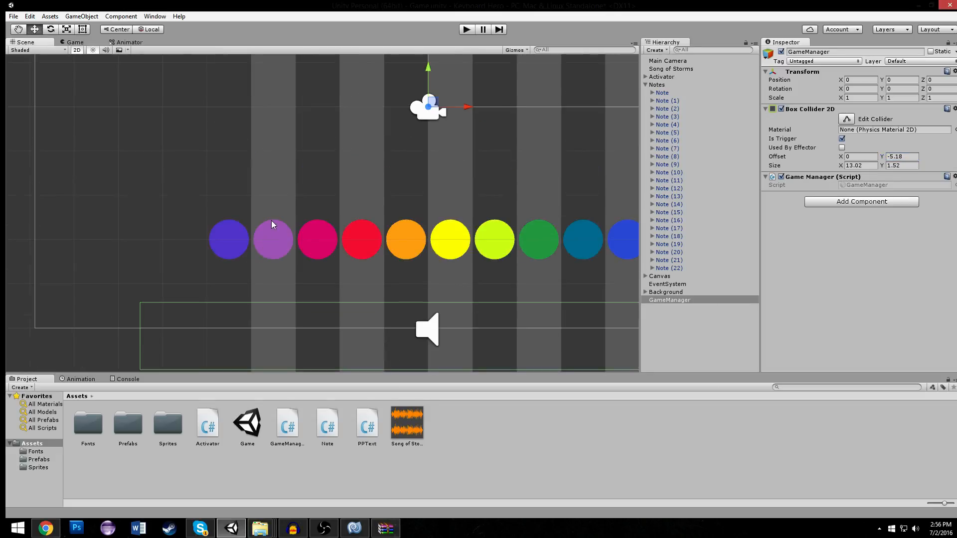
scroll("down", 3)
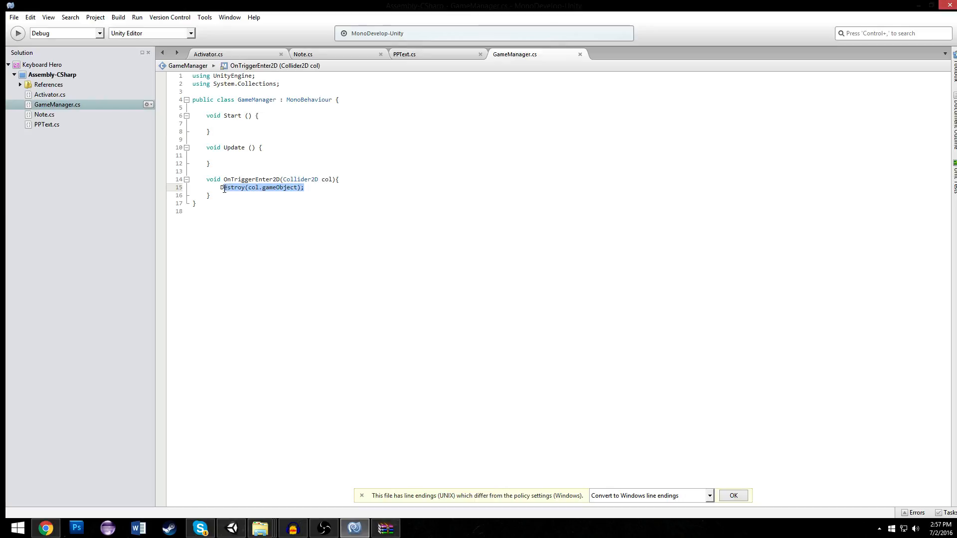
Remove the Destroy line and start a public GetScore method in GameManager.cs
key("Delete")
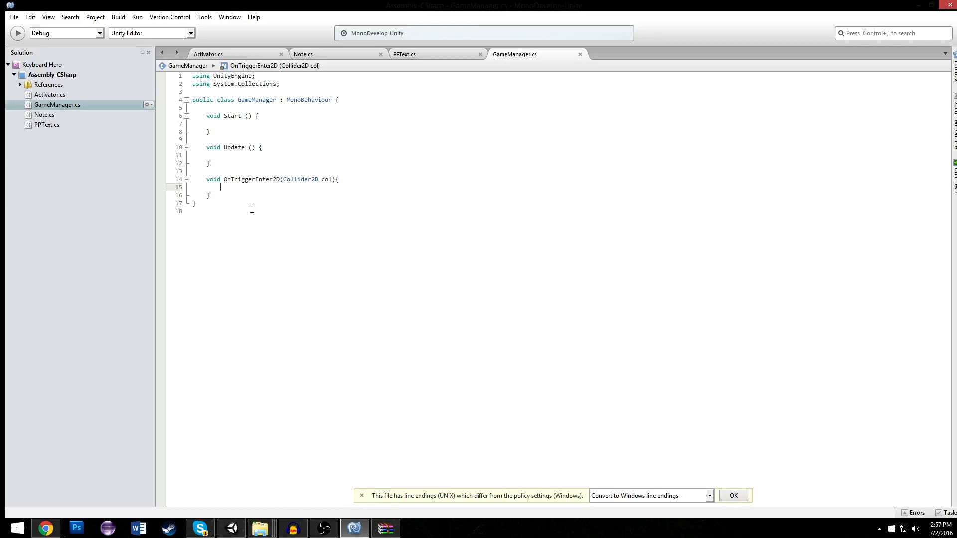
left_click(259, 116)
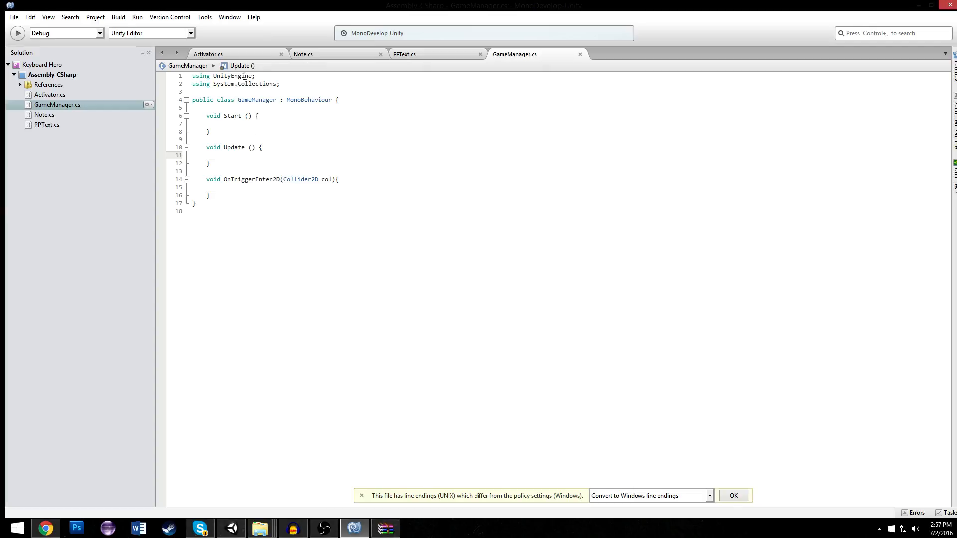
left_click(207, 53)
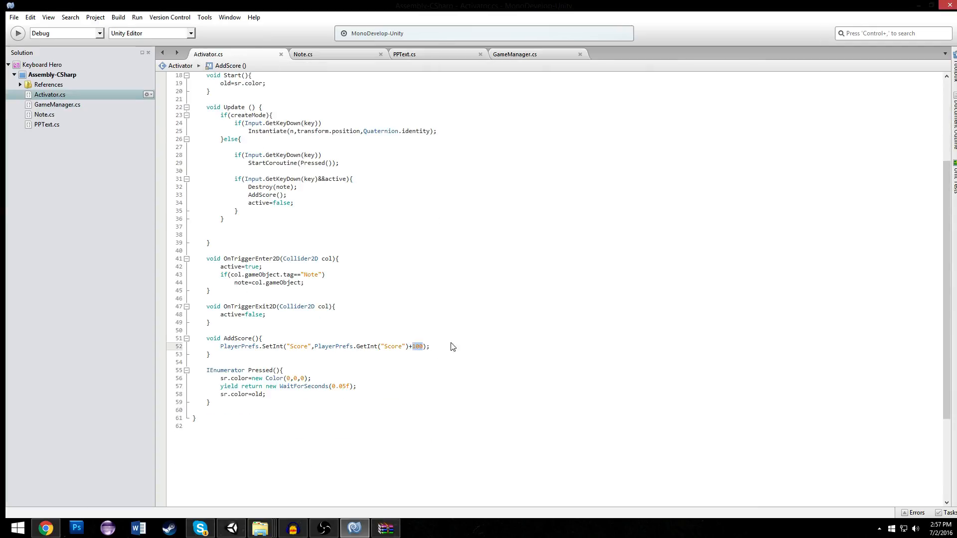
mouse_move(357, 318)
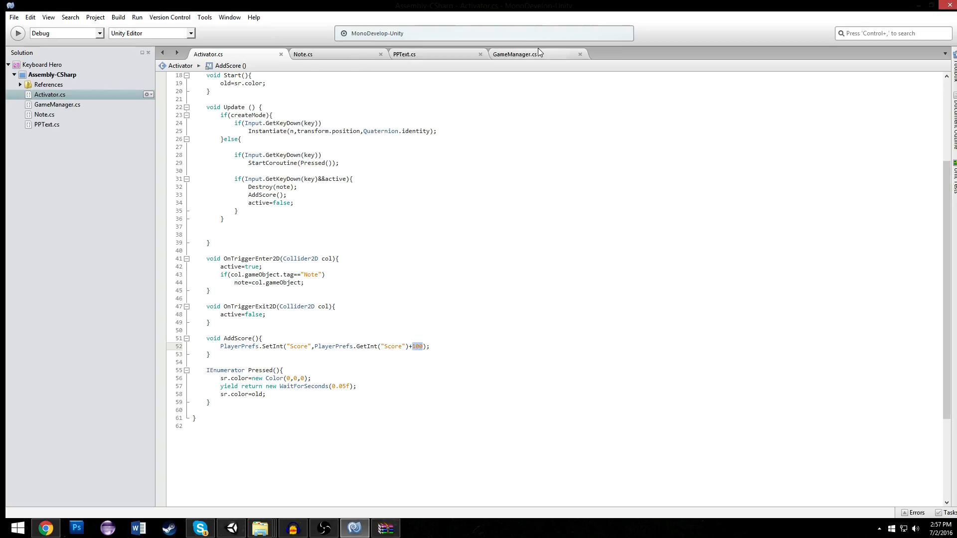
mouse_move(523, 256)
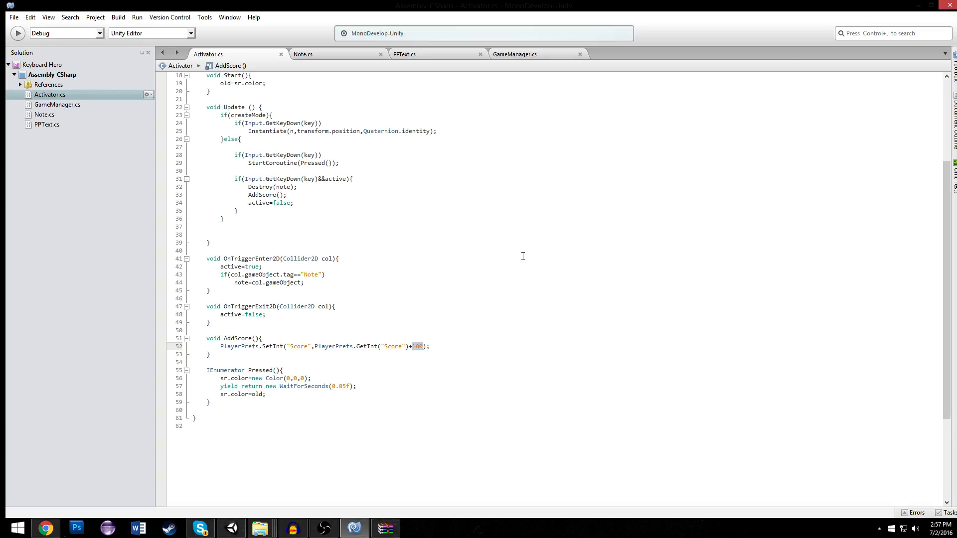
mouse_move(532, 77)
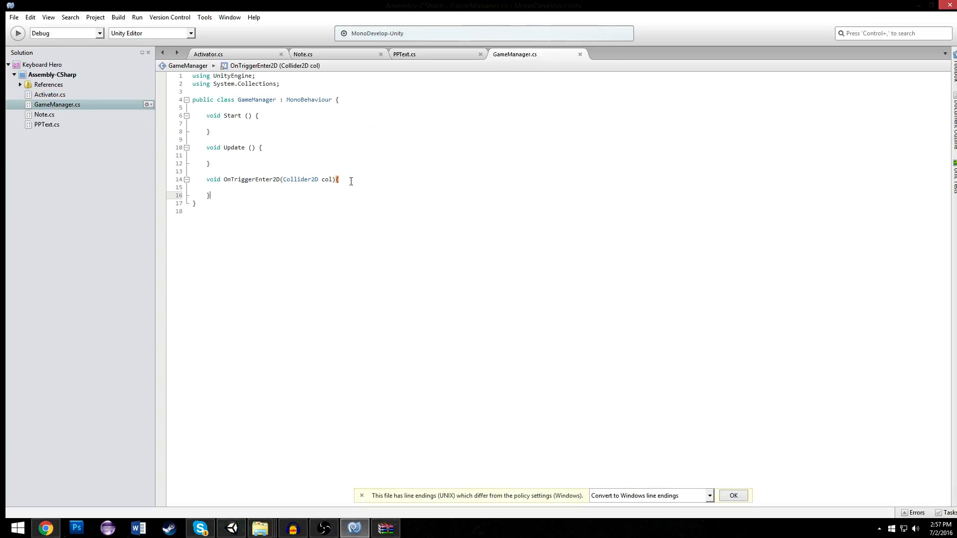
type("public")
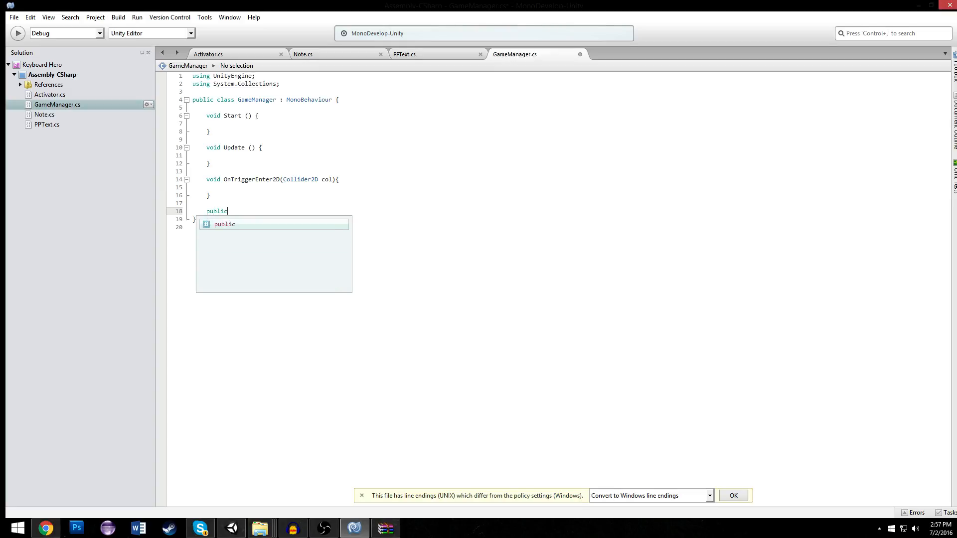
type("GetScore")
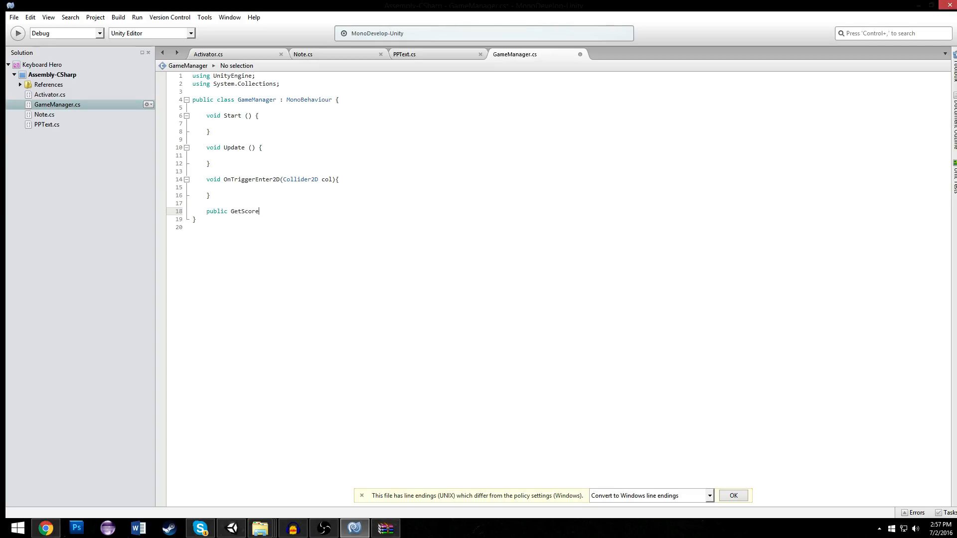
type("(){")
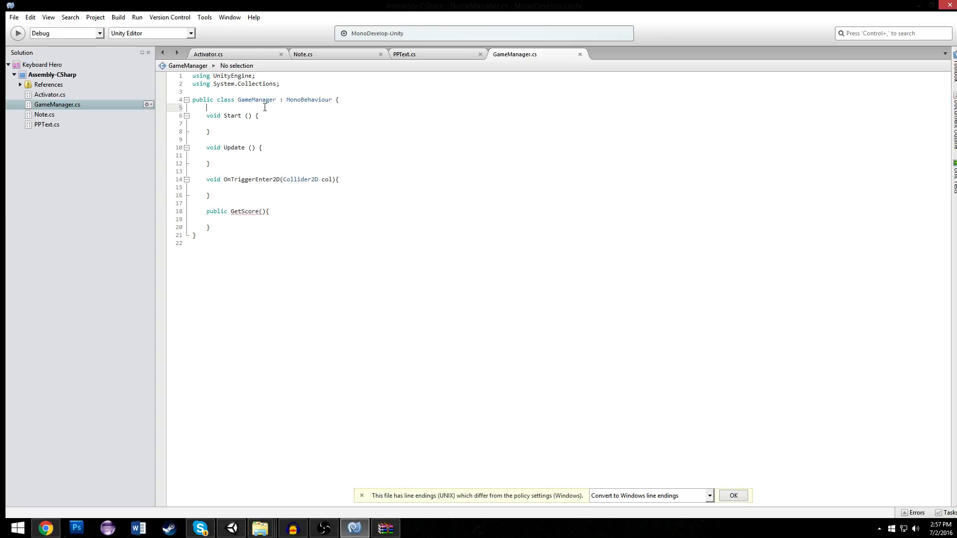
Add int multiplier=1 and int streak=0 fields to GameManager
type("int mult")
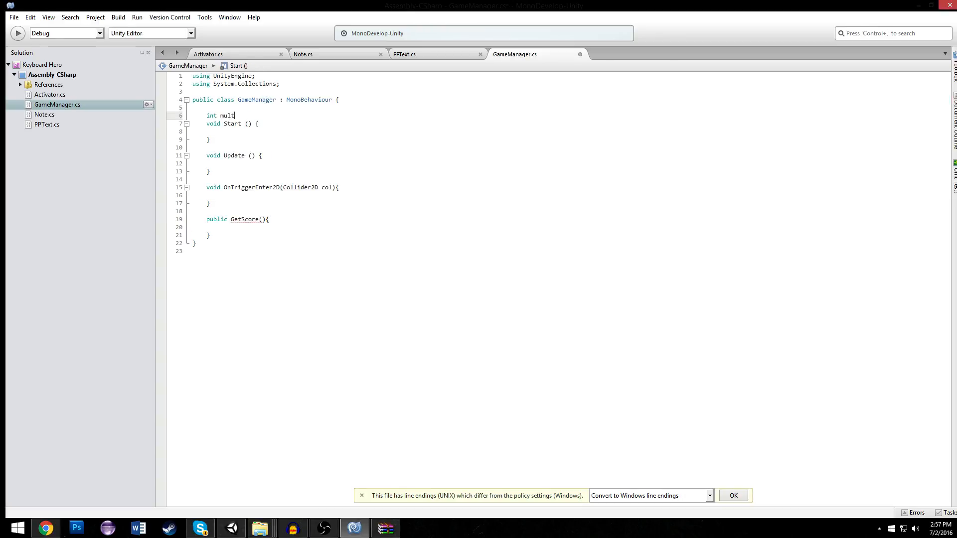
type("iplier;")
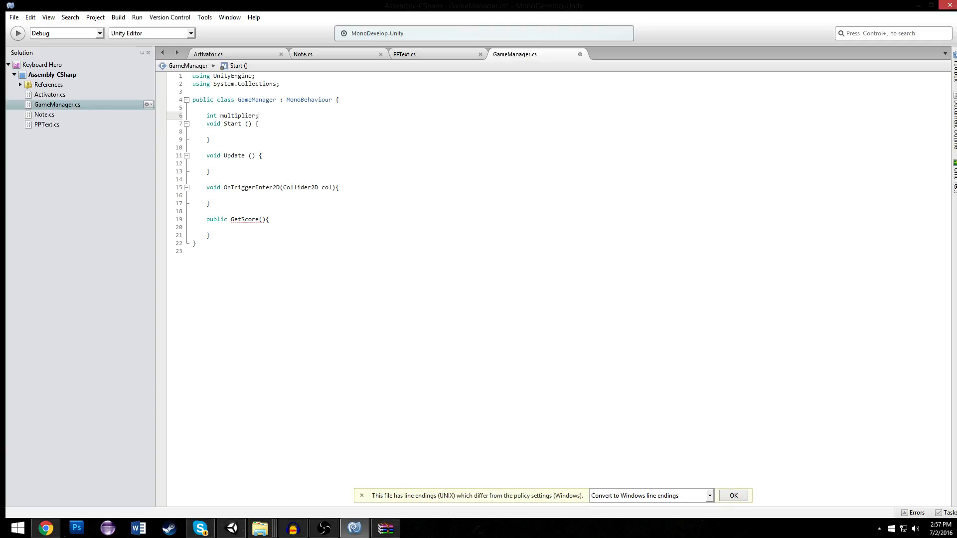
type("int streak;")
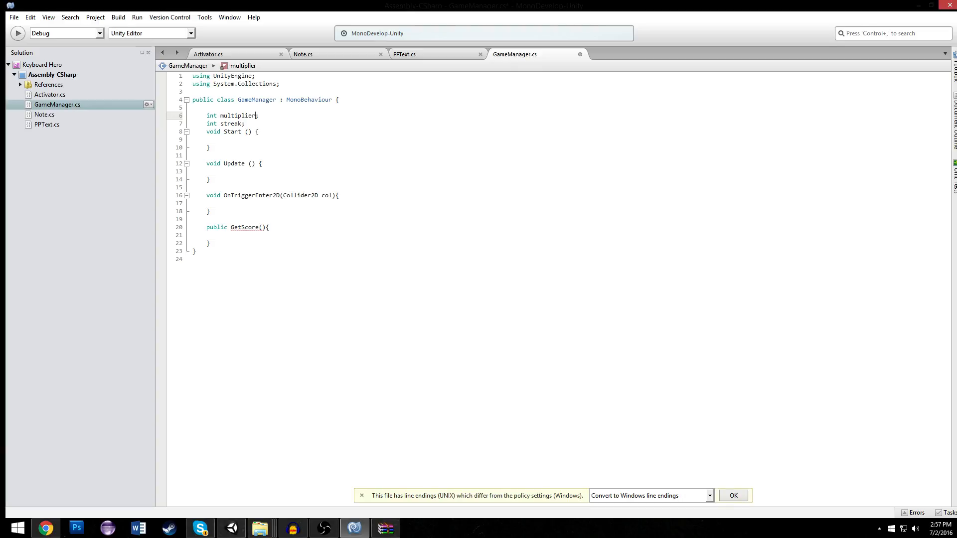
type("=0")
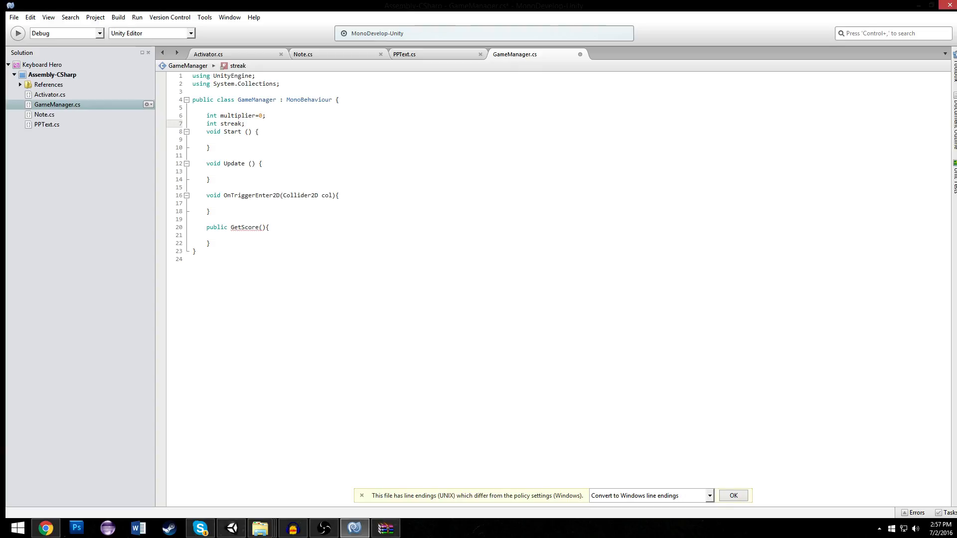
type("=0")
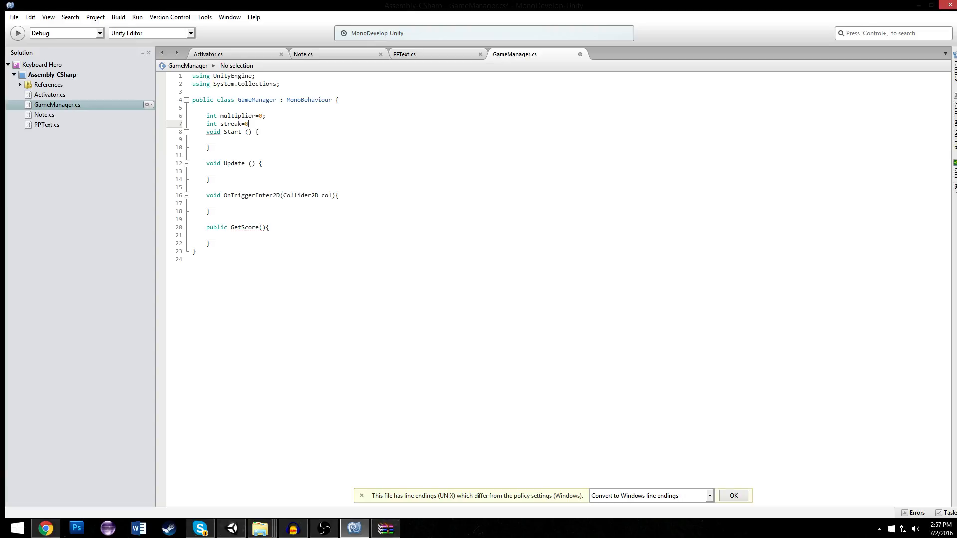
left_click(265, 116)
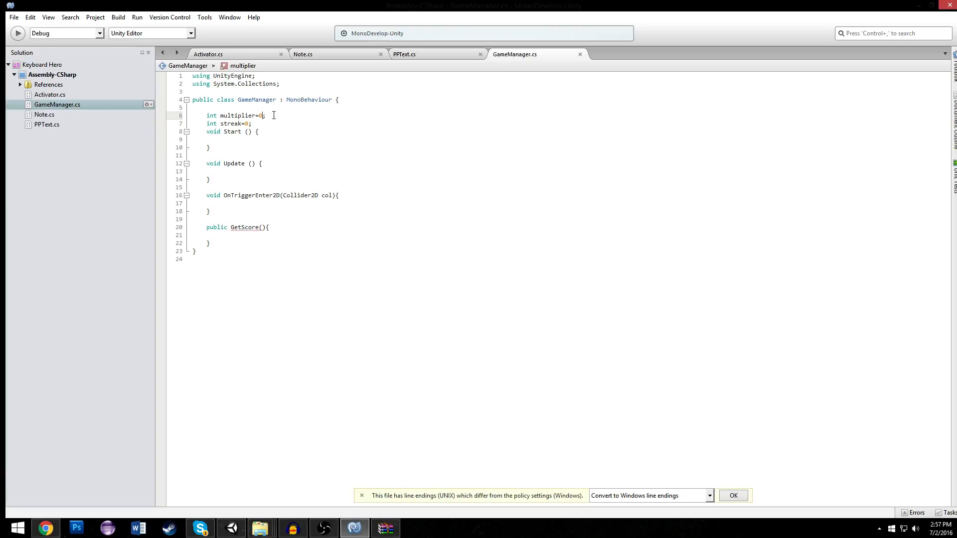
type("1")
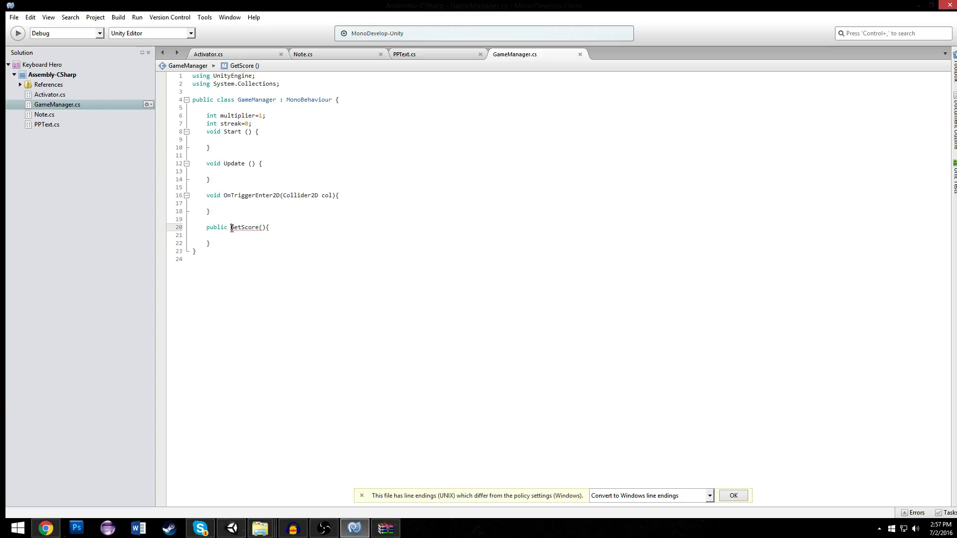
Make GetScore return int with return 100*multiplier; then go to Activator.cs
type("void")
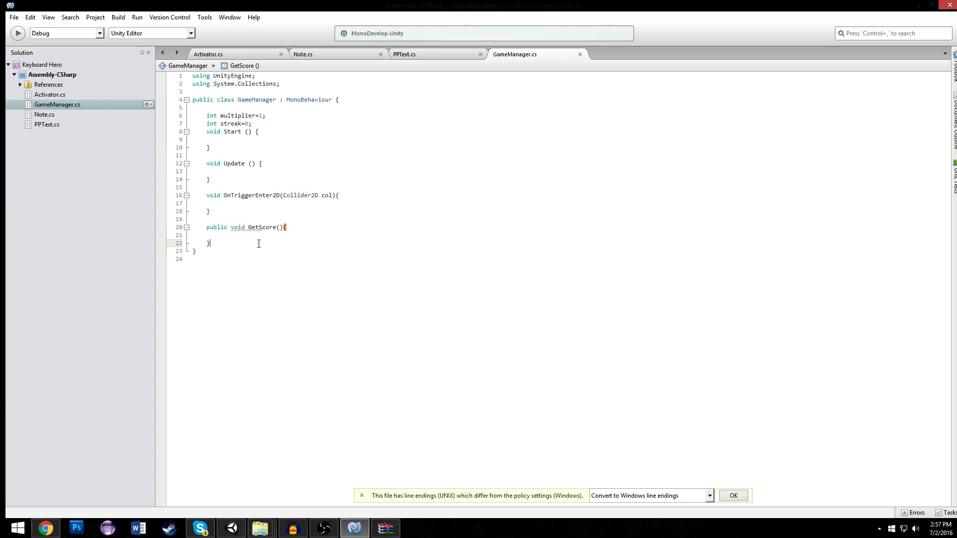
key("enter")
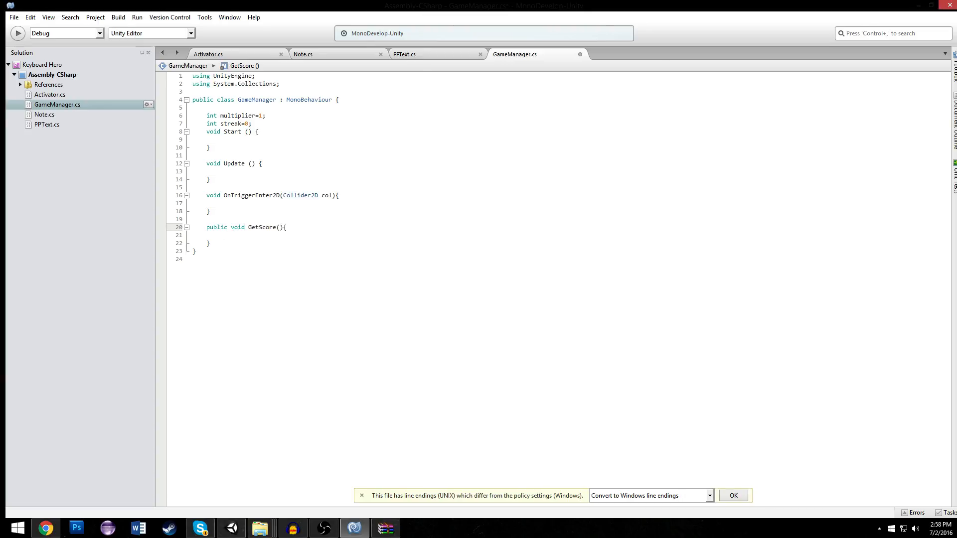
type("int")
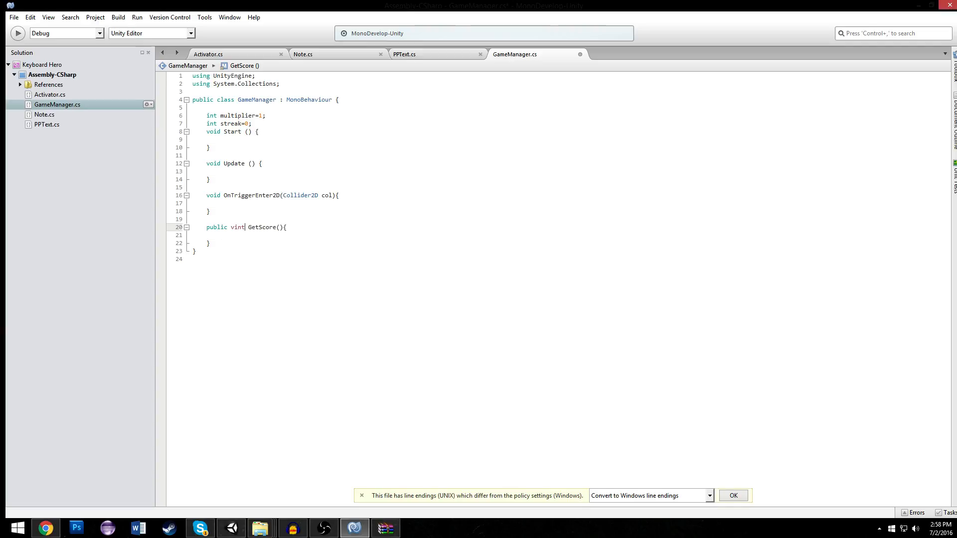
key("Backspace")
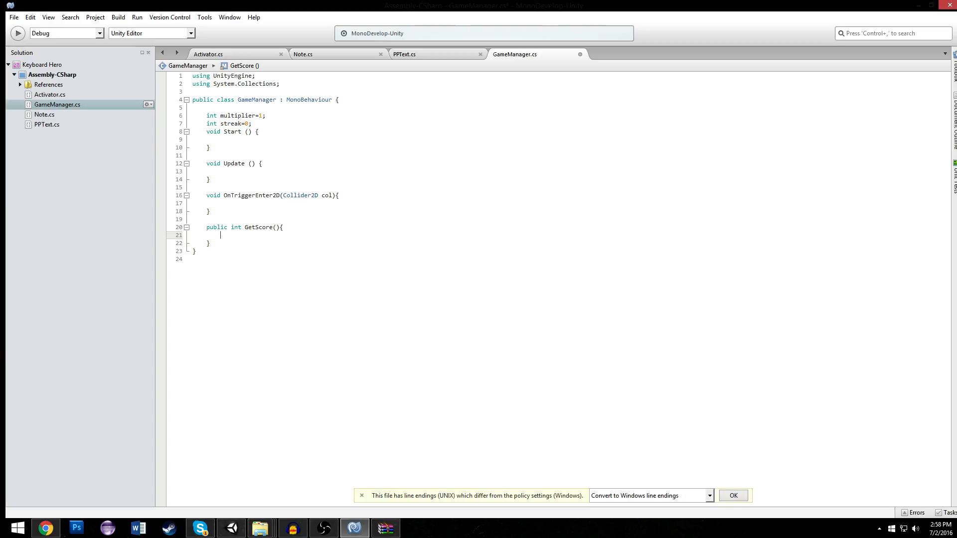
type("return")
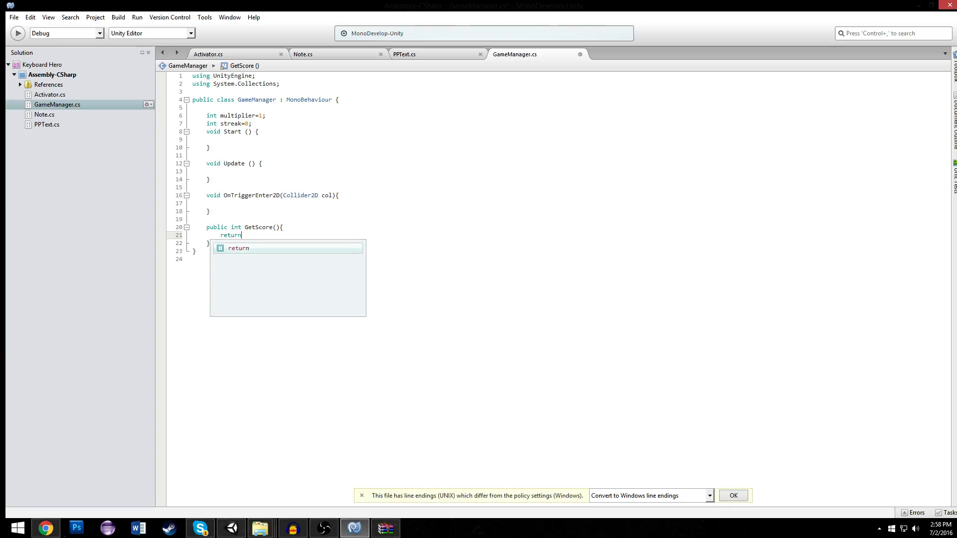
type("100*")
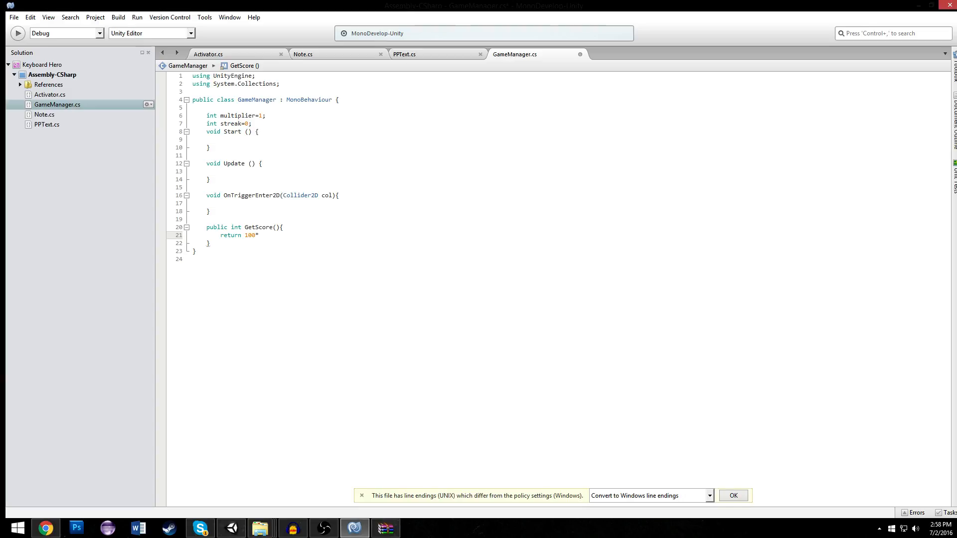
type("multiplier;")
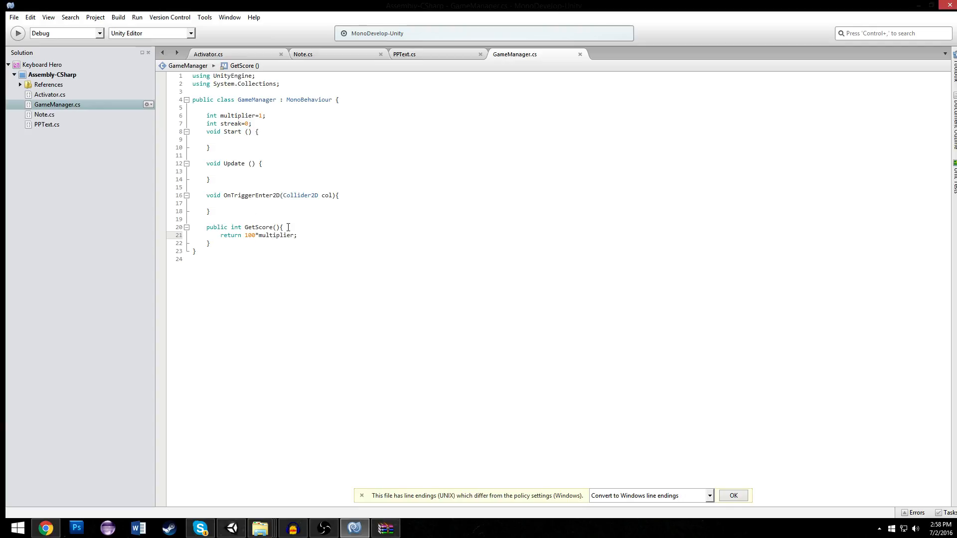
left_click(207, 54)
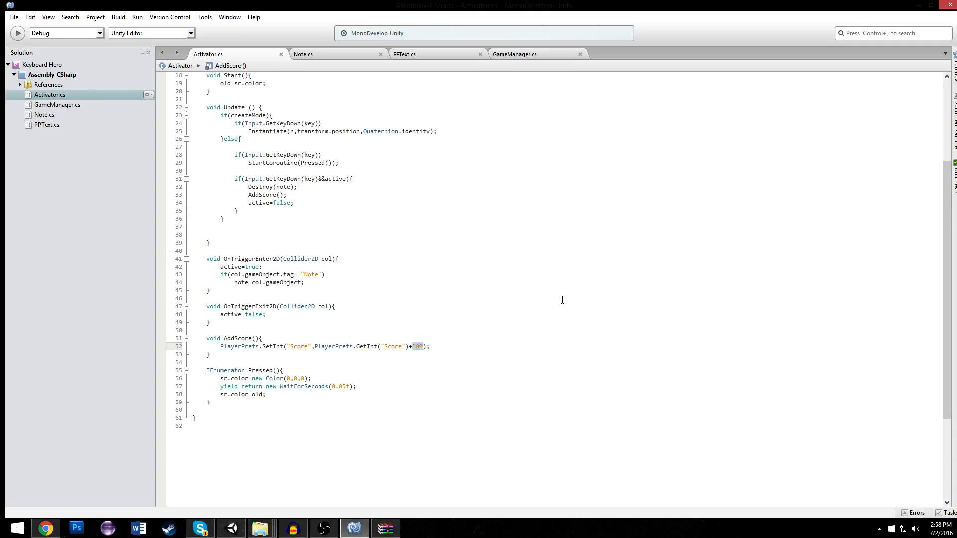
Add a gm field and set gm=GameObject.Find("GameManager") in Activator's Start
scroll("down", 3)
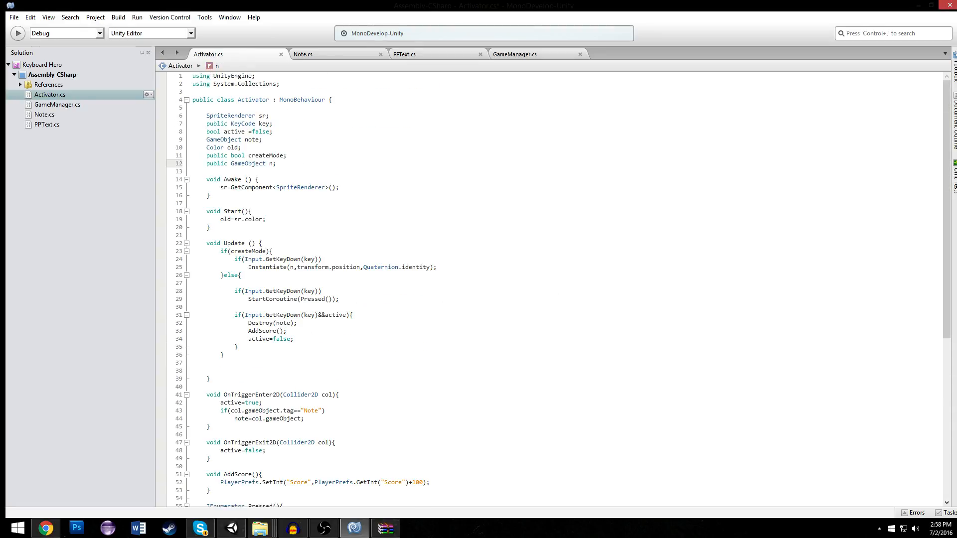
type("pulbic")
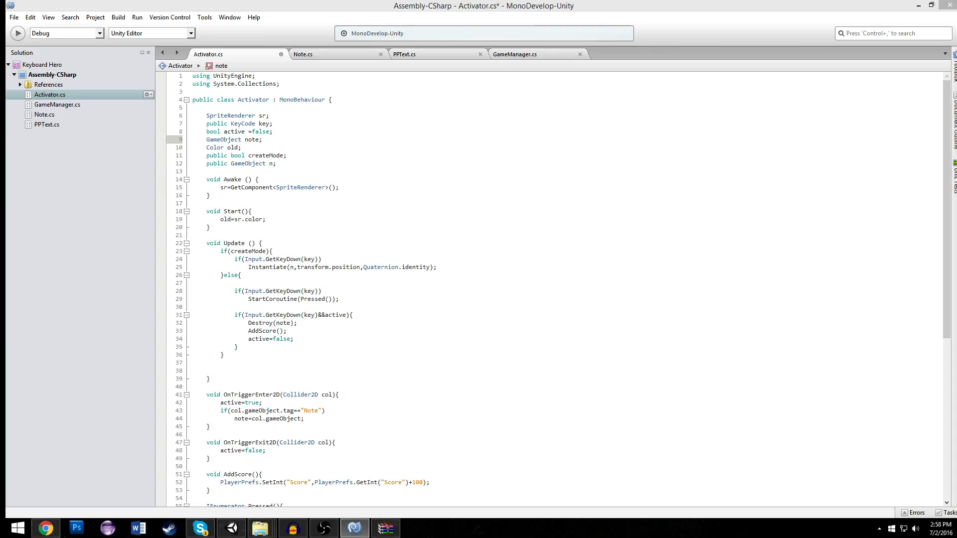
type(",gm")
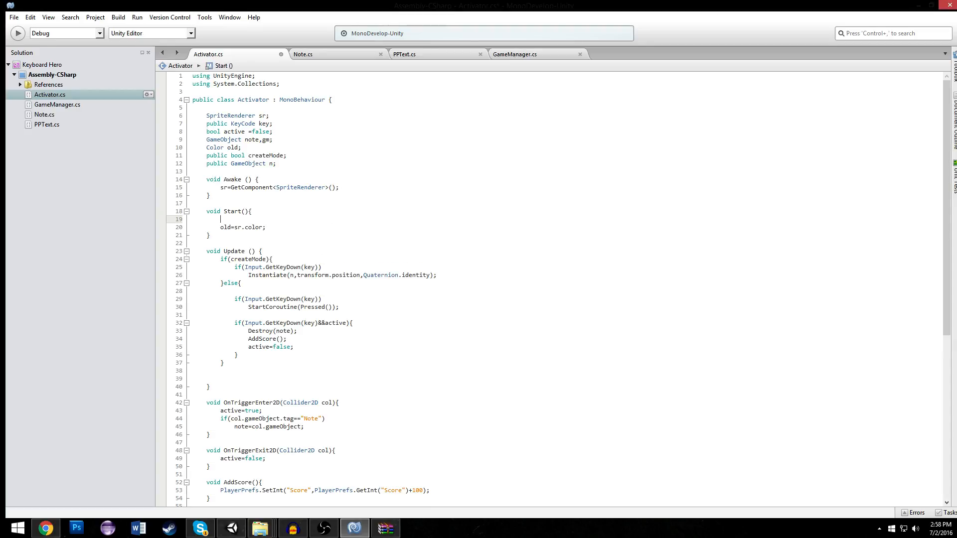
type("gm=GetComponent")
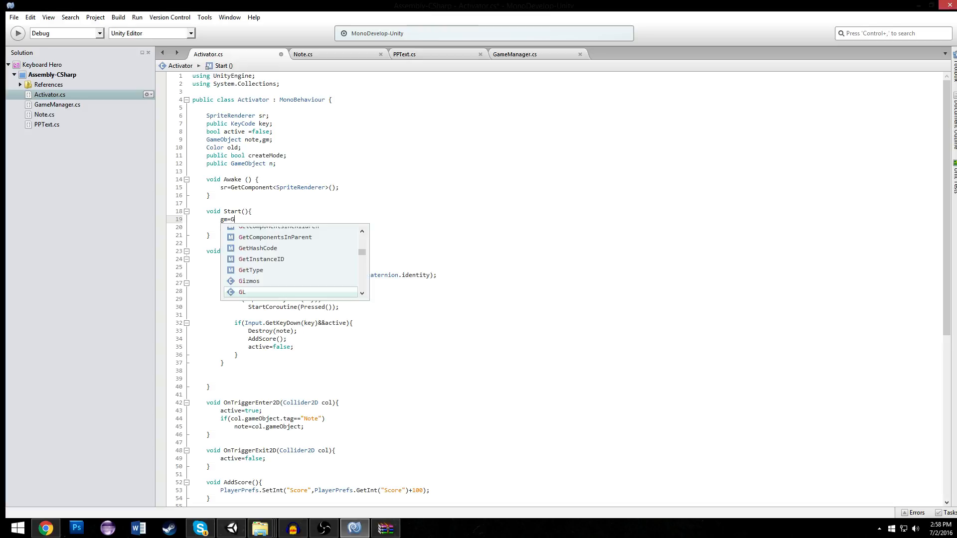
type("ameObject.fin")
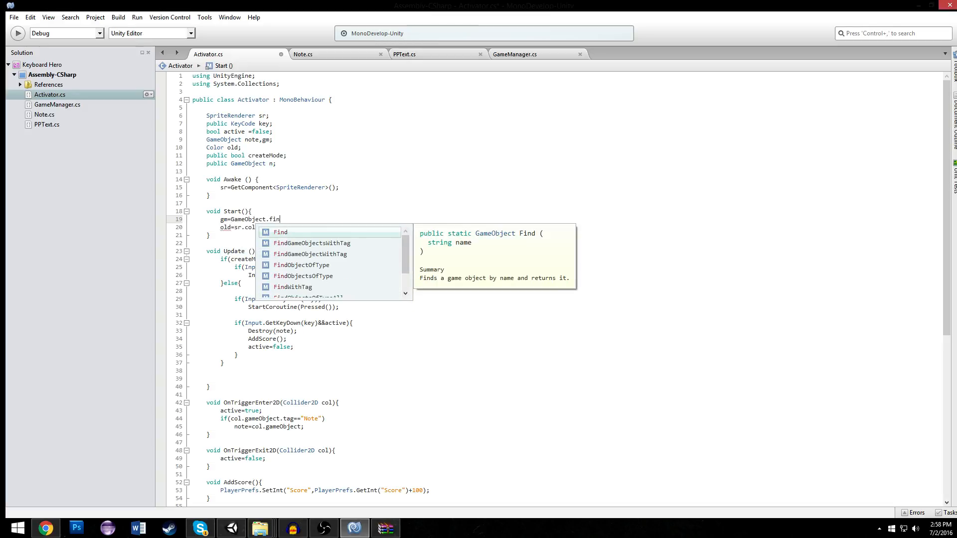
type("d(")
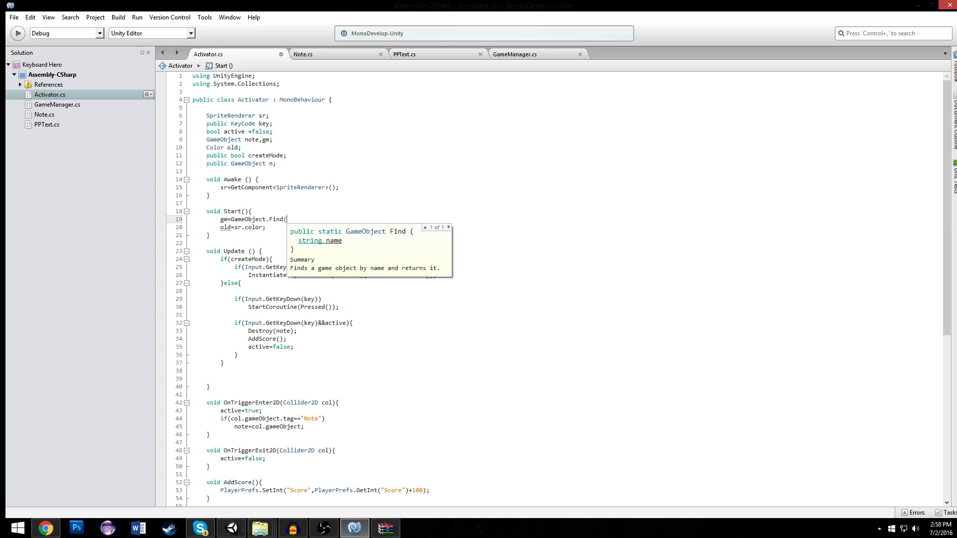
type("\"GameManager\")(")
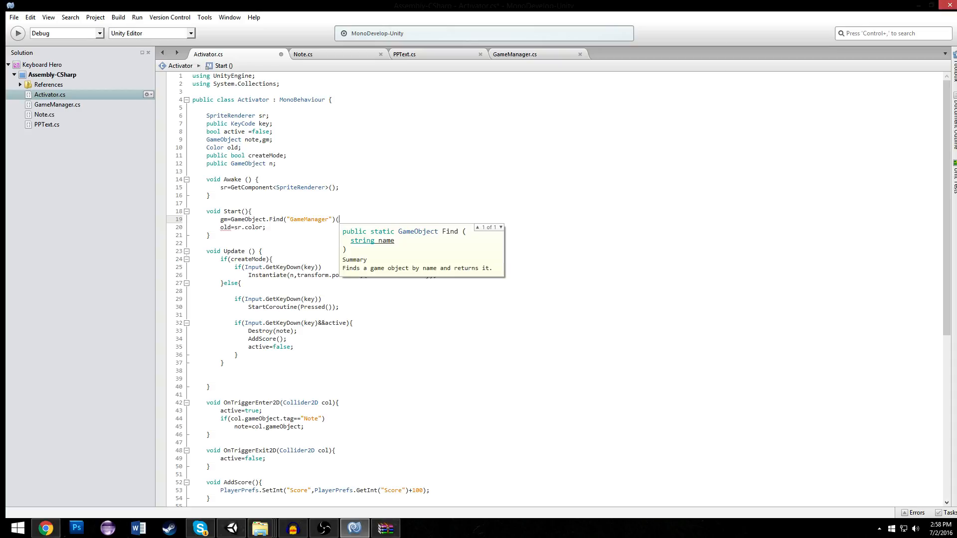
Replace 100 in AddScore with gm.GetComponent<GameManager>().GetScore()
scroll("down", 3)
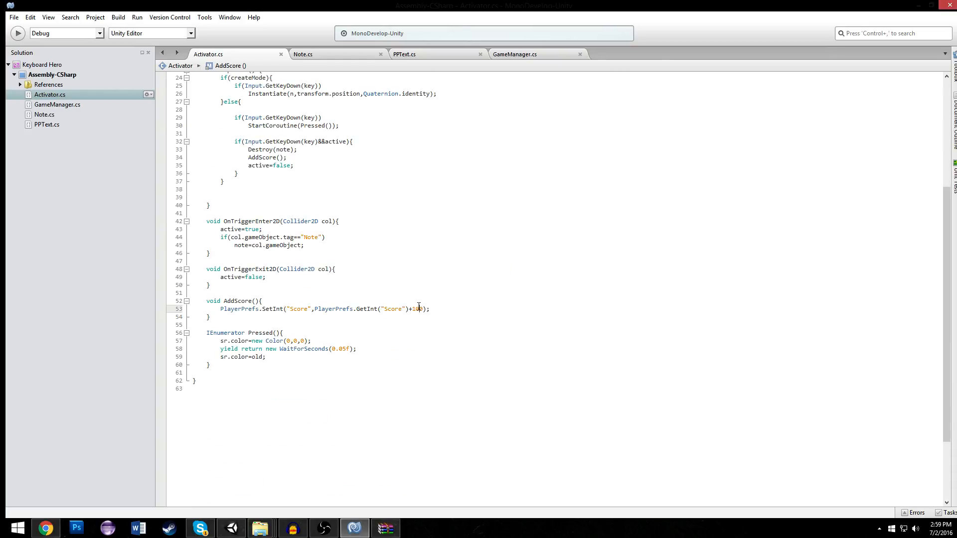
type("gm.getc")
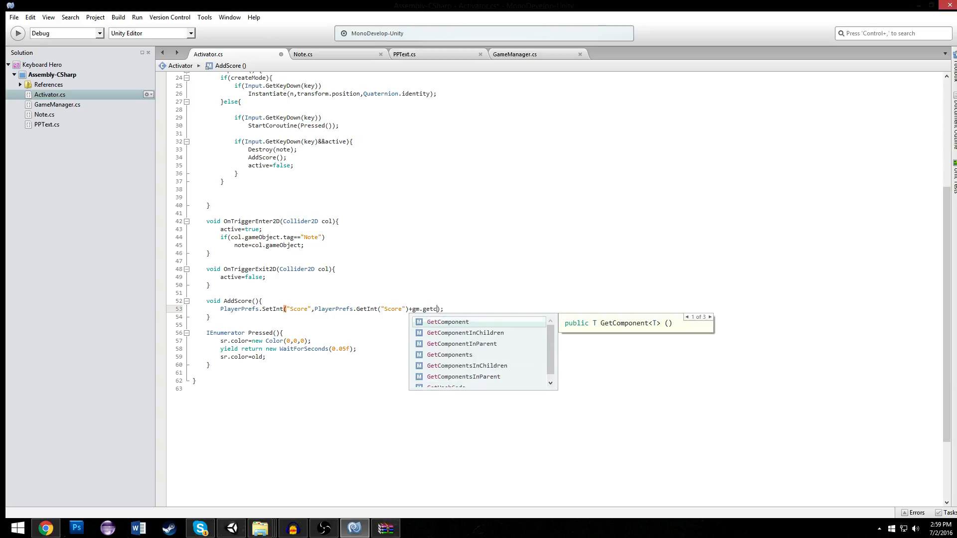
type("GetComponent<GameManager>().s")
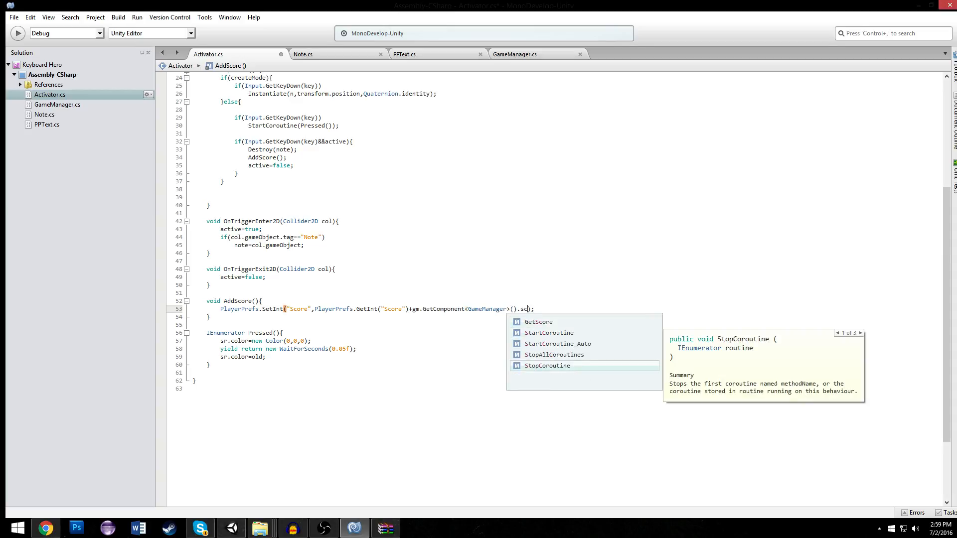
type("GetScore(")
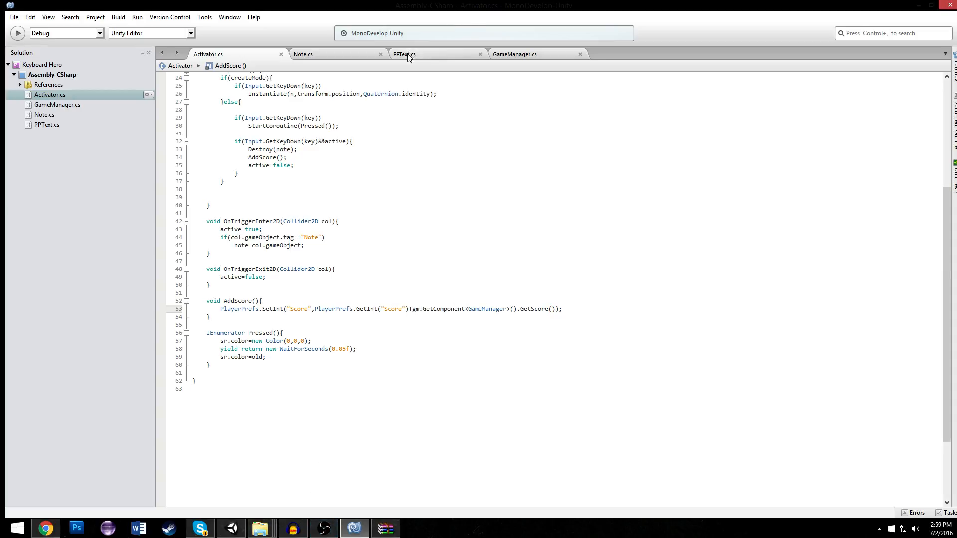
Change multiplier=1 to multiplier=2 in GameManager.cs and return to Activator.cs
left_click(515, 54)
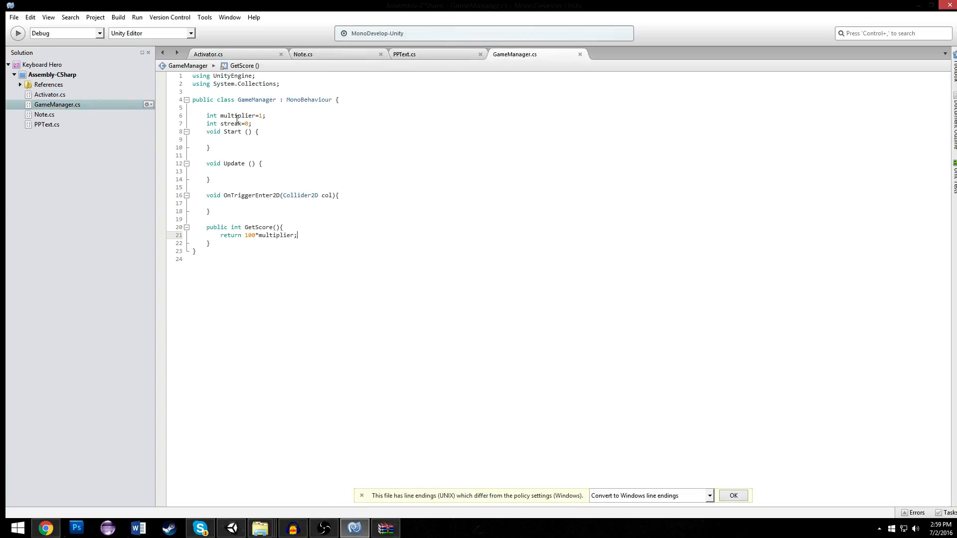
type("2")
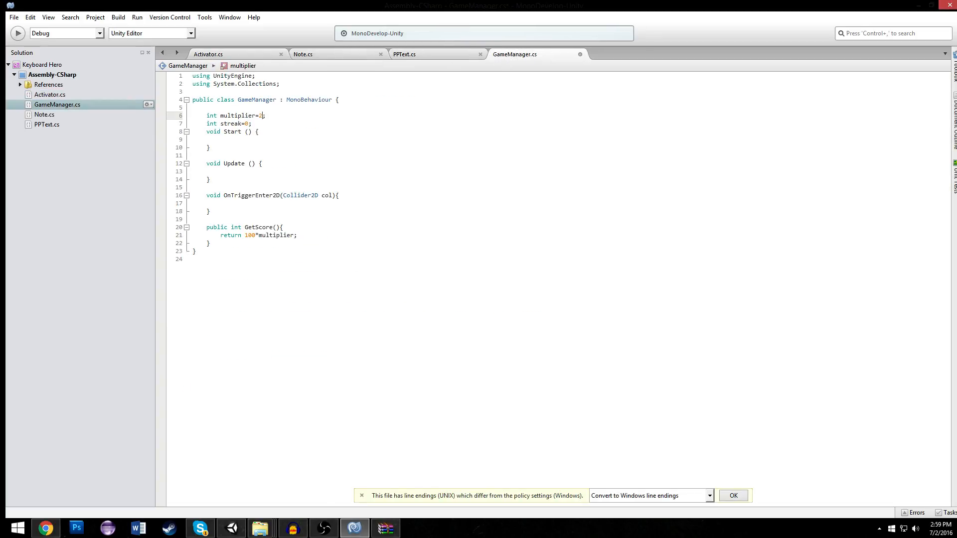
left_click(230, 528)
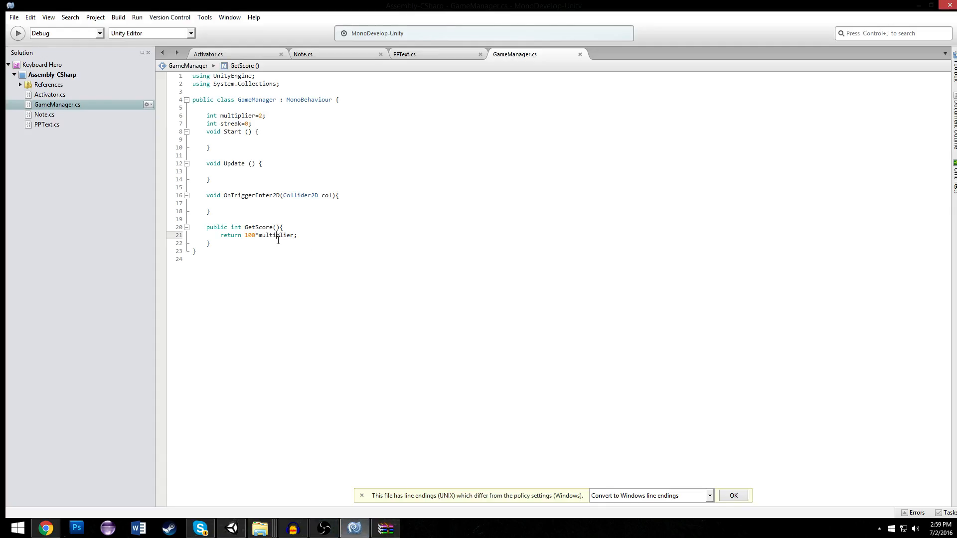
mouse_move(306, 148)
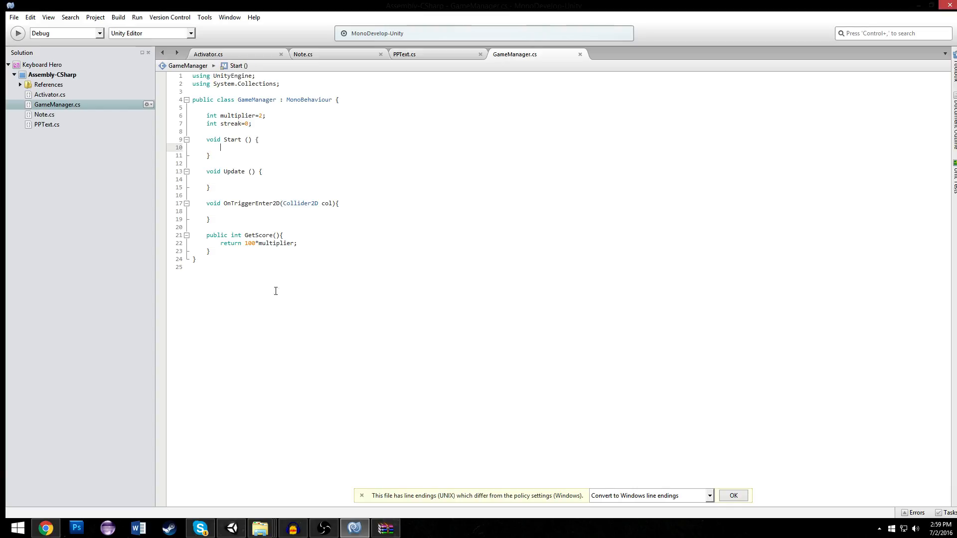
mouse_move(311, 148)
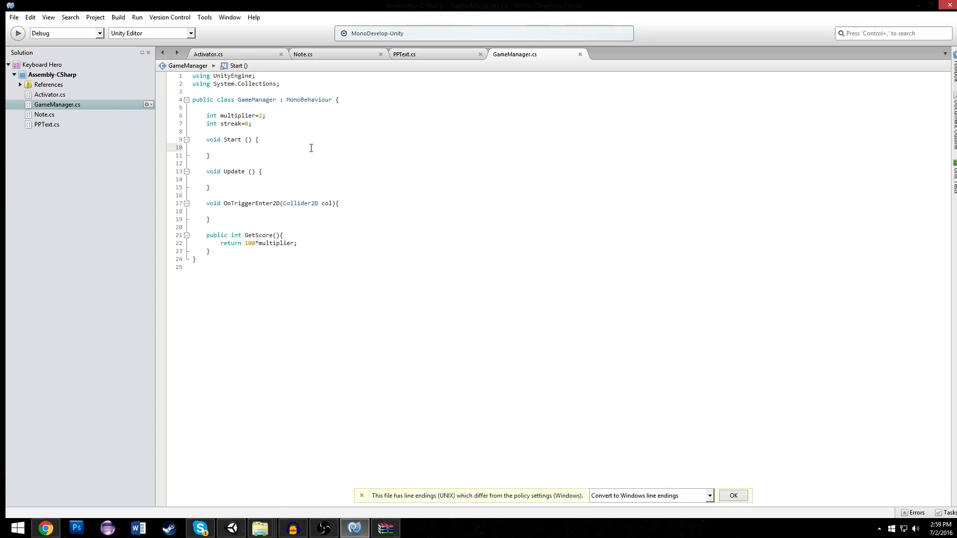
left_click(208, 54)
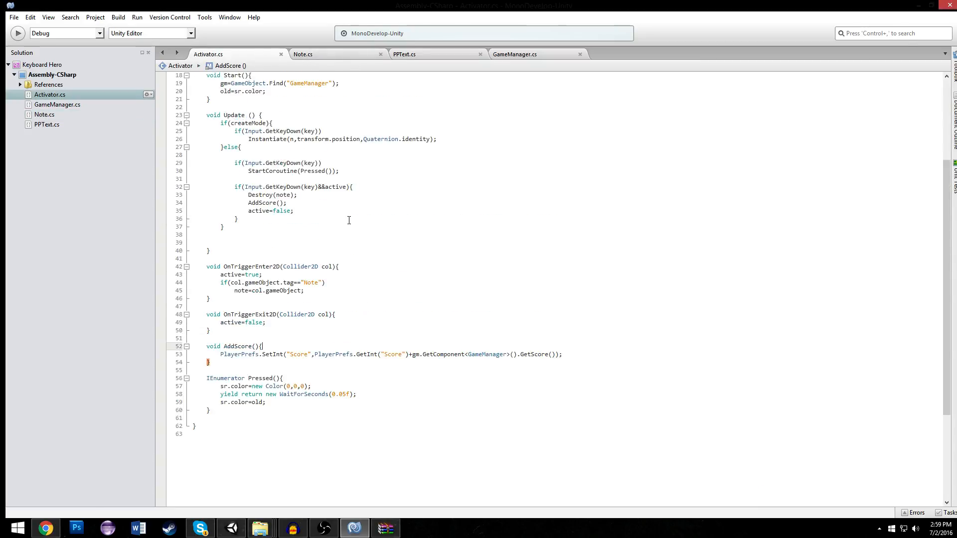
Add an empty public void AddStreak(){ } method to GameManager.cs and return to Activator.cs
left_click(514, 54)
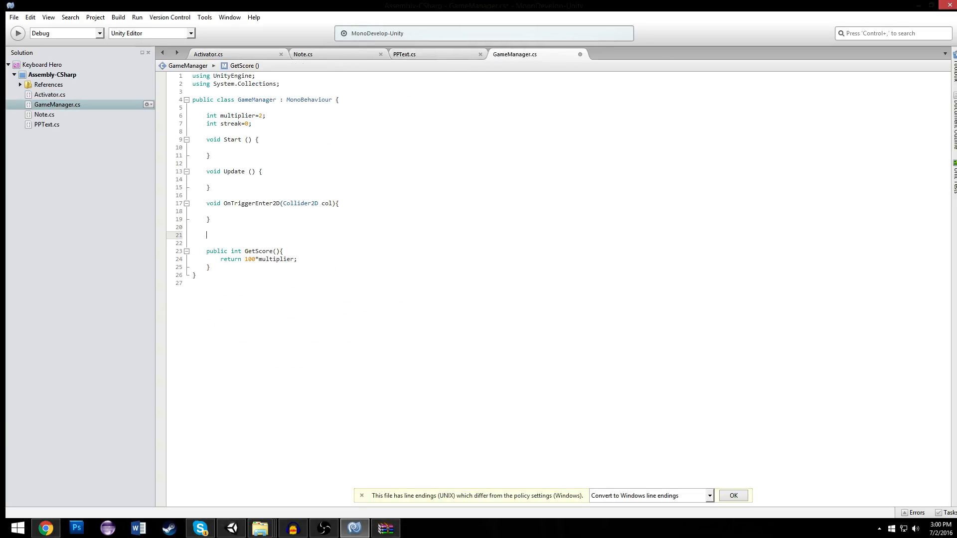
type("public void")
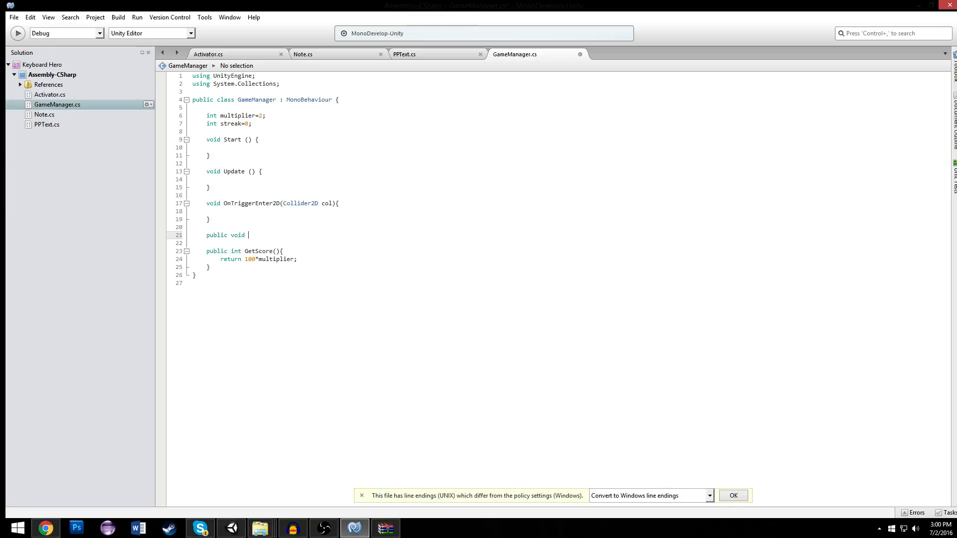
type("AddStreak(){")
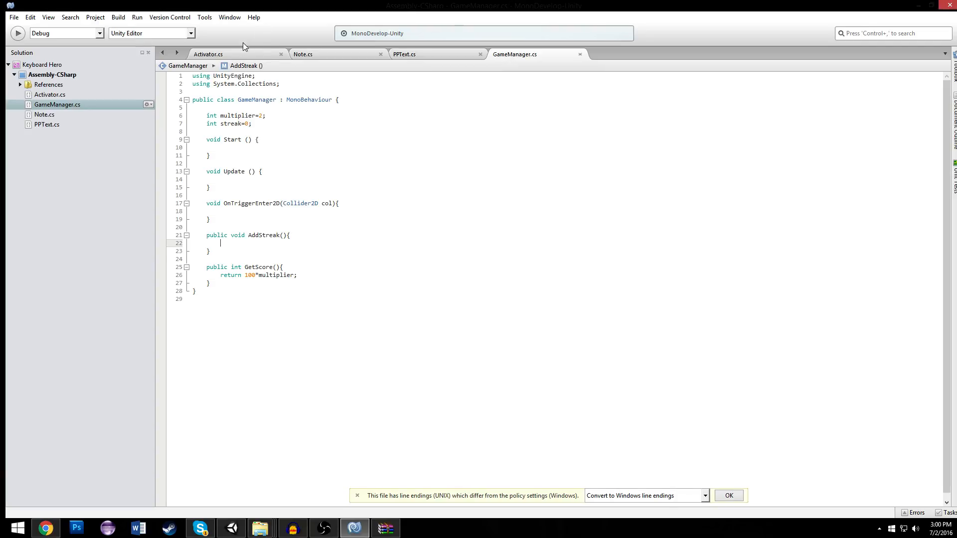
left_click(208, 53)
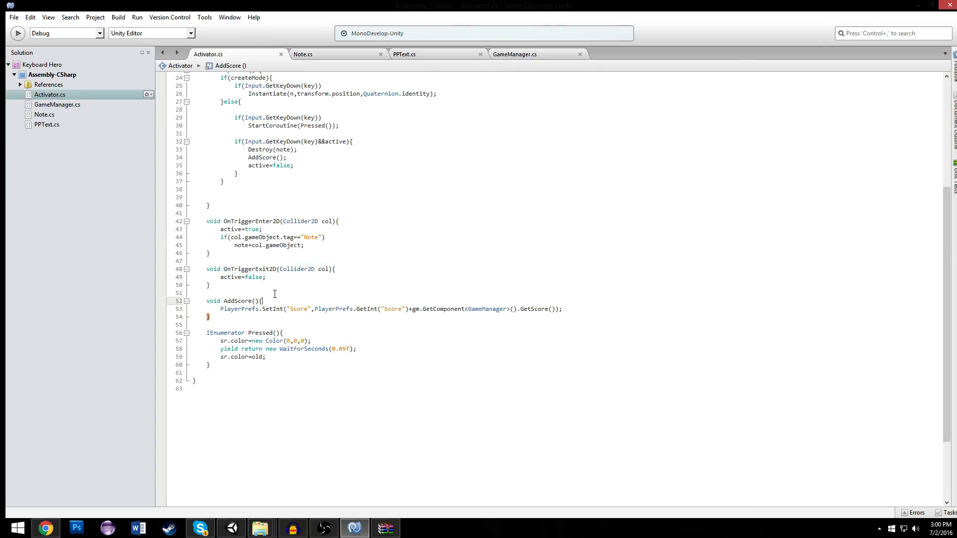
Insert gm.GetComponent<GameManager>().AddStreak(); after Destroy(note) in Activator's note-hit branch
left_click(336, 269)
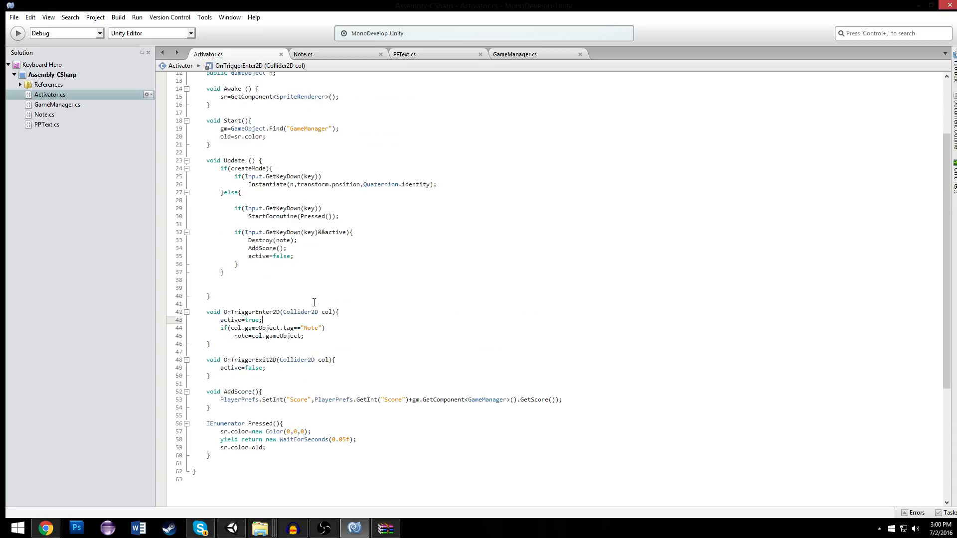
scroll("up", 3)
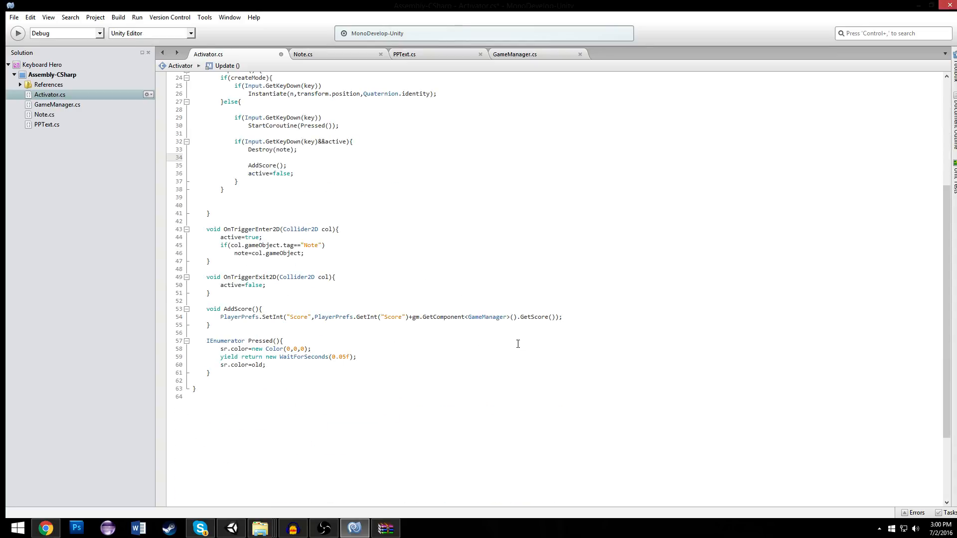
left_click_drag(413, 317, 552, 317)
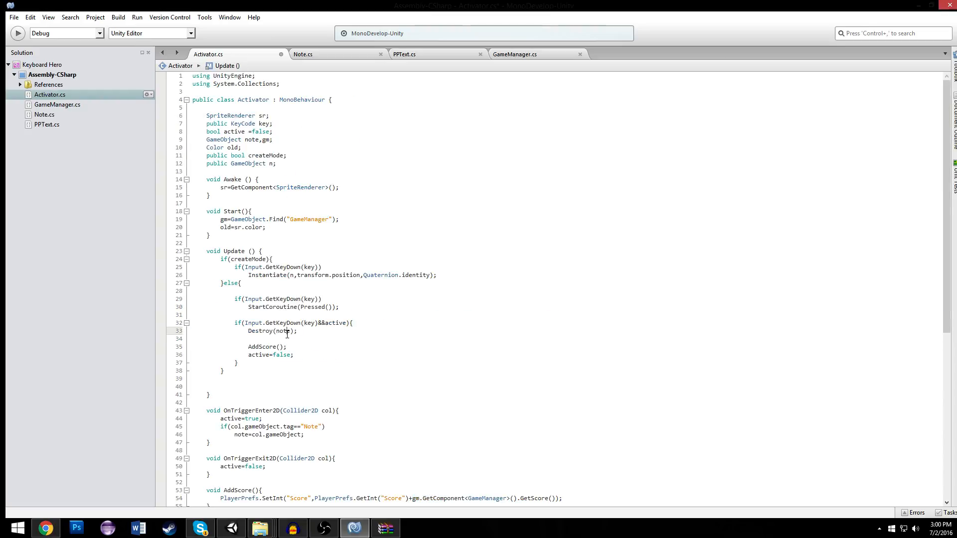
type("gm.GetComponent<GameManager>().(")
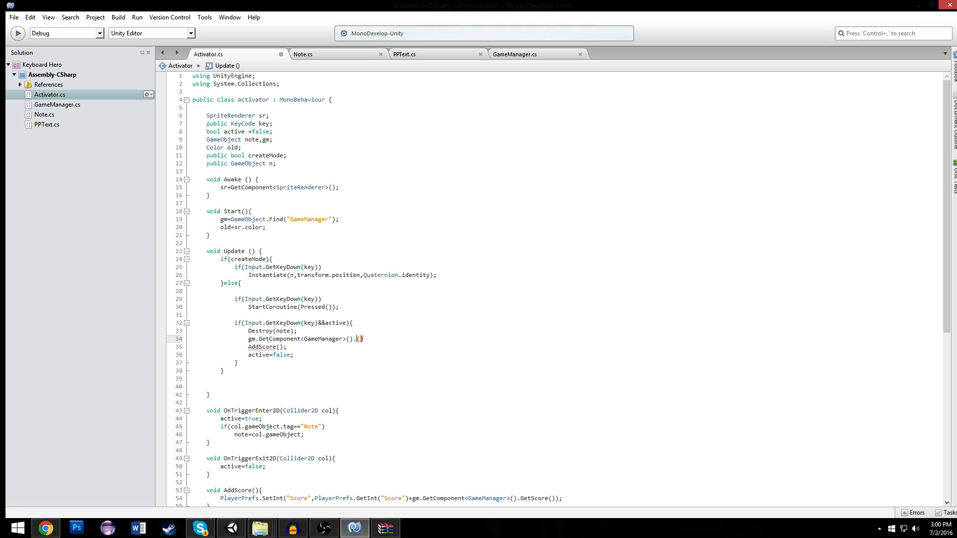
type("AddStreak")
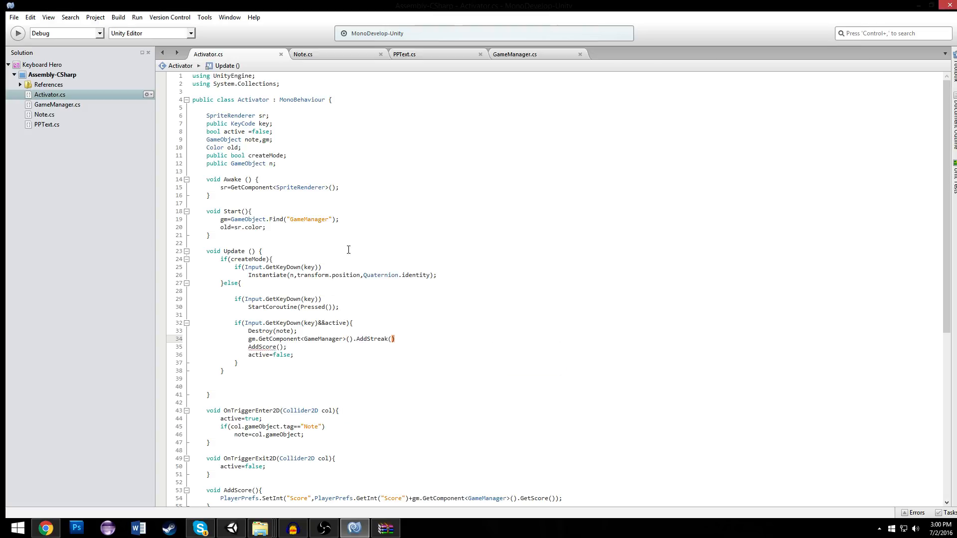
left_click(303, 54)
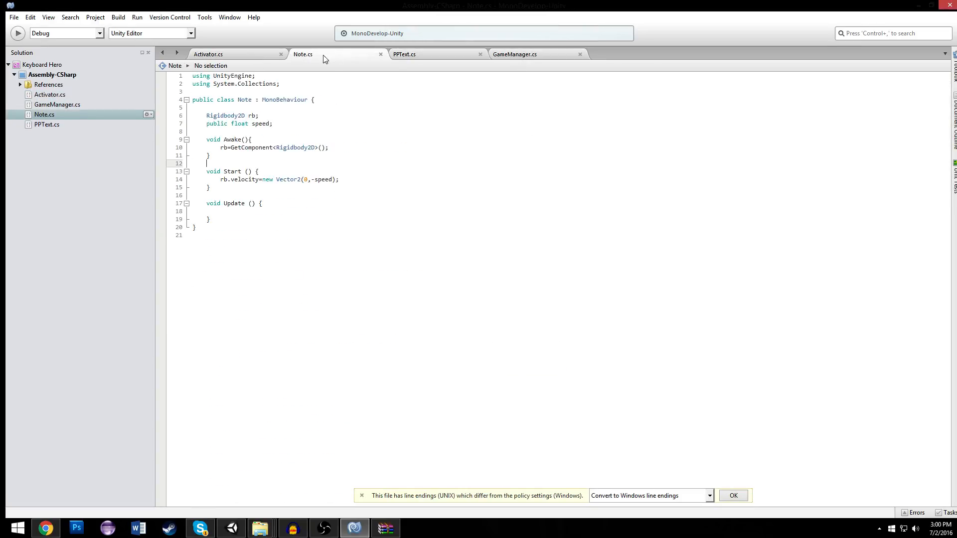
Draft an if(streak>=...) check in AddStreak, trying thresholds 24 then 8
left_click(404, 53)
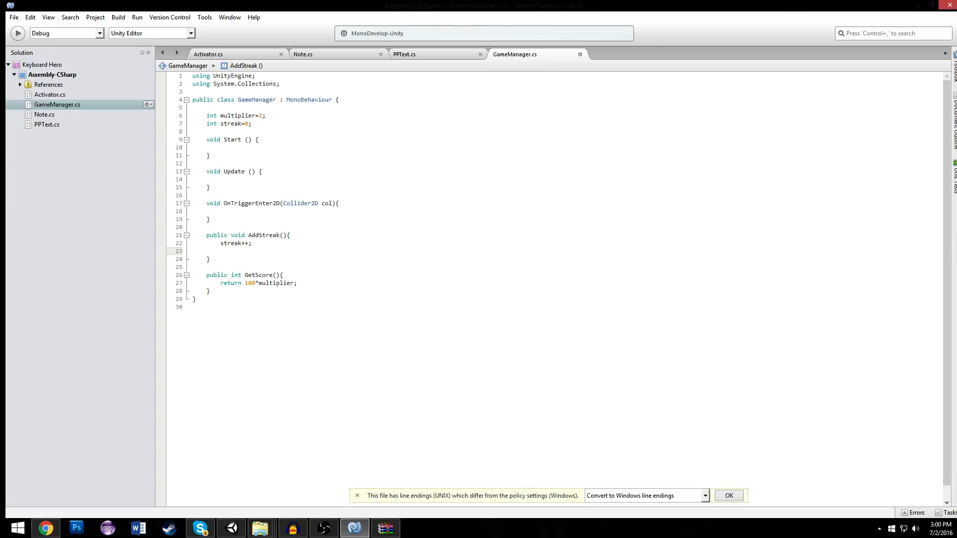
type("if(stre")
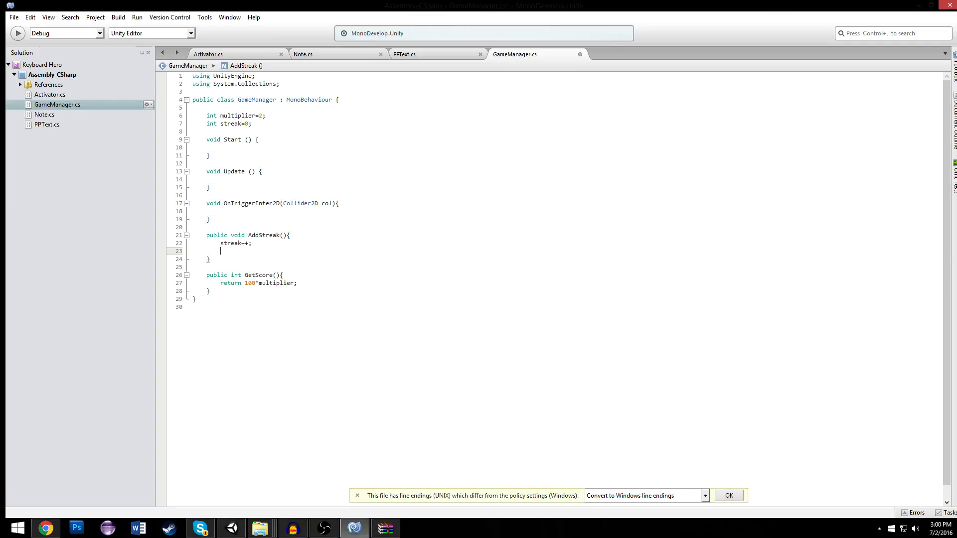
type("multiplier")
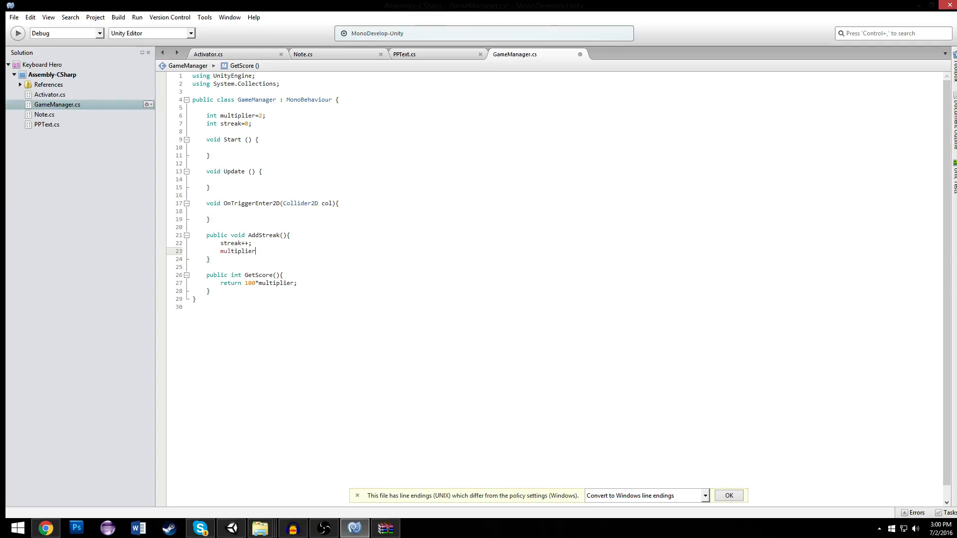
type("=")
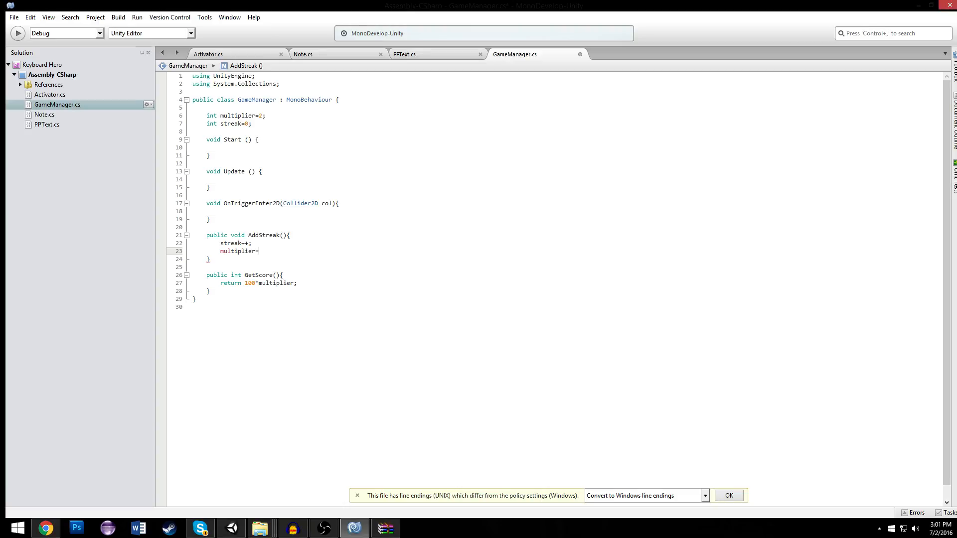
type("stre")
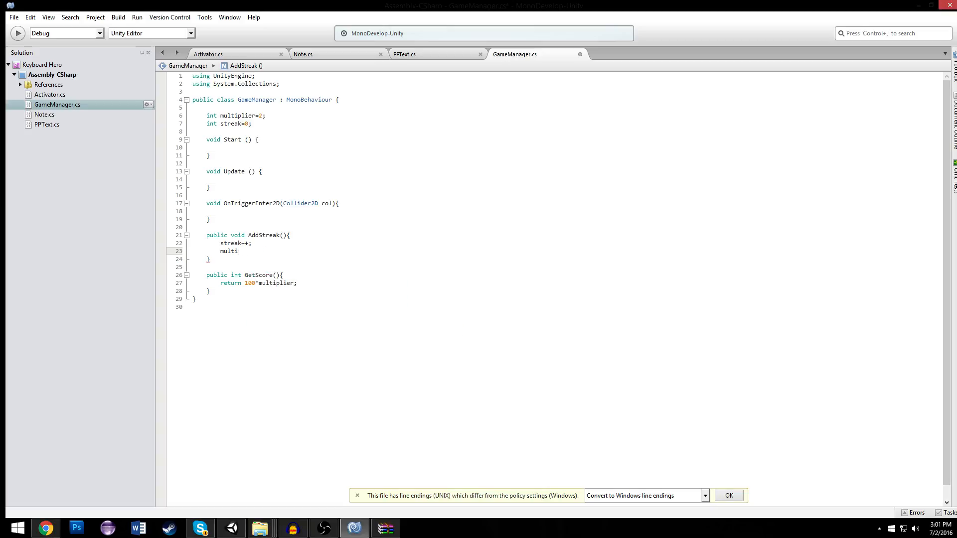
type("if(streak")
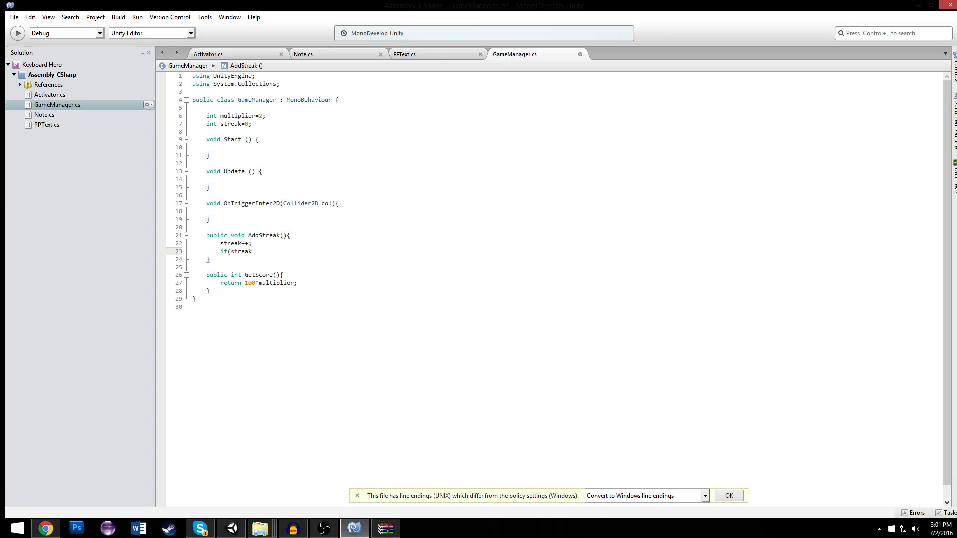
type(">")
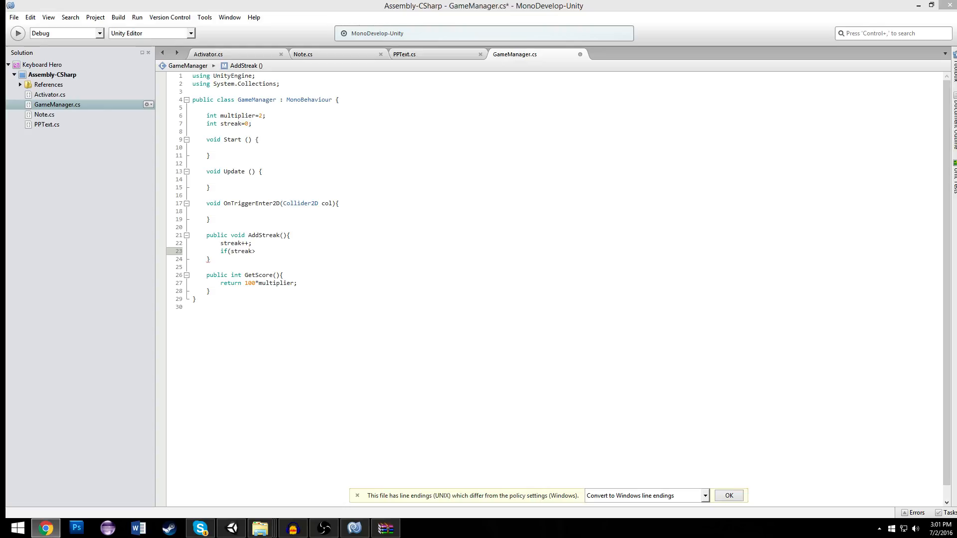
mouse_move(346, 197)
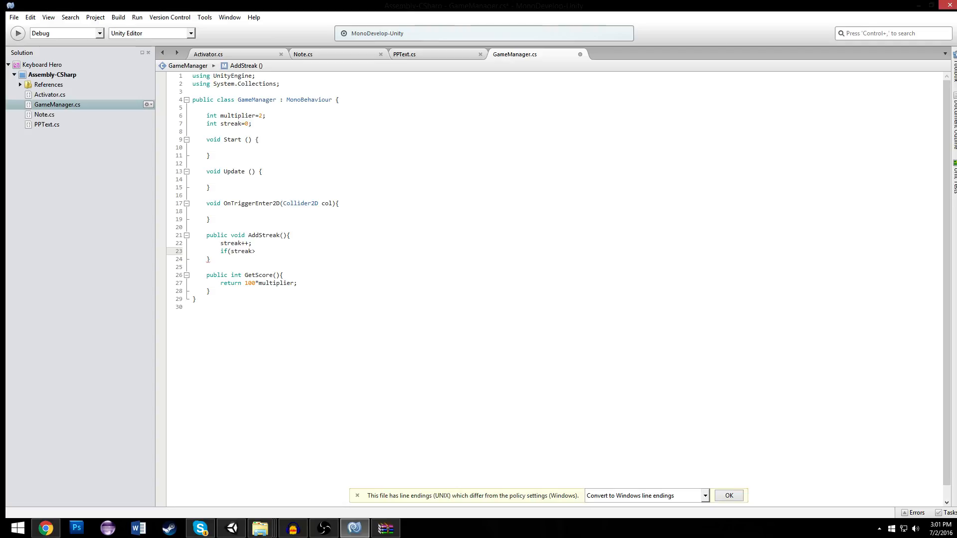
key("Backspace")
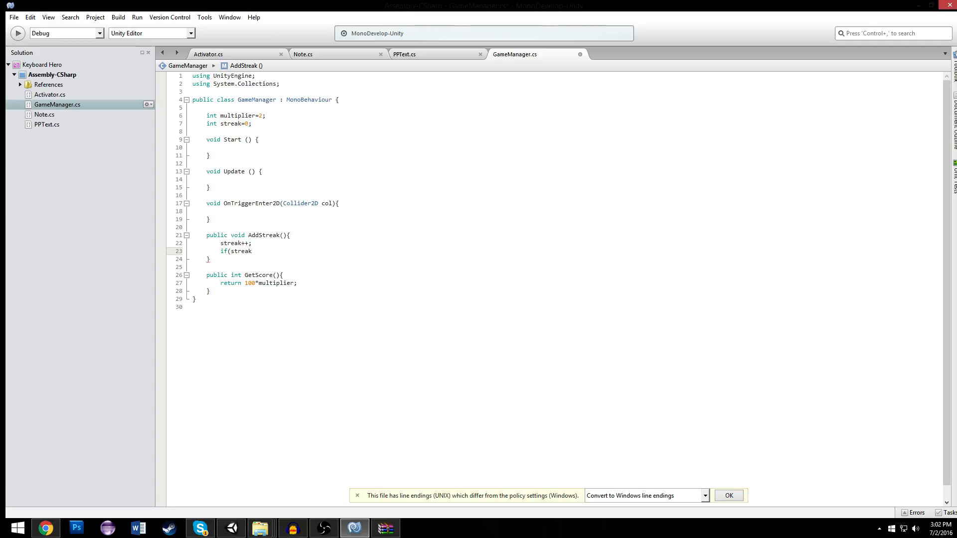
type(">=")
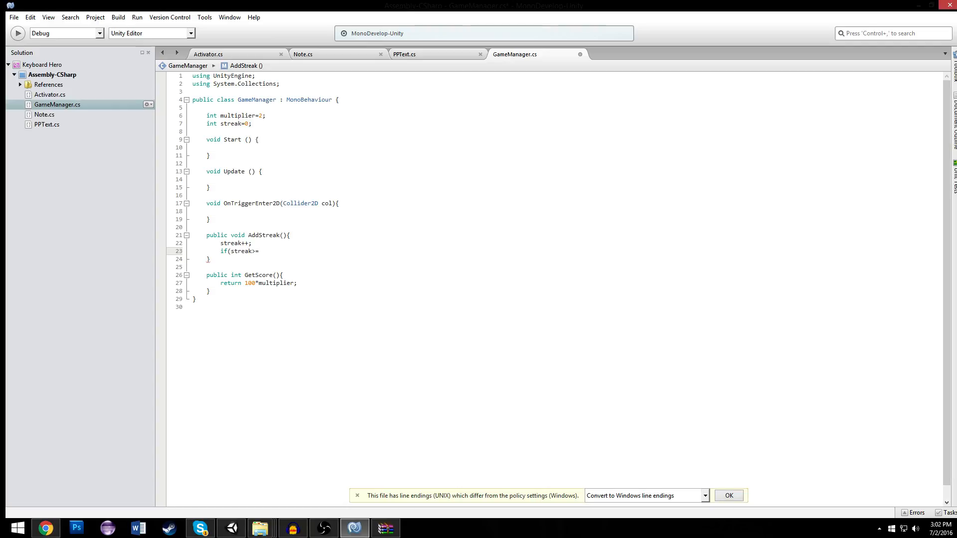
type("24")
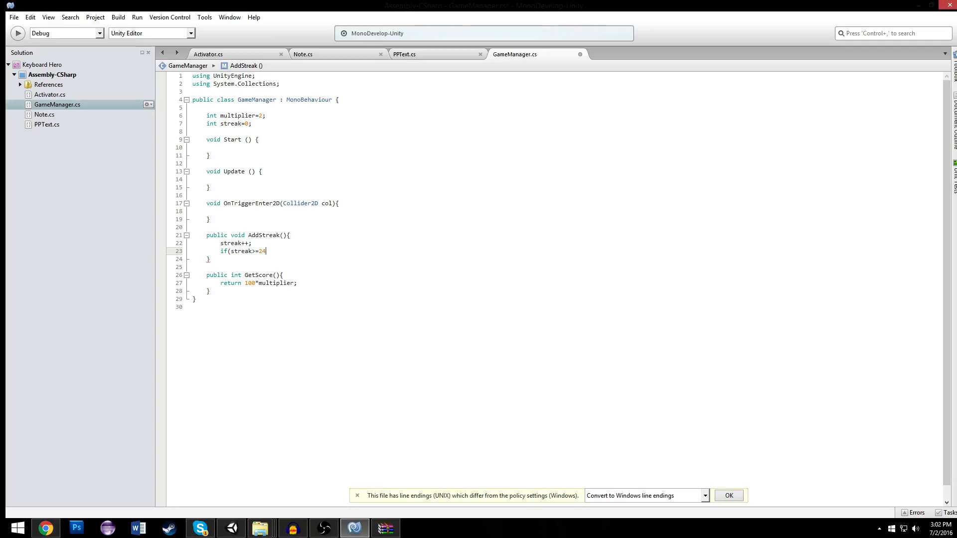
type(")")
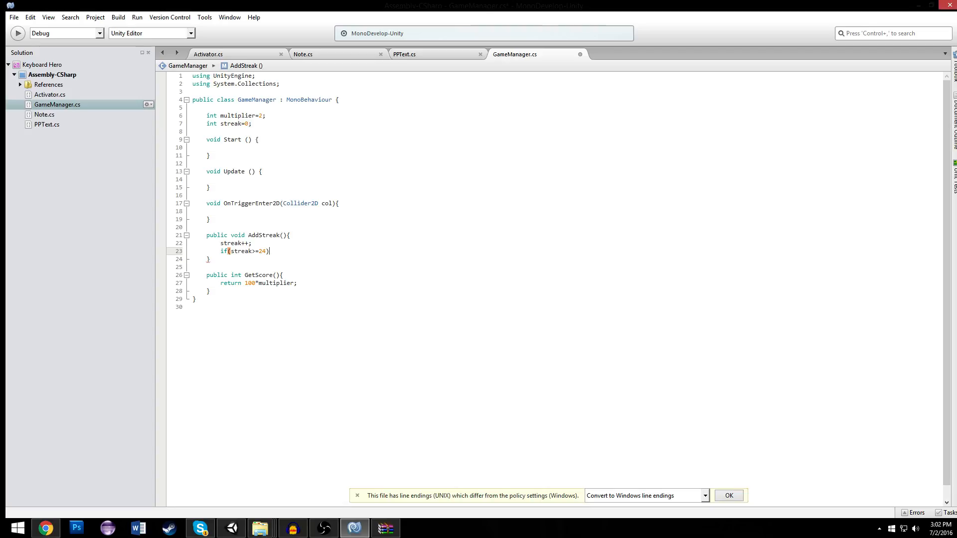
key("BackSpace")
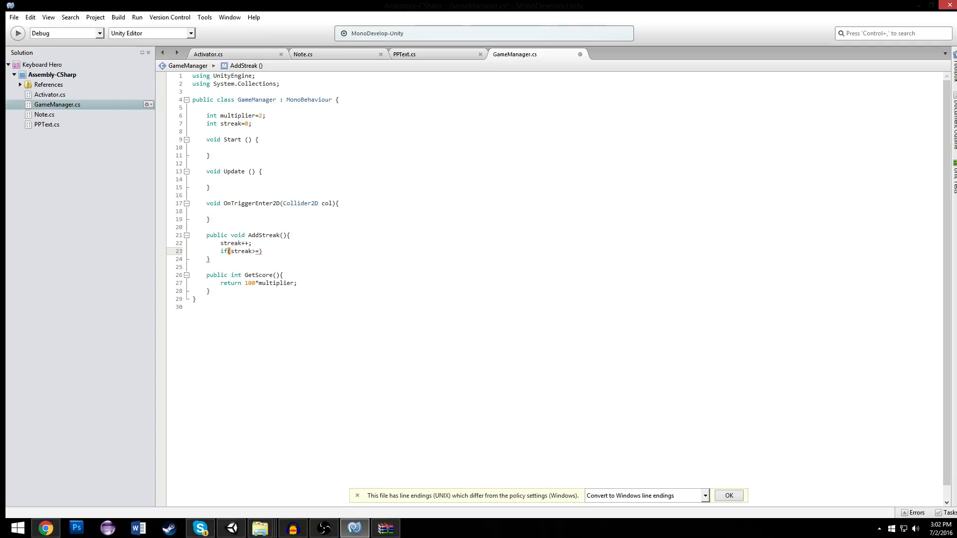
type("8")
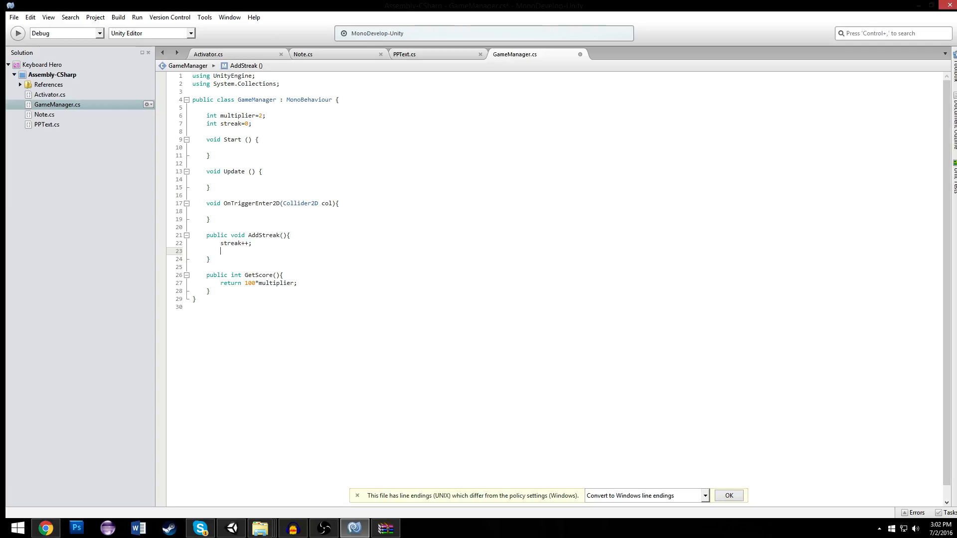
Try a multiplier=(int)(streak/8)+1 style formula, then delete it leaving a blank line
type("multiplier=")
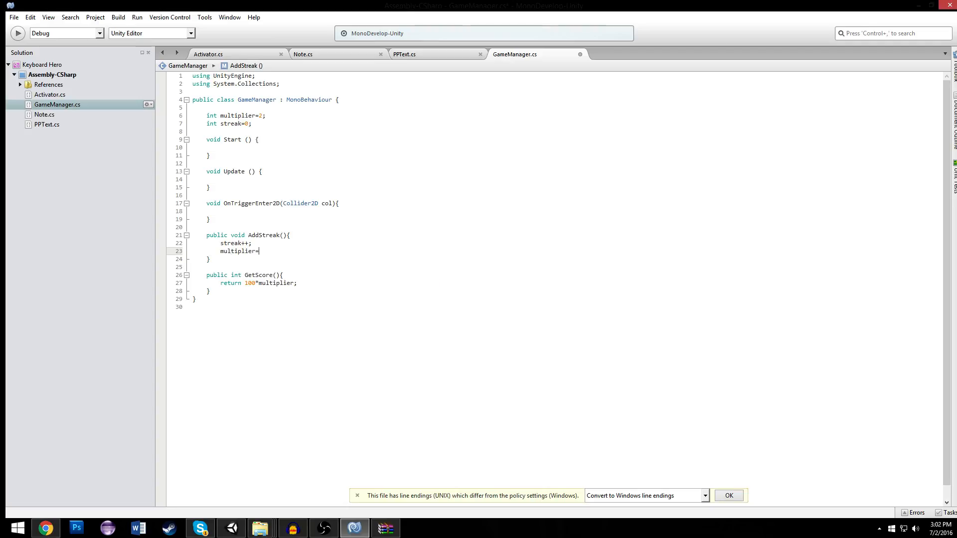
type("streak&")
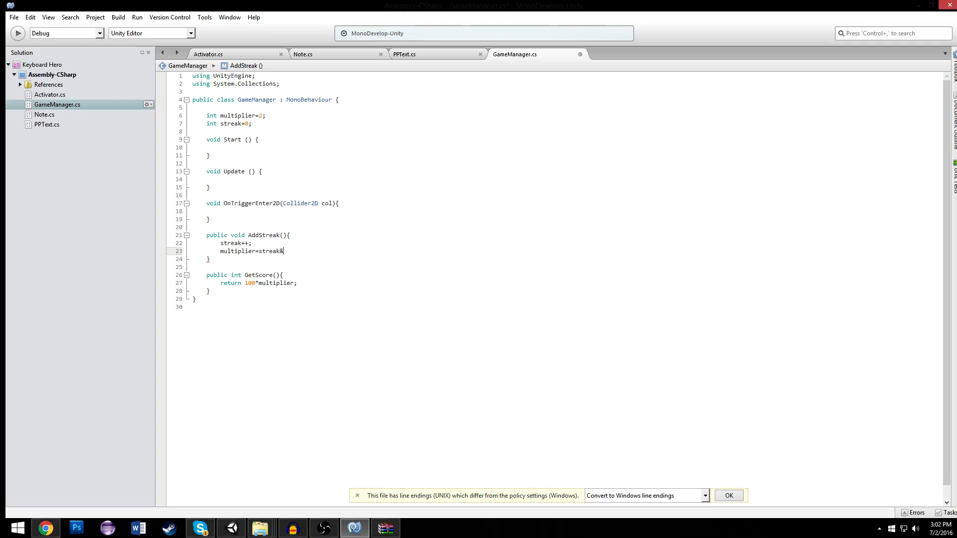
type("%")
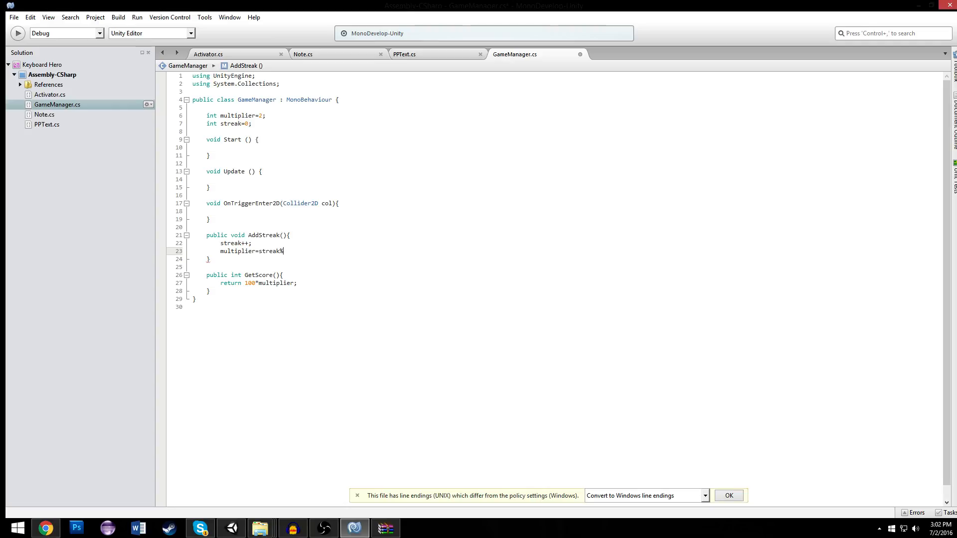
type("\\")
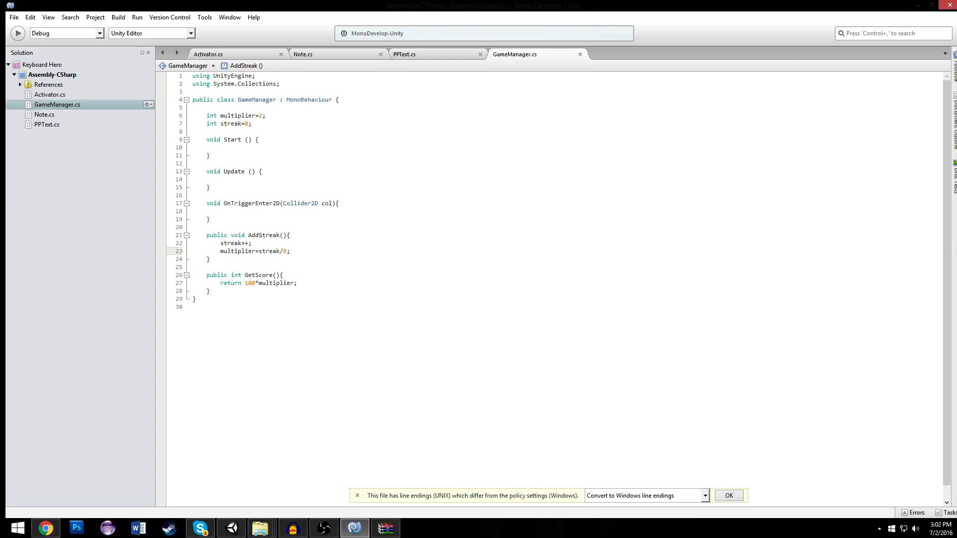
type("(")
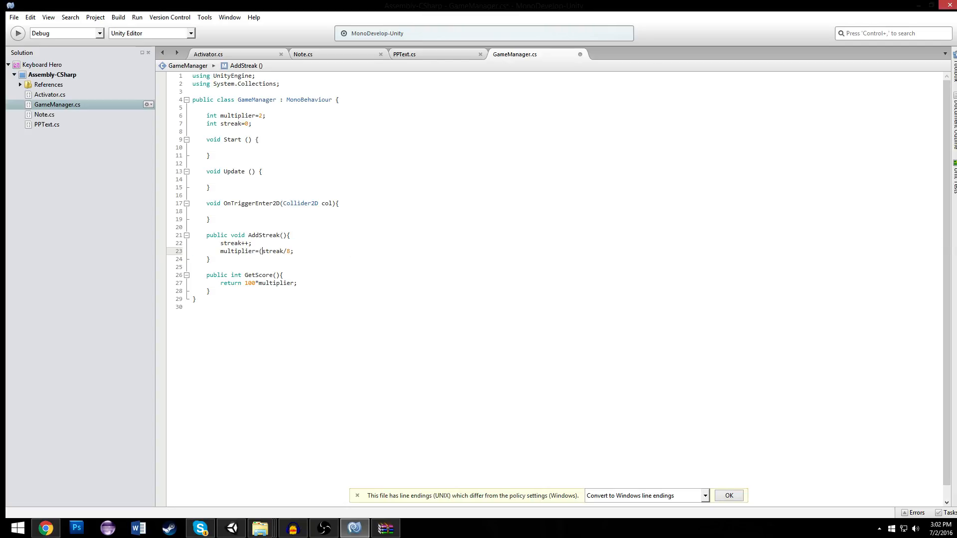
type("int)")
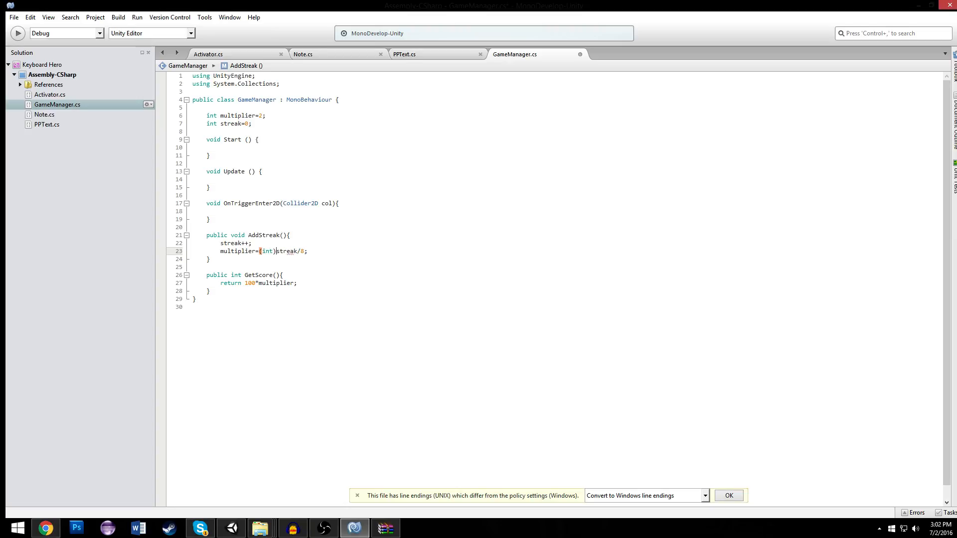
type("+")
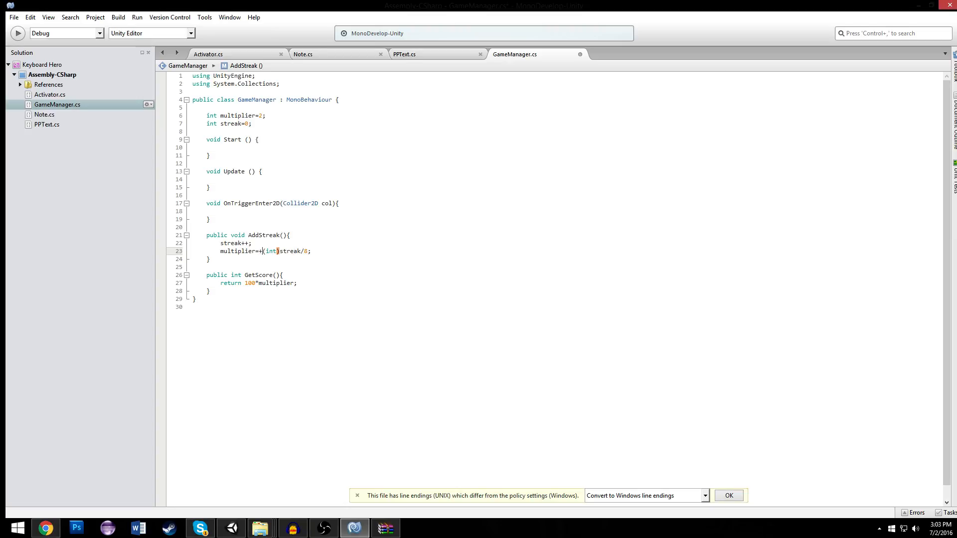
type("1")
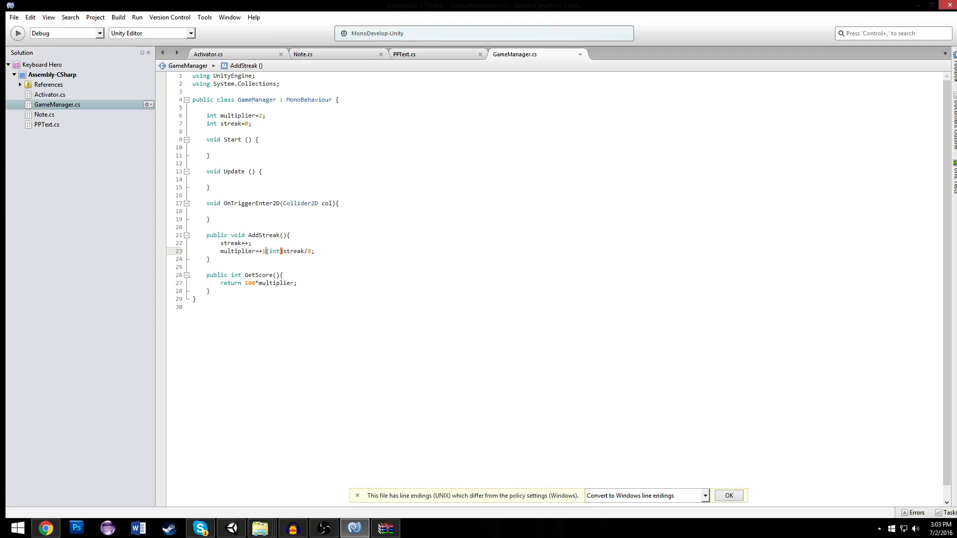
left_click_drag(257, 251, 315, 251)
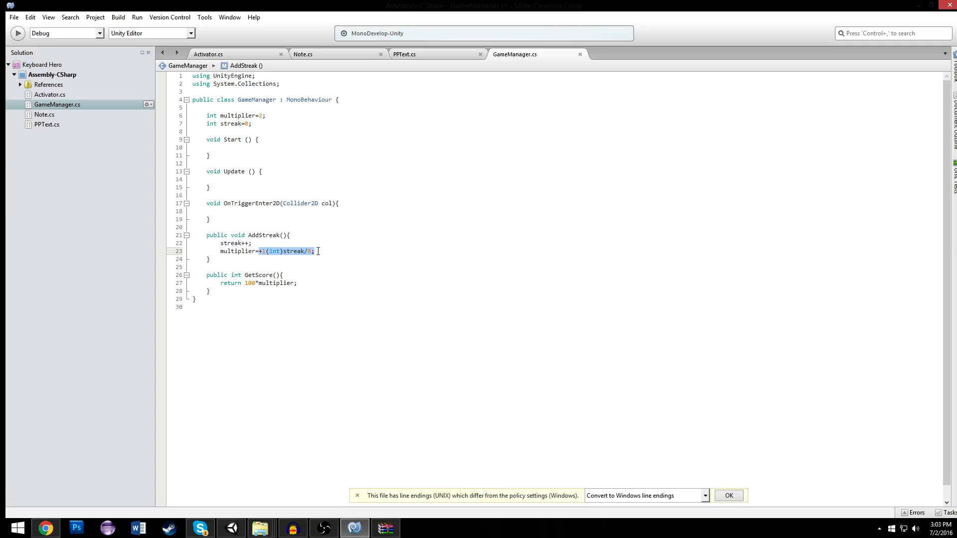
key("Delete")
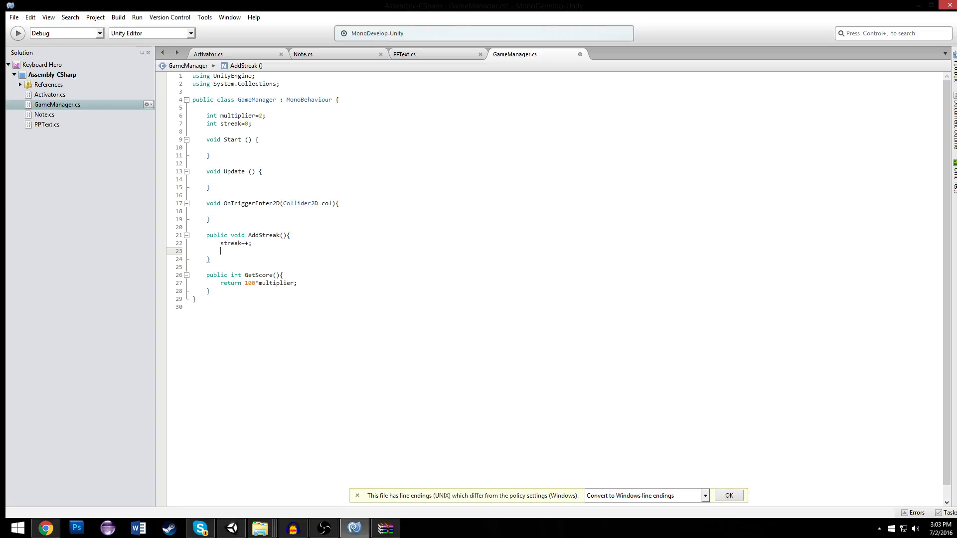
Write if branches setting multiplier 4 at streak 24, 3 at 16 and 2 at 8
type("if(streak")
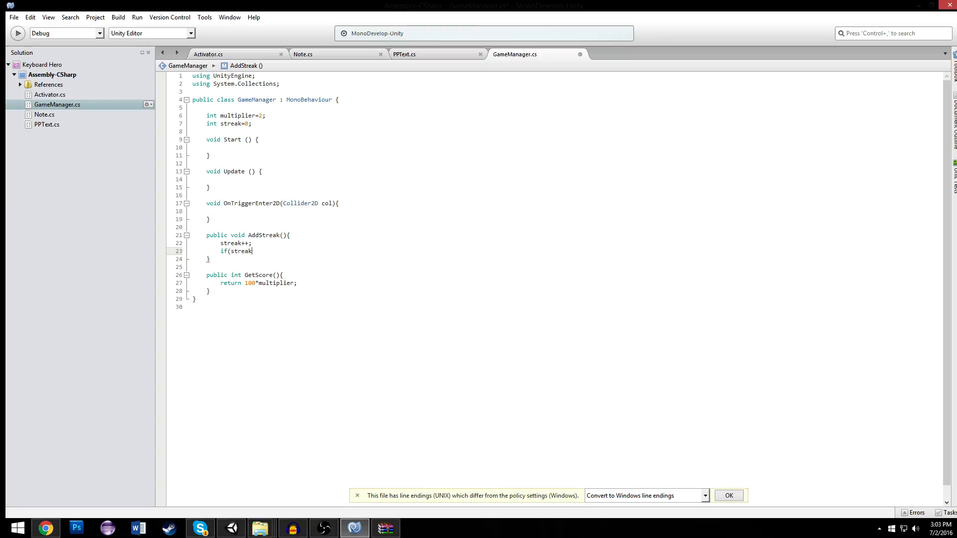
type(">=")
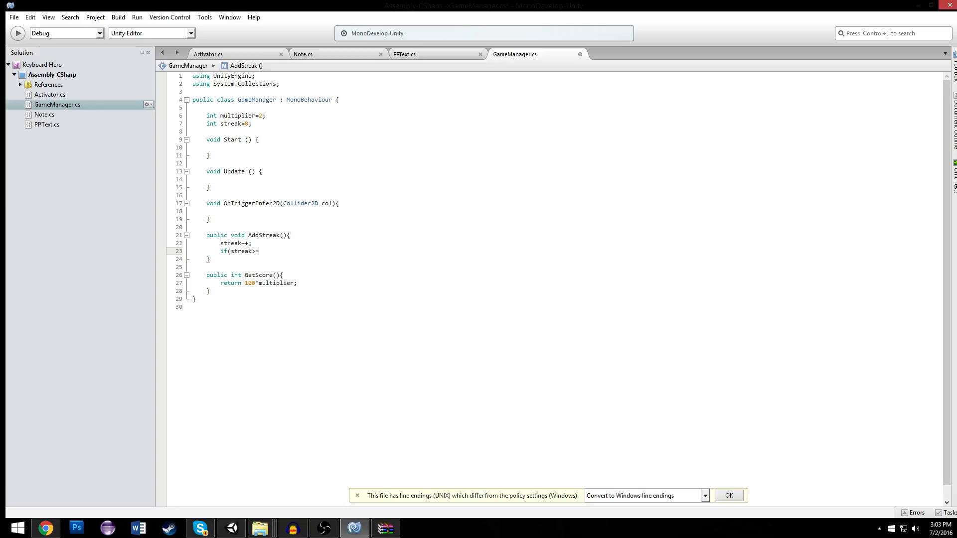
type("24")
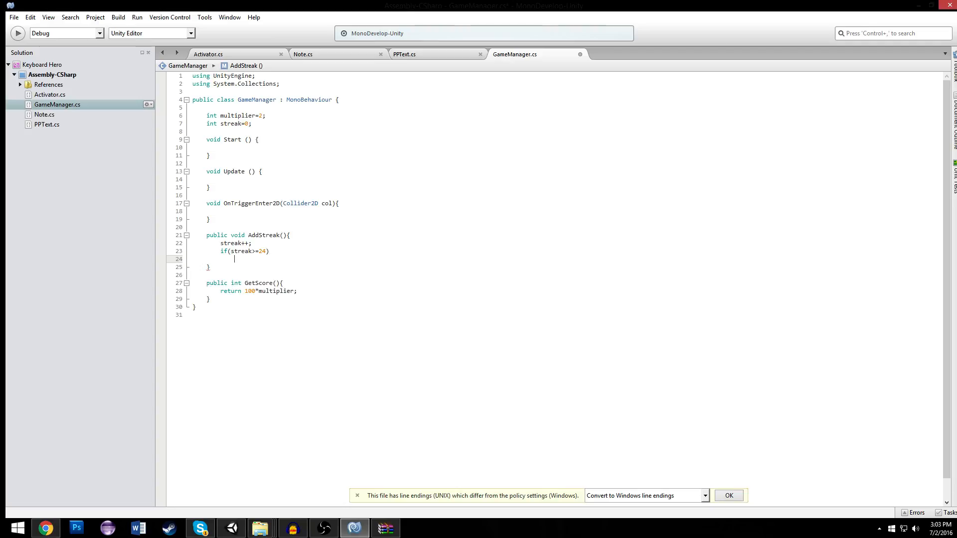
type("multiplier=4;")
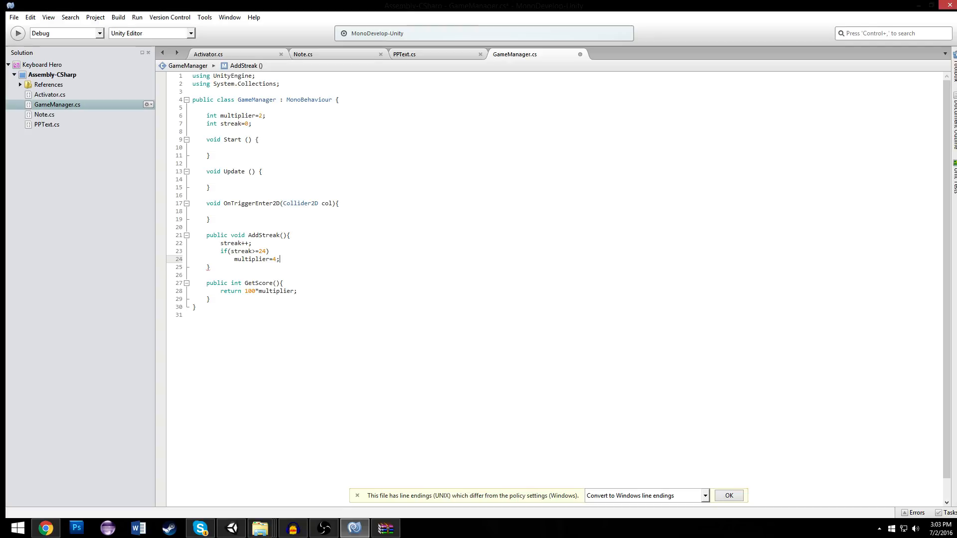
type("if(streak")
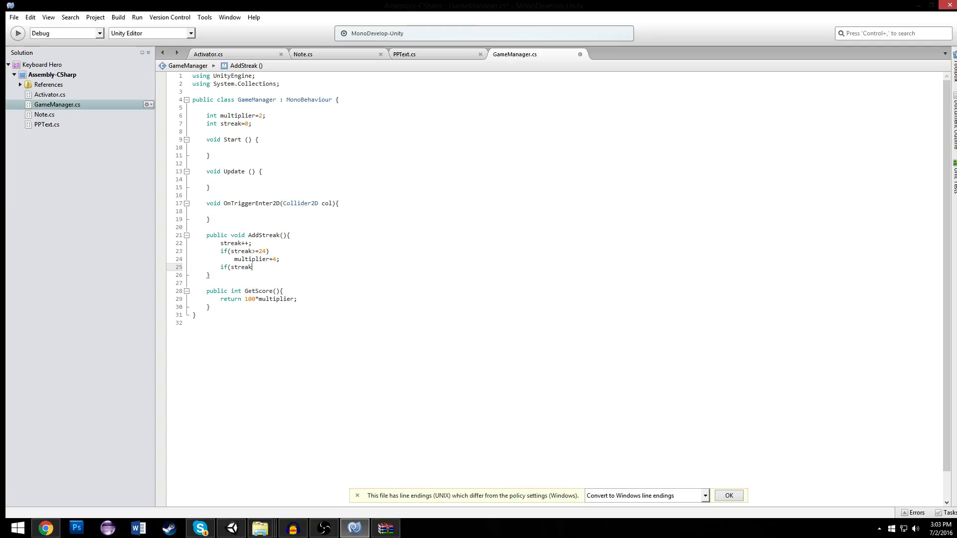
type(">=16")
type("if")
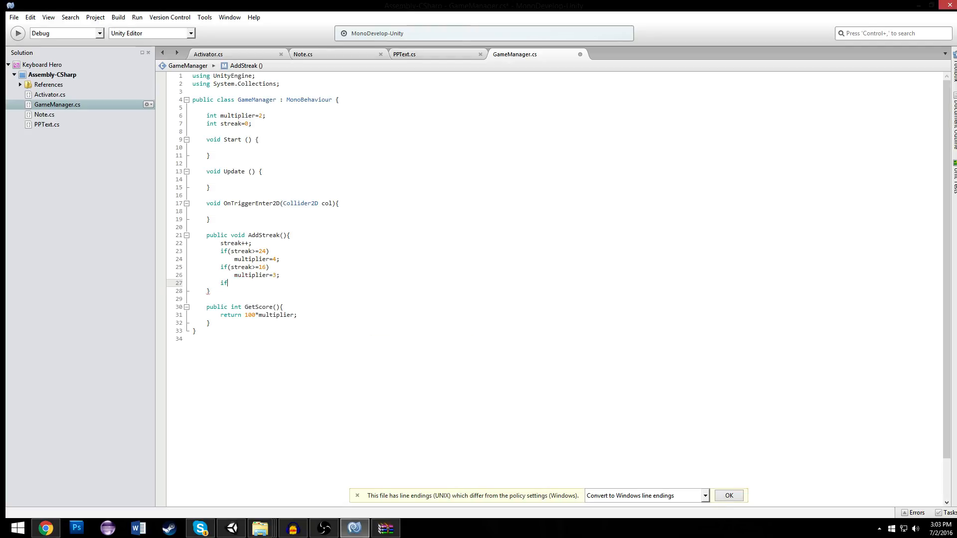
type("(streak>")
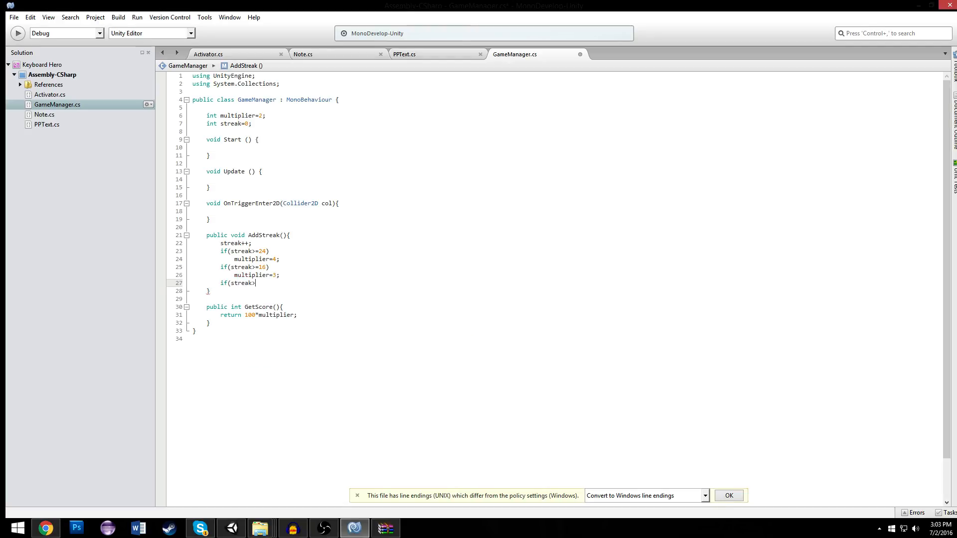
type("=6)")
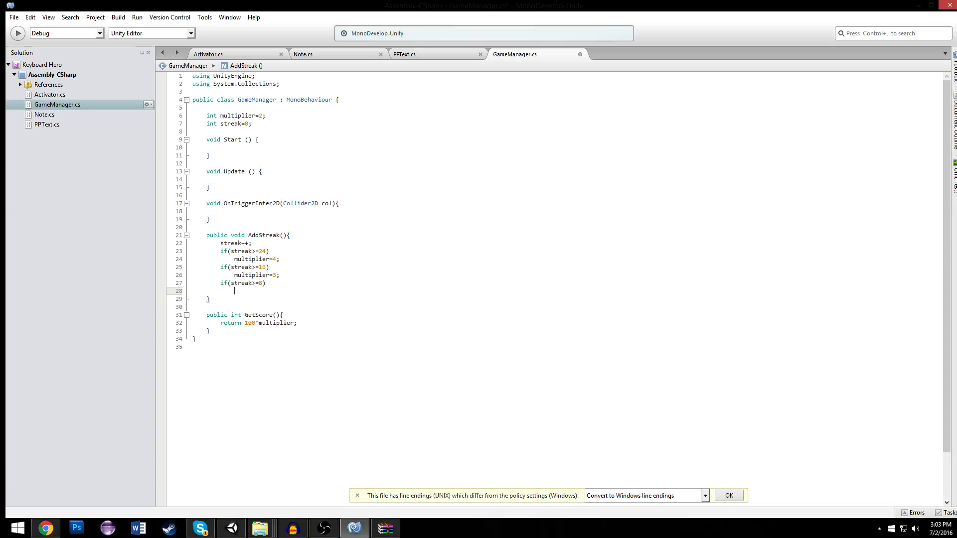
type("multiplier=")
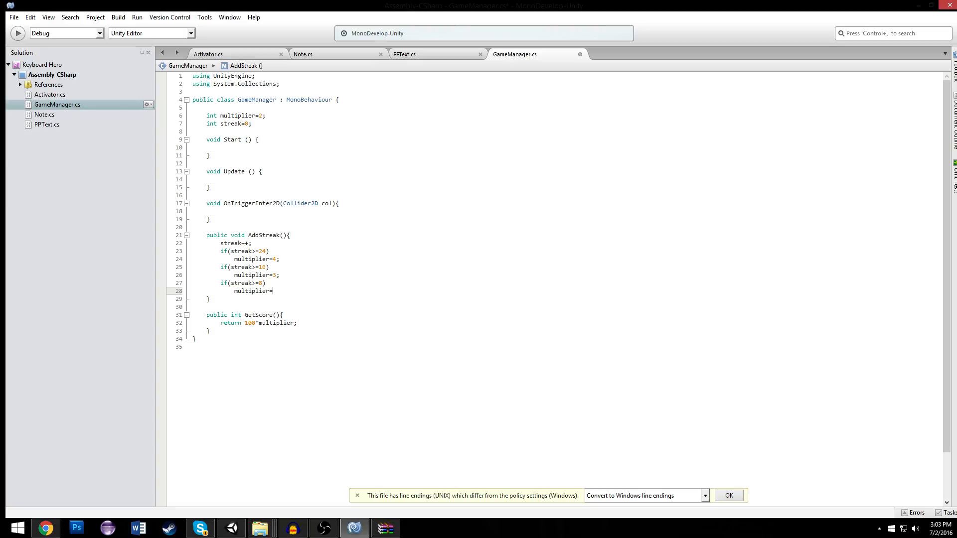
type("2;")
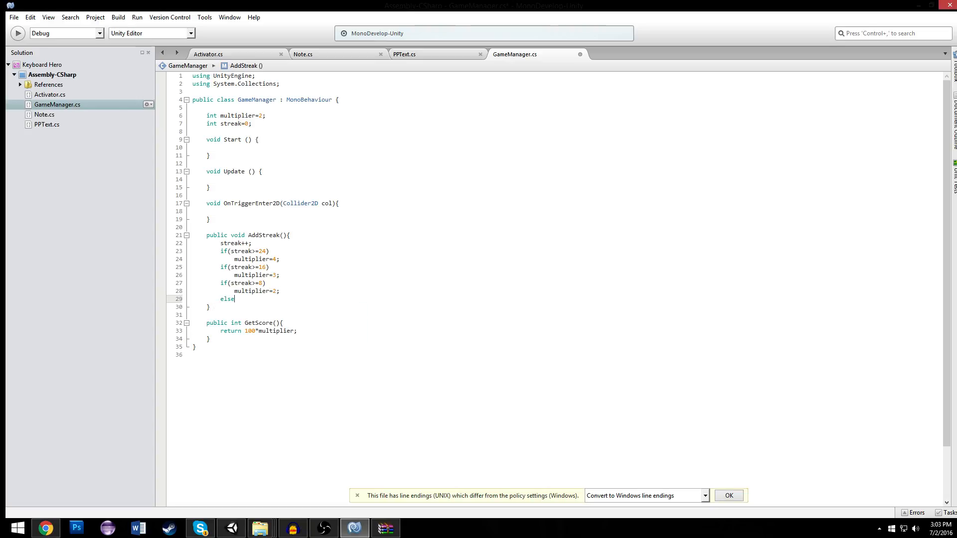
Add else multiplier=1; and turn the later ifs into else-if branches
type("multiplier")
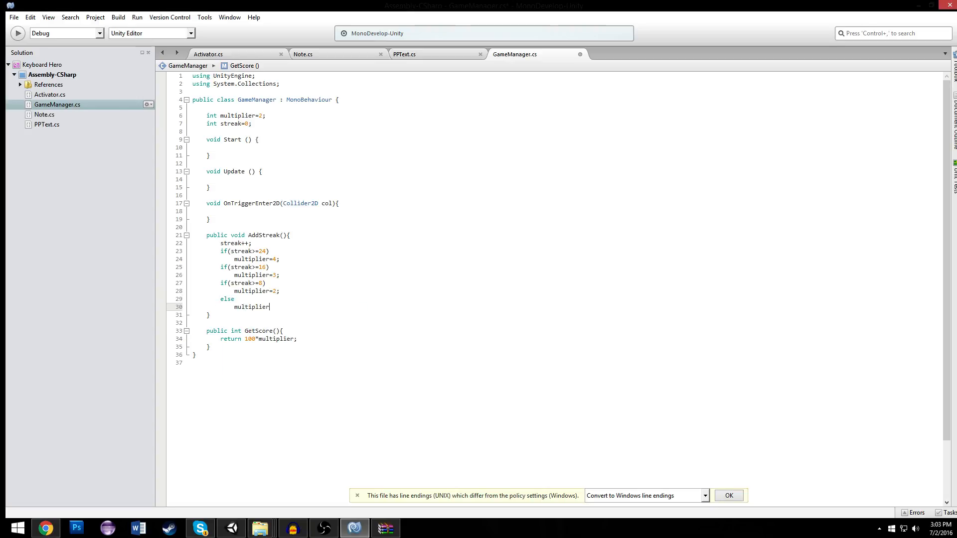
type("=1;")
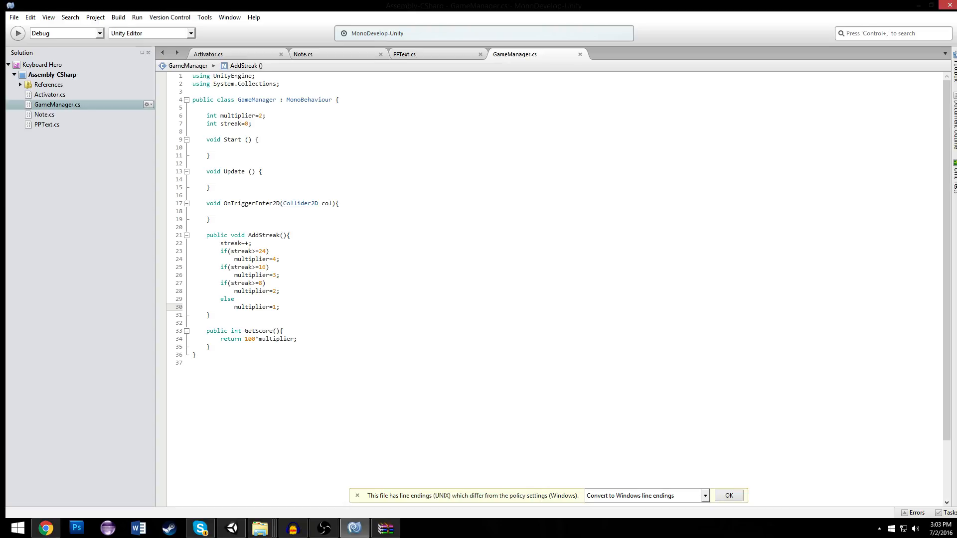
type("else")
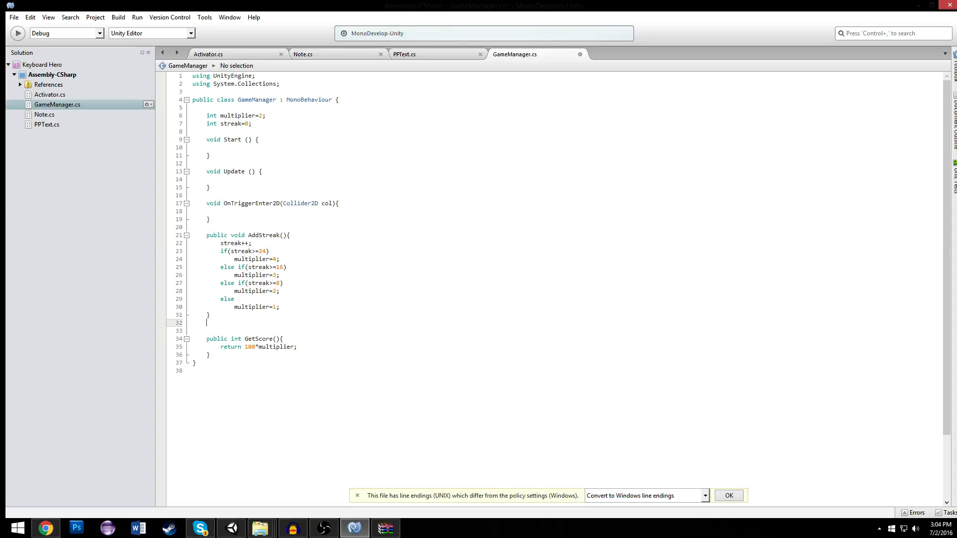
Write public void ResetStreak(){ streak=0; multiplier=1; } below AddStreak
type("public void")
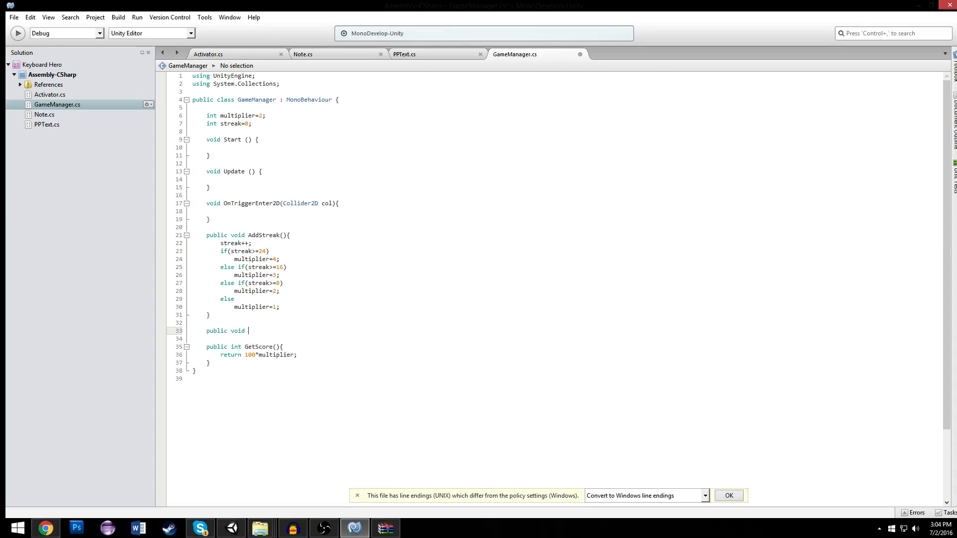
type("ResetStreak")
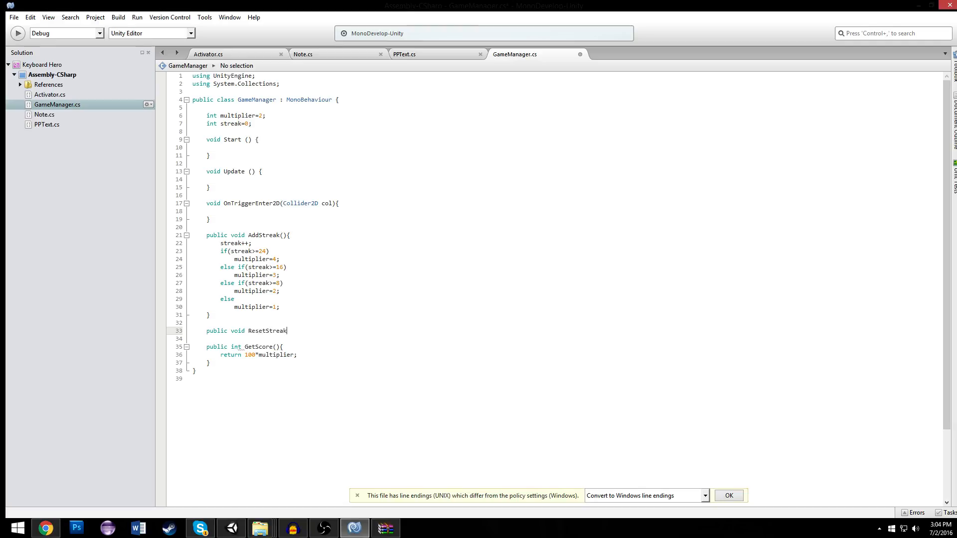
type("(){")
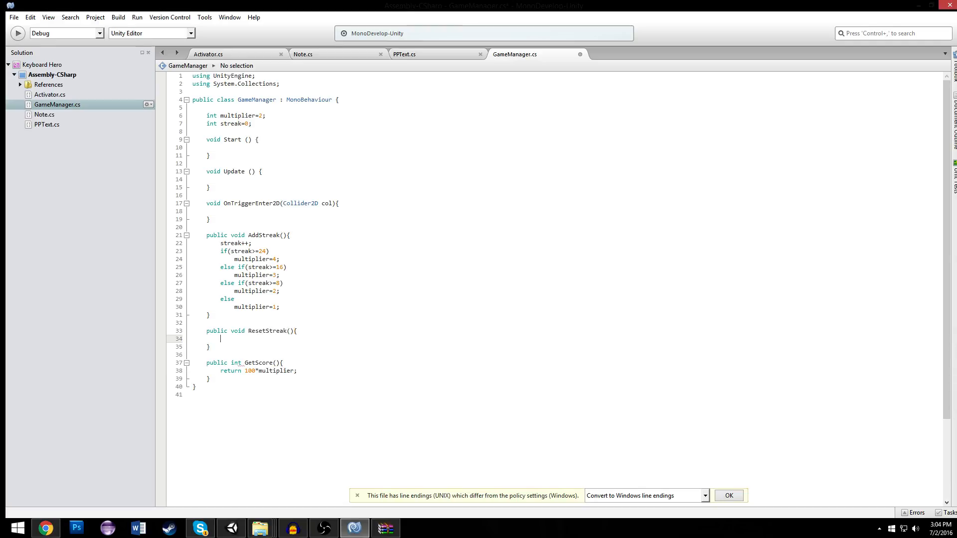
type("streak=0")
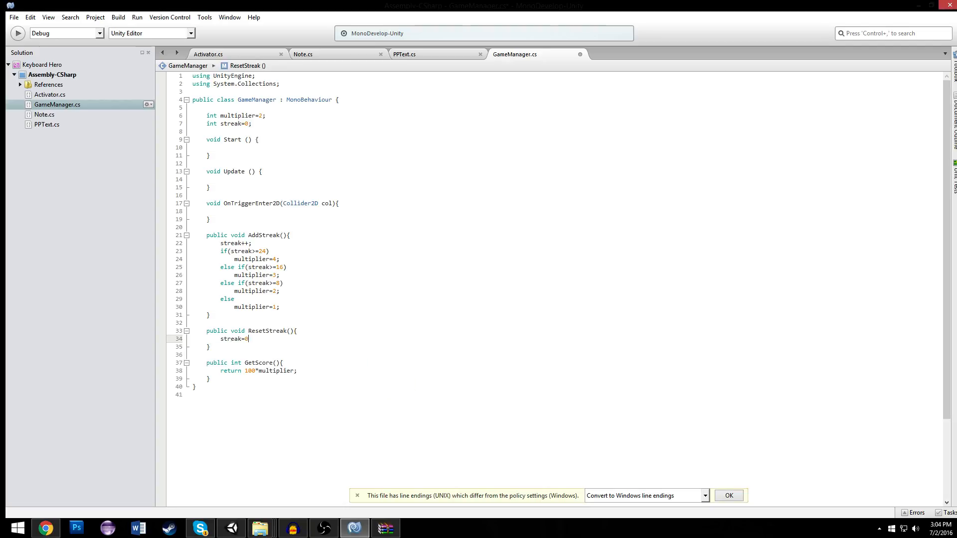
type("multiplier=1;")
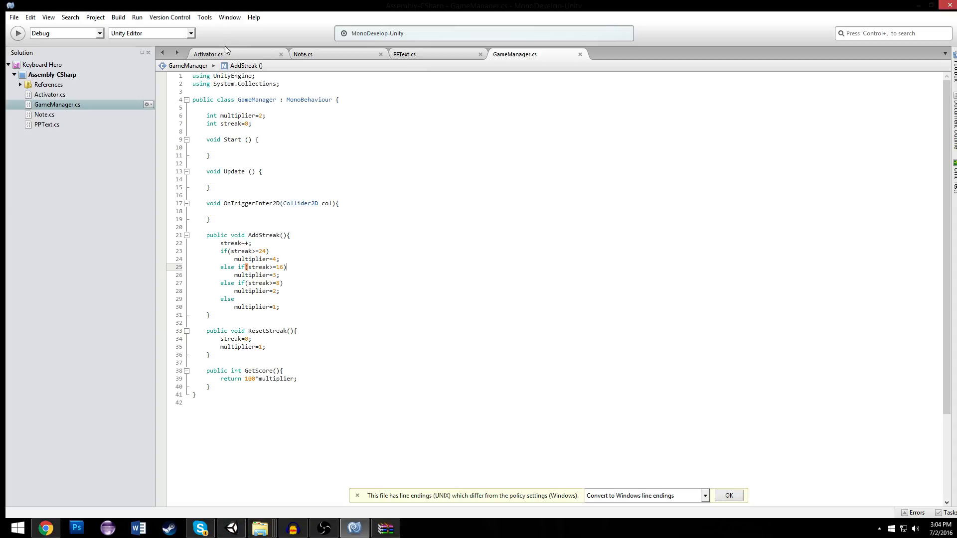
Add gm.GetComponent<GameManager>().ResetStreak(); inside Activator's OnTriggerExit2D after active=false
left_click(207, 54)
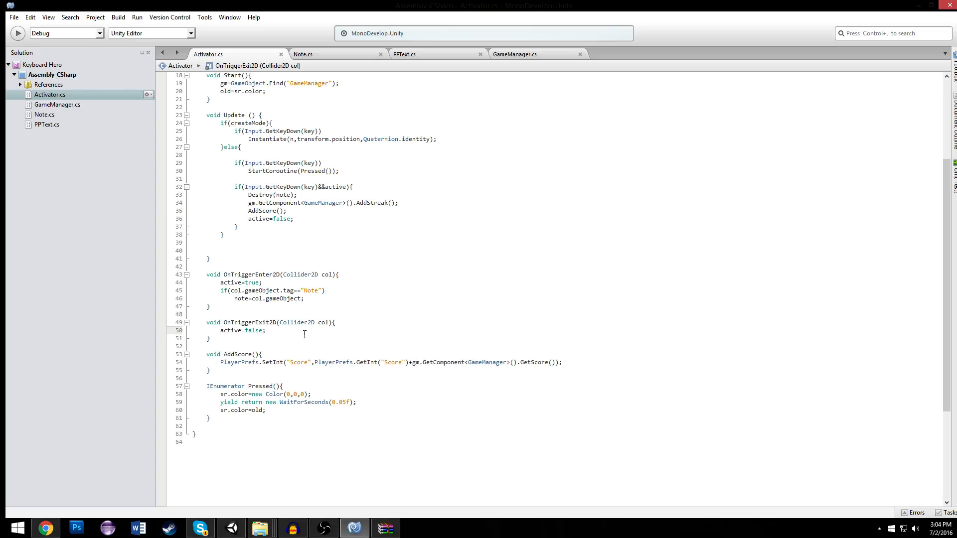
type("gm.GetComponent<GameManager>().AddStreak();")
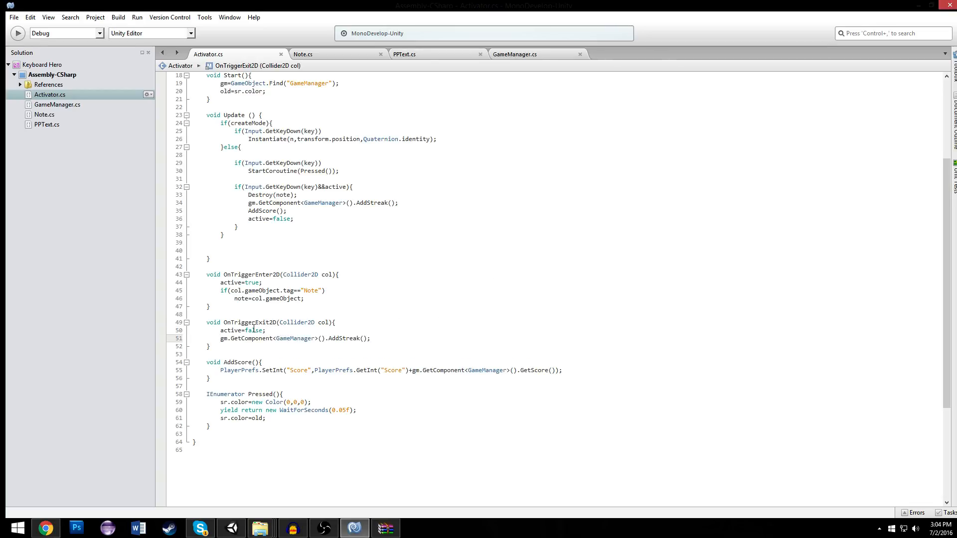
double_click(344, 338)
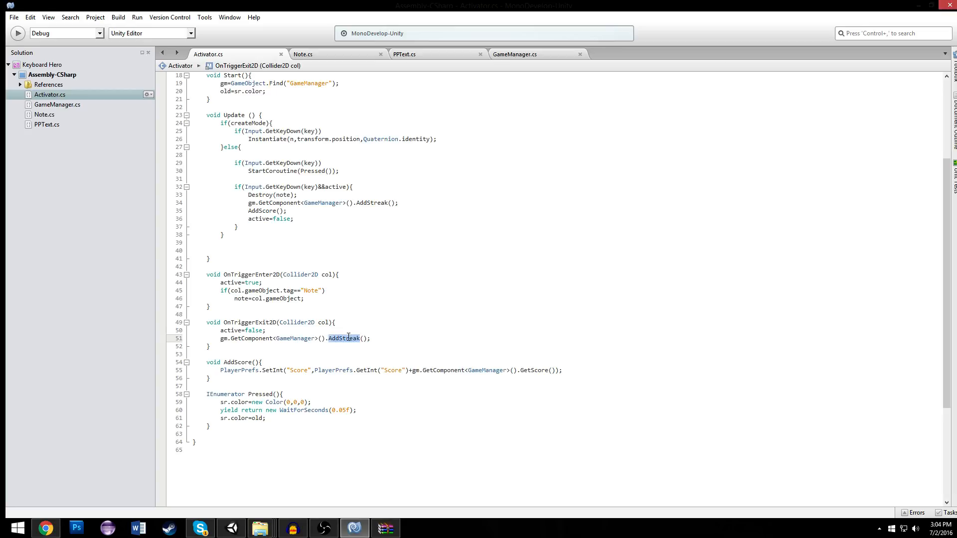
type("ResetStreak")
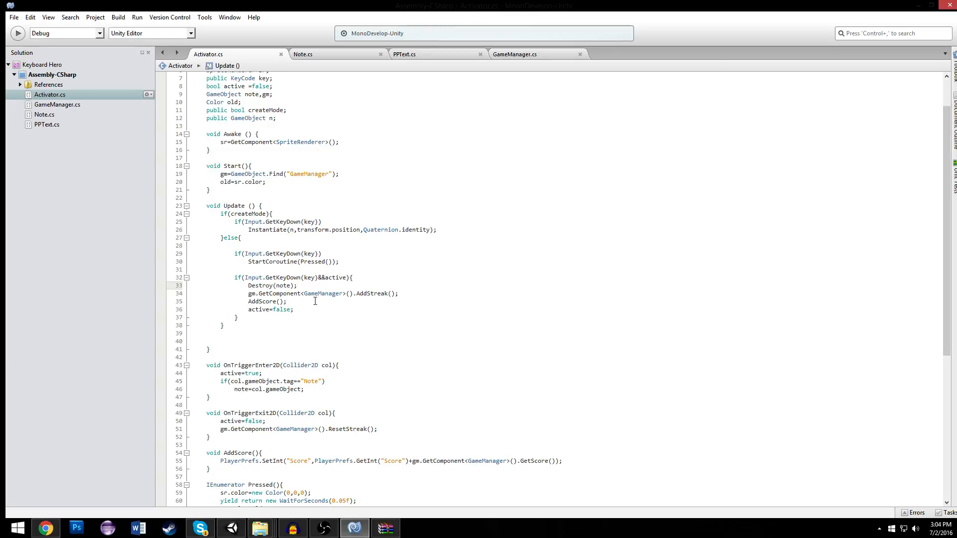
left_click(230, 528)
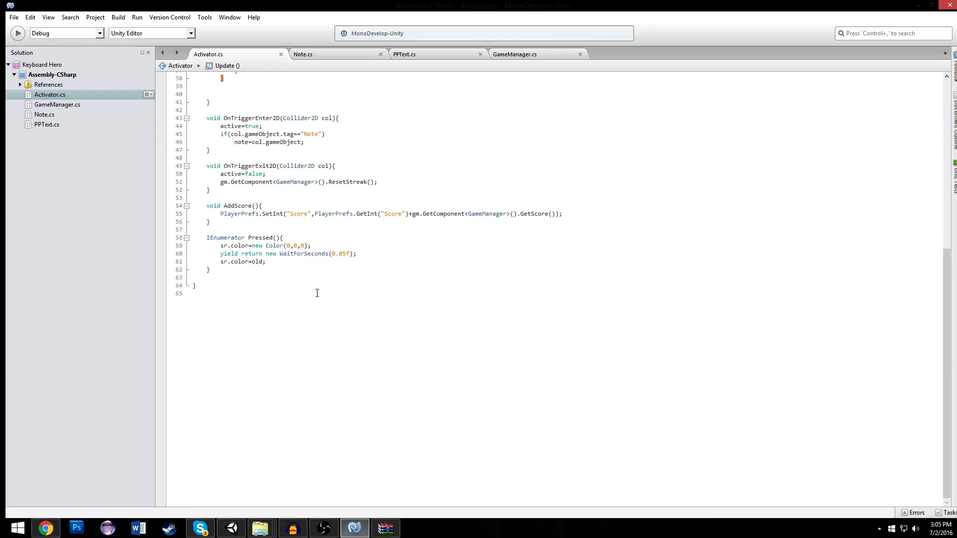
Review the GameManager and Note scripts, then return to Activator's Update
scroll("up", 3)
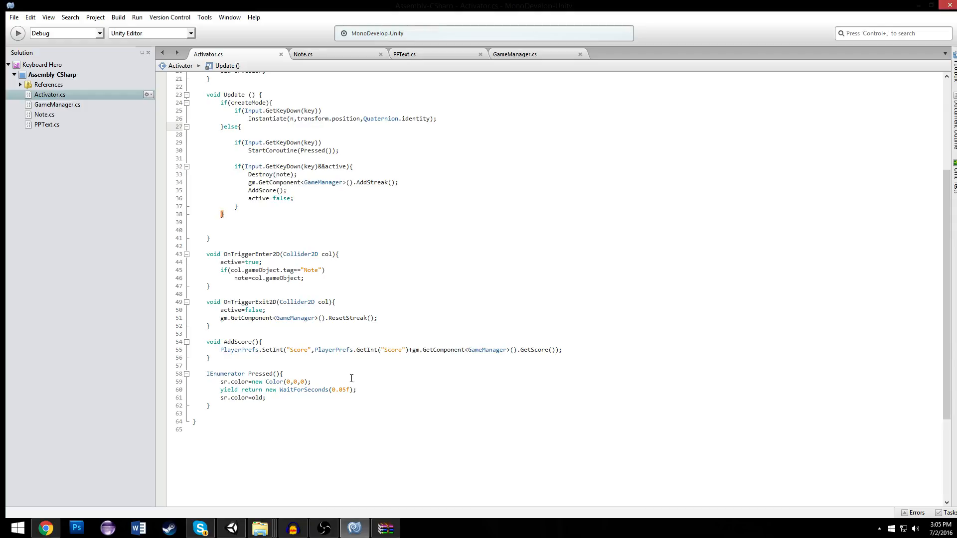
left_click(514, 54)
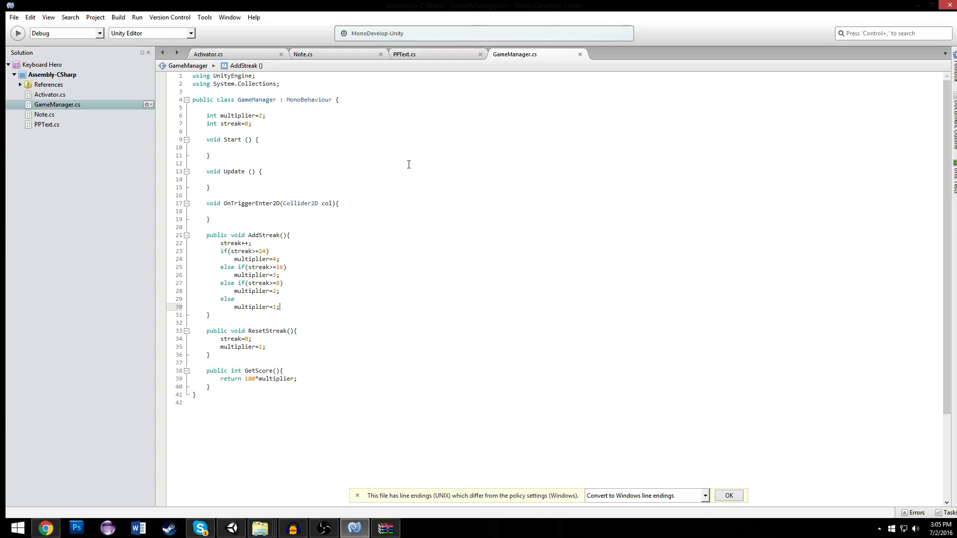
left_click(303, 53)
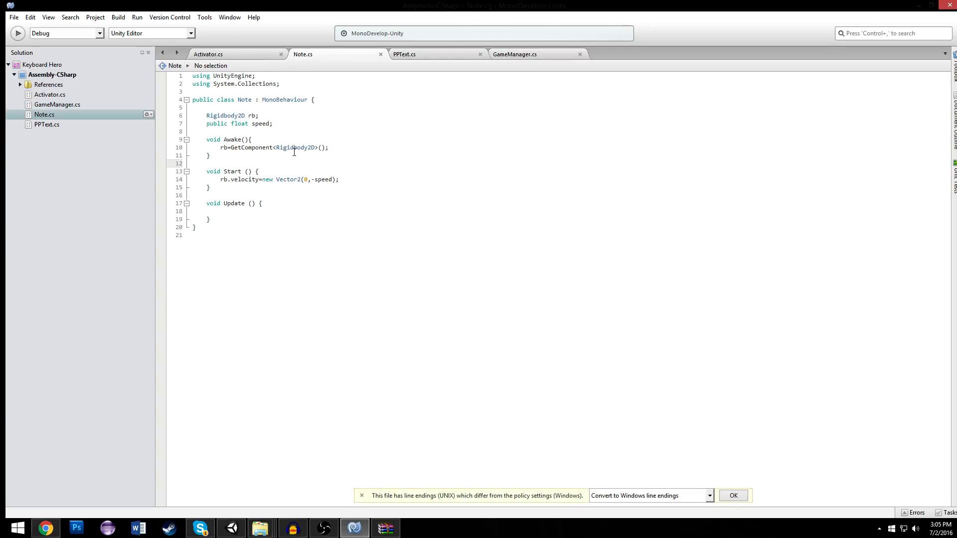
left_click(208, 54)
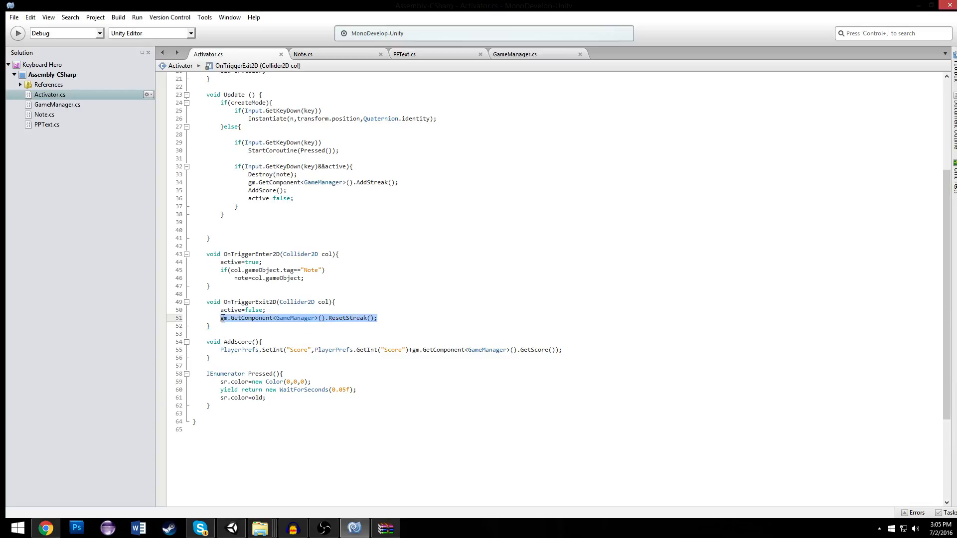
scroll("up", 3)
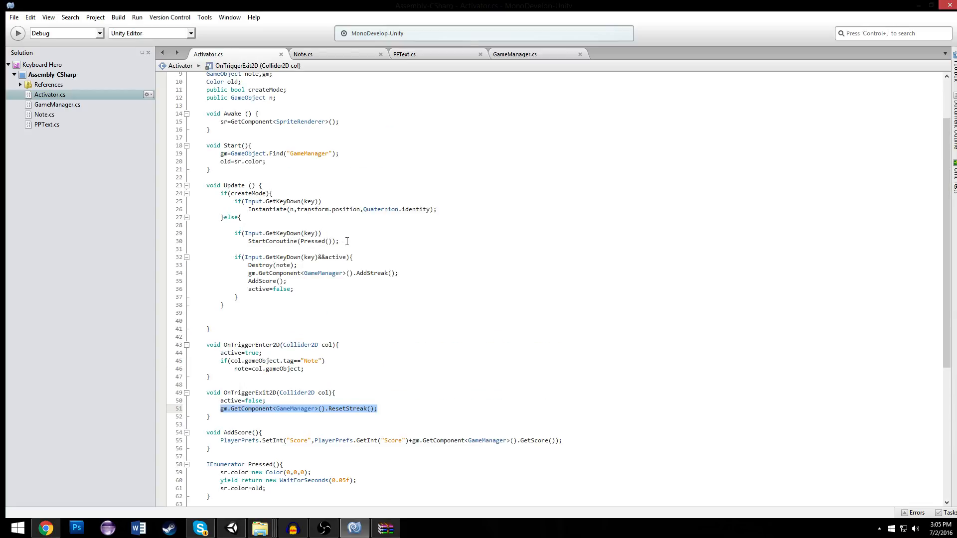
left_click(342, 241)
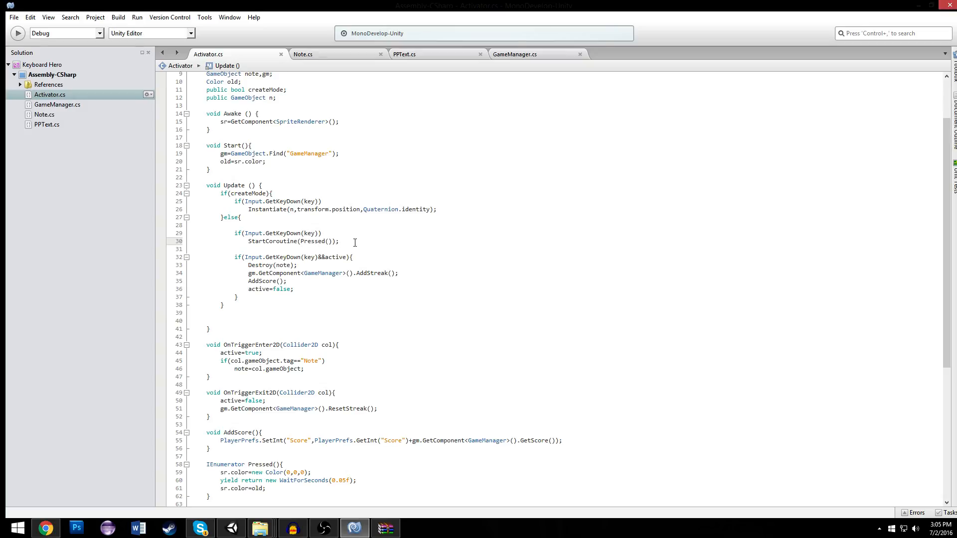
Add else if(Input.GetKeyDown(key)&&!active){ ResetStreak } after the key-press block in Update
left_click(323, 233)
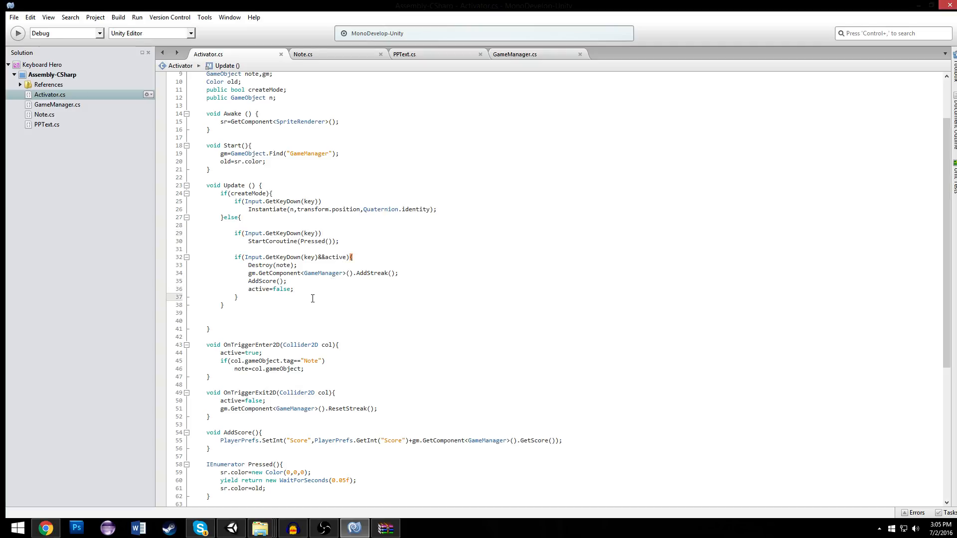
type("else if(")
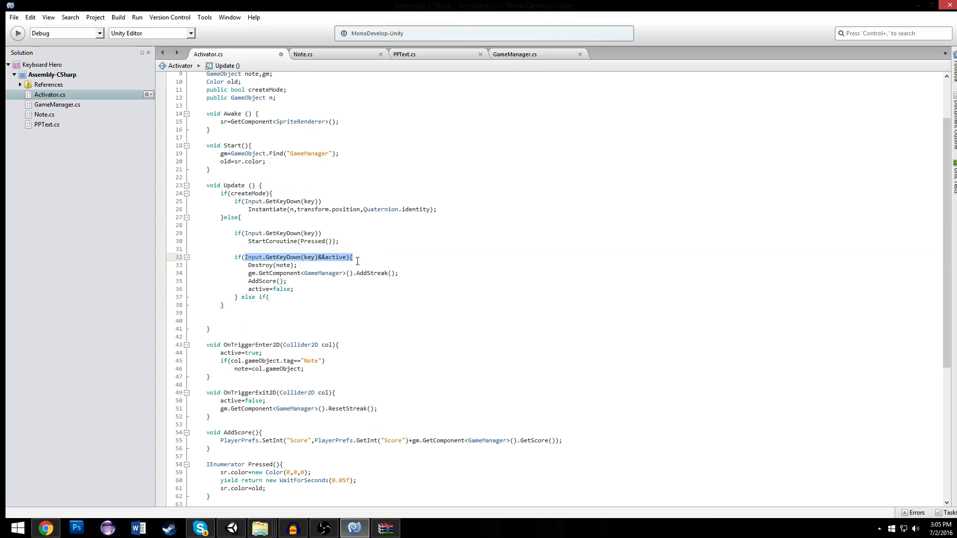
type("Input.GetKeyDown(key)&&active")
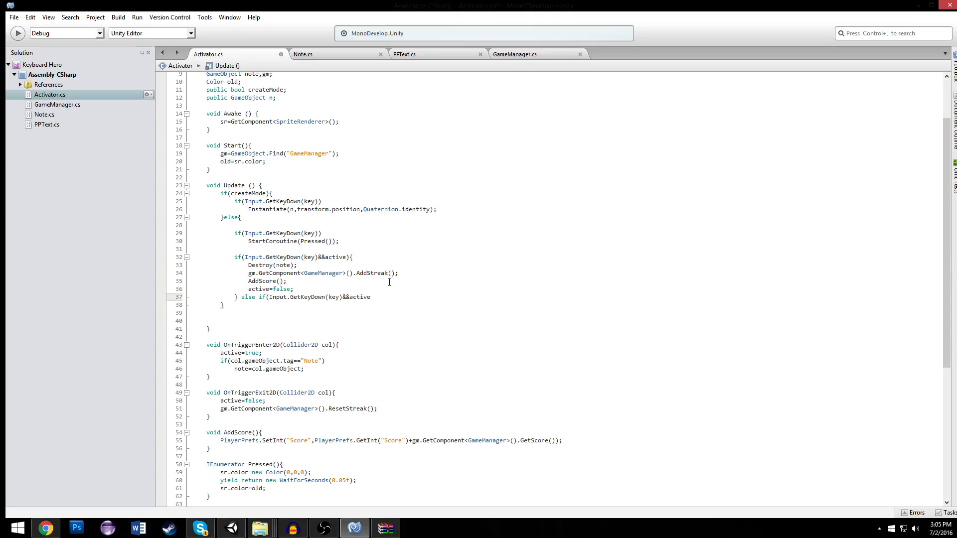
type("!")
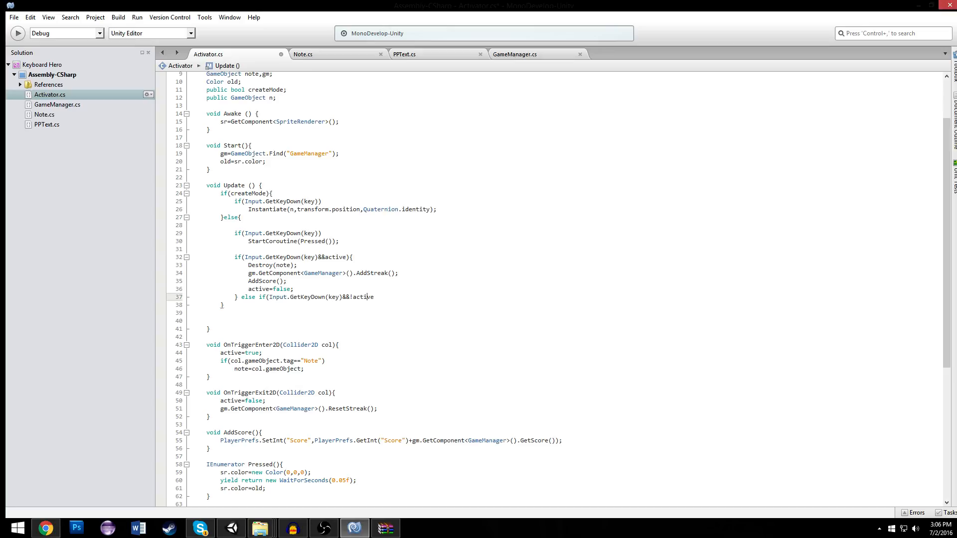
type("{")
type("gm.GetComponent<GameManager>().ResetStreak();")
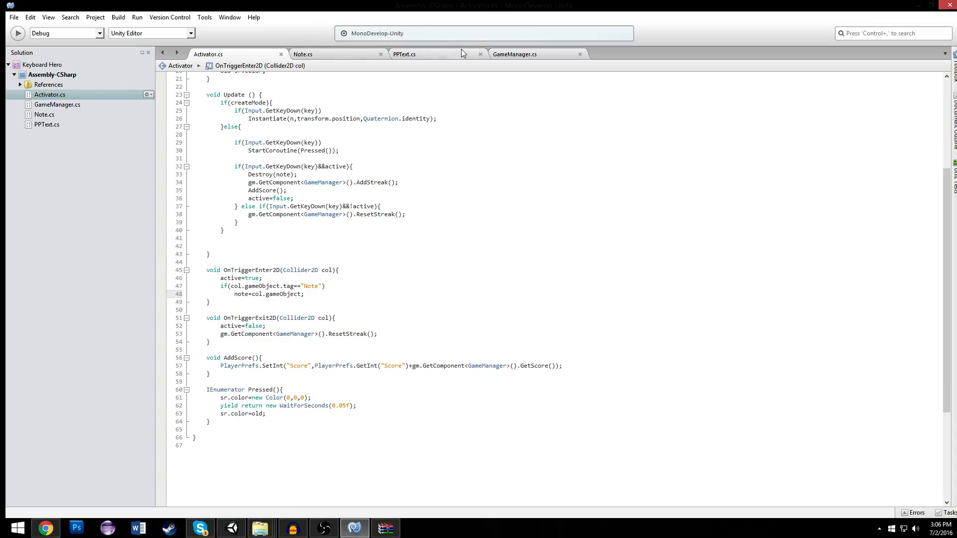
Write void UpdateGUI() saving PlayerPrefs "Streak" and "Mult" from streak and multiplier
left_click(514, 53)
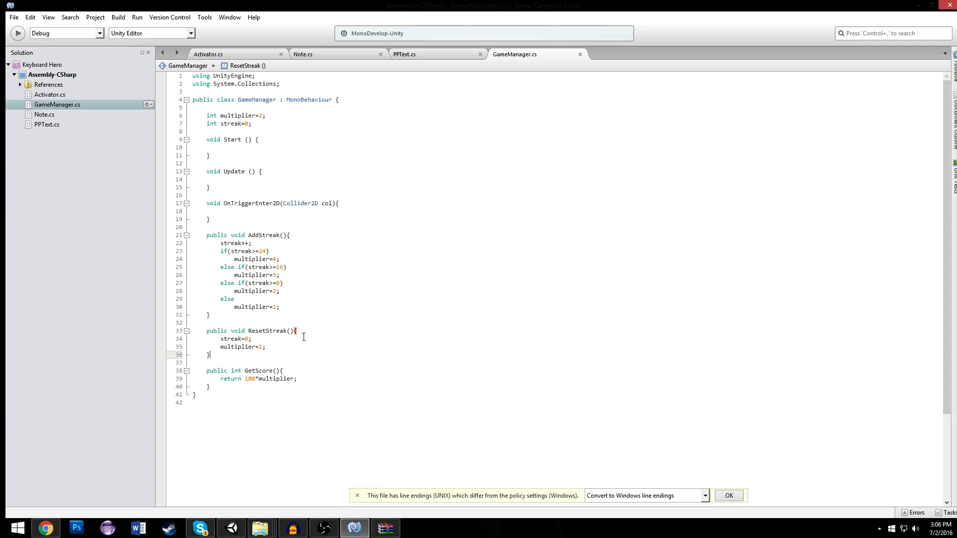
type("void")
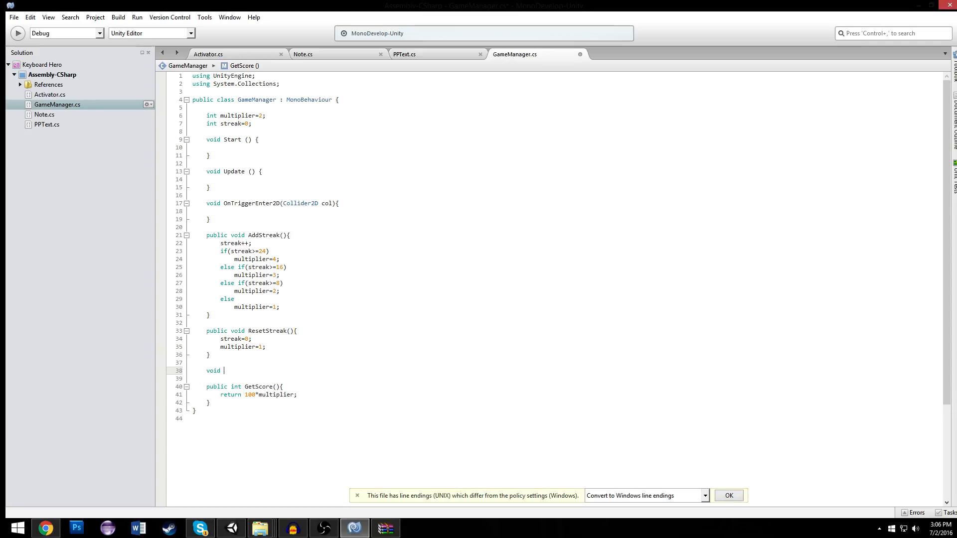
type("v")
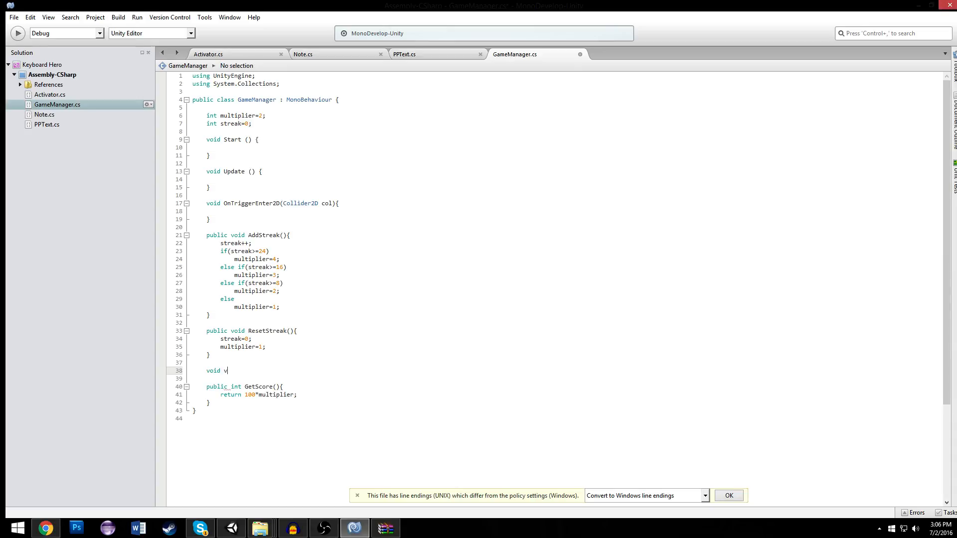
type("Upd")
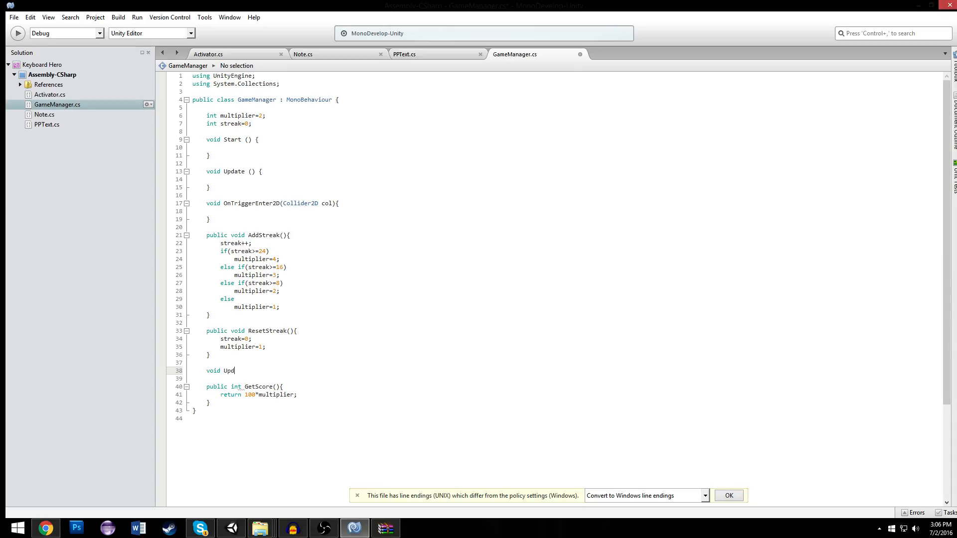
type("ateGUI(){")
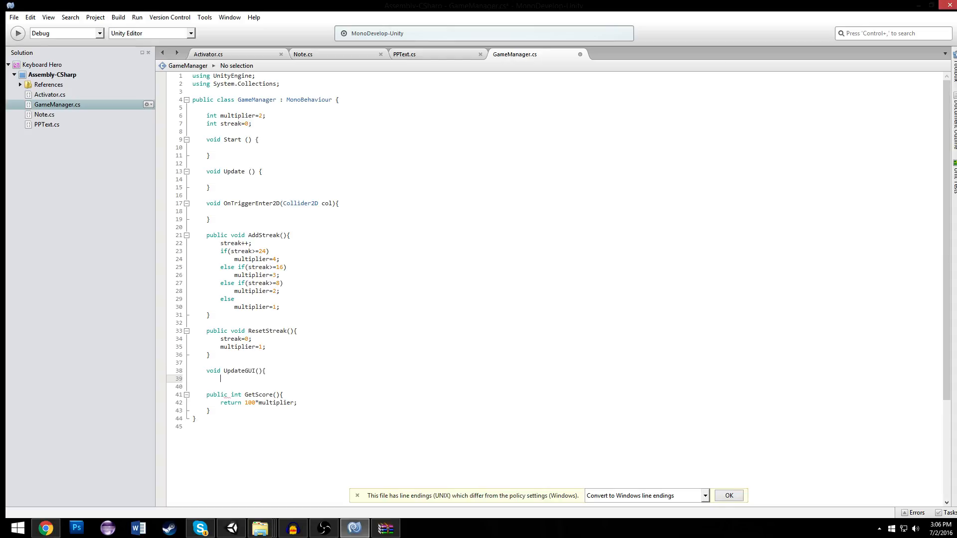
type("PP")
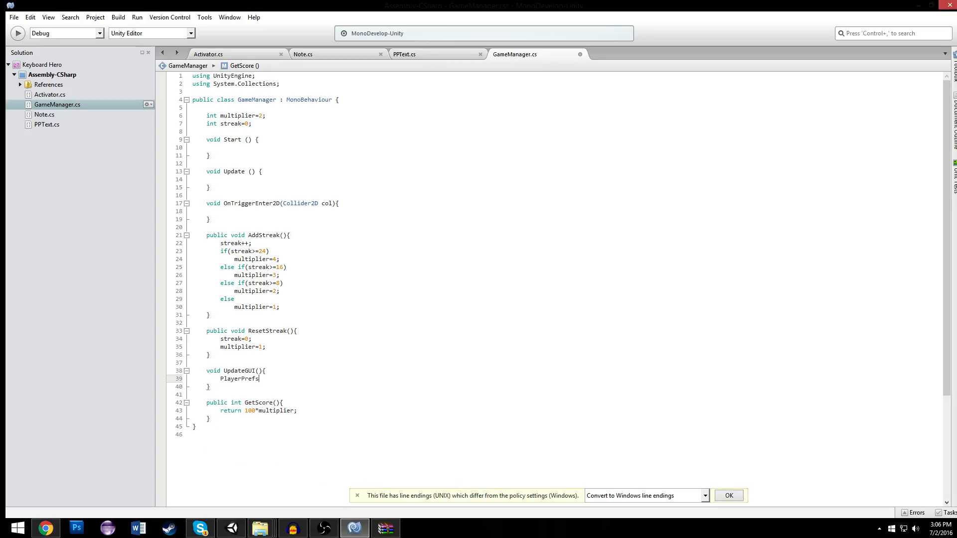
type(".SetInt(\"")
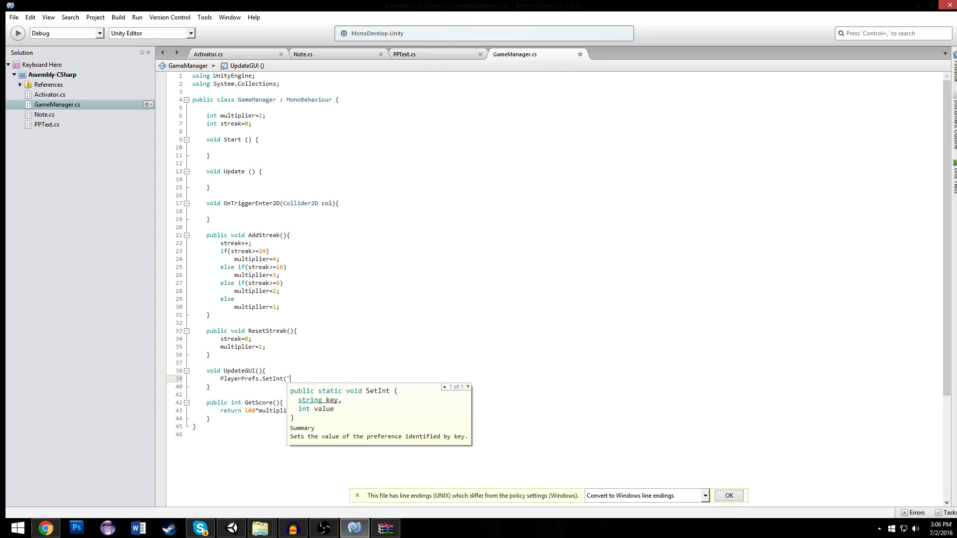
type("s")
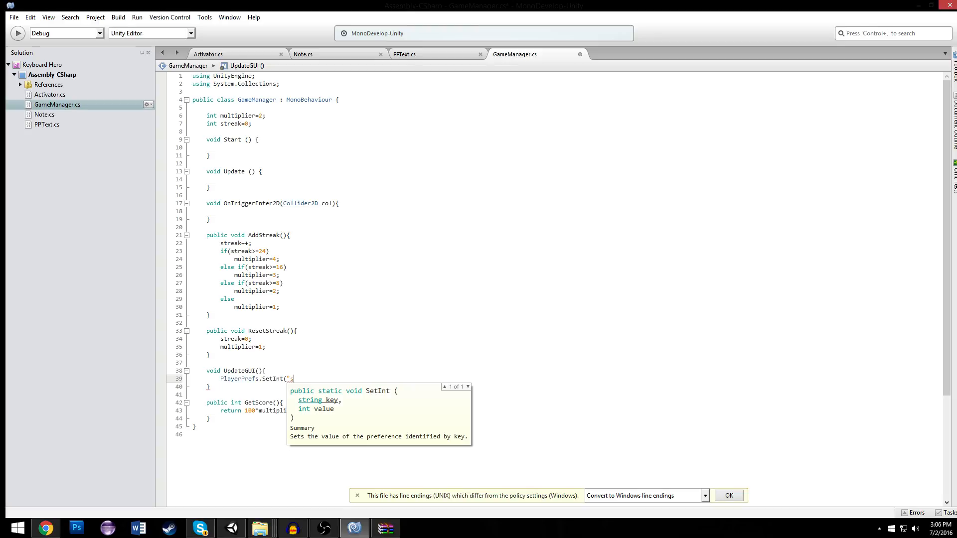
type("Streak\",")
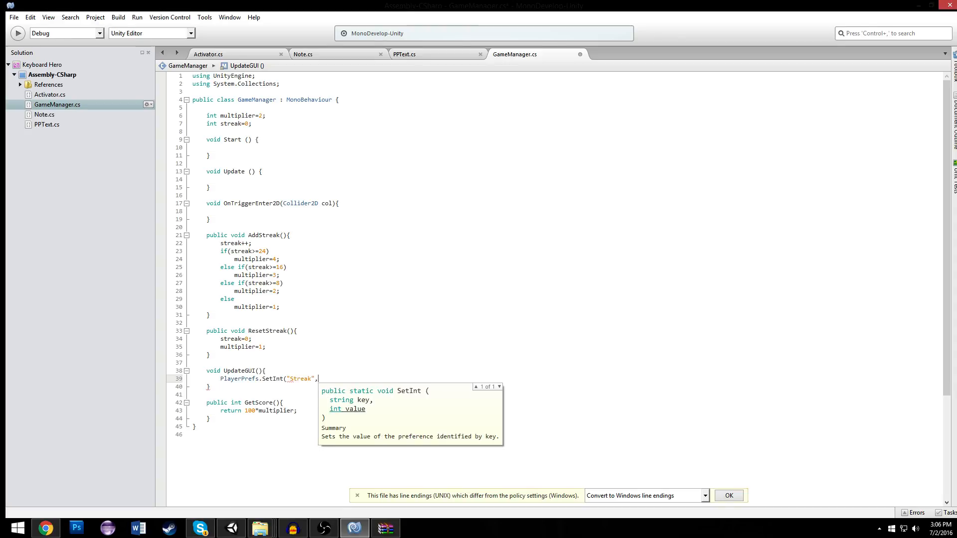
type("streak);")
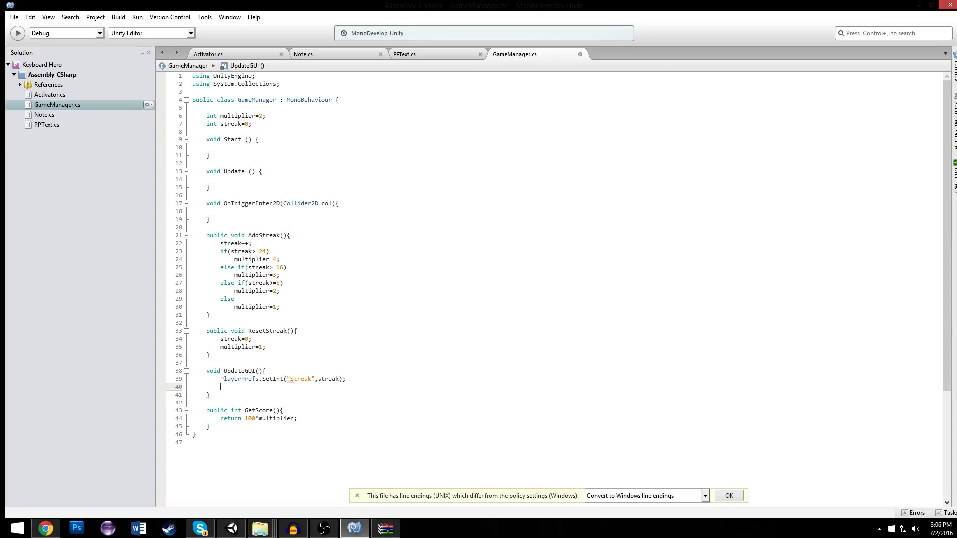
type("PlayerPrefs.SetInt(\"")
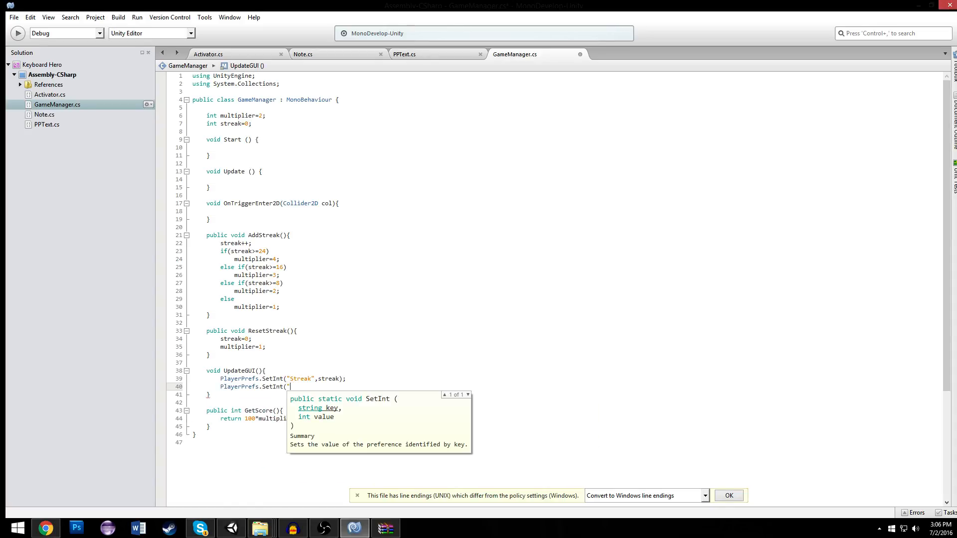
type("Mult\"")
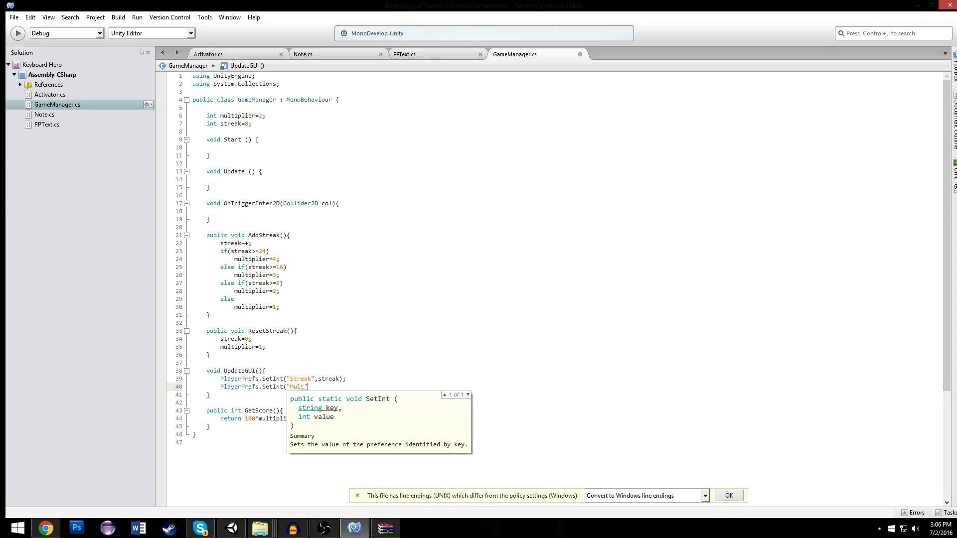
type(",multiplier);")
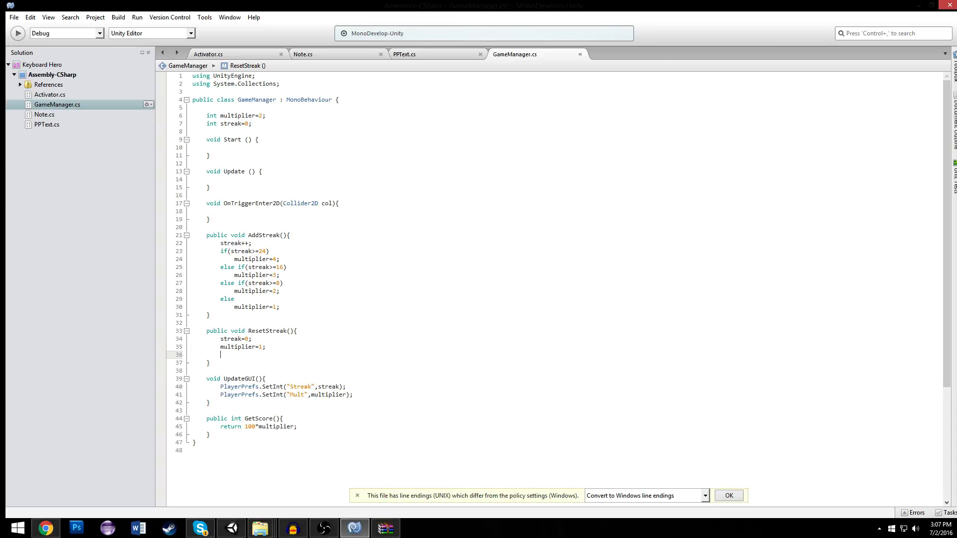
Call UpdateGUI(); from ResetStreak
type("UpdateGUI();")
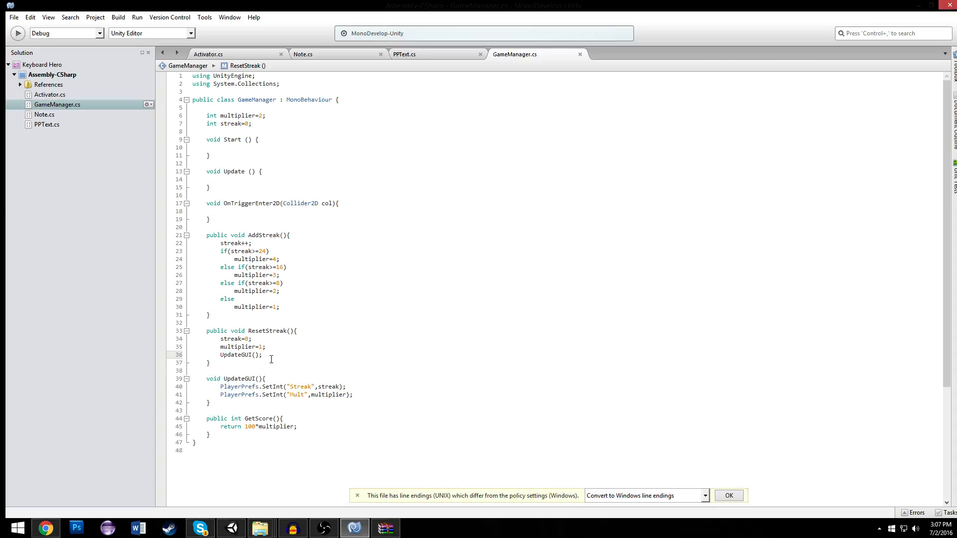
double_click(240, 355)
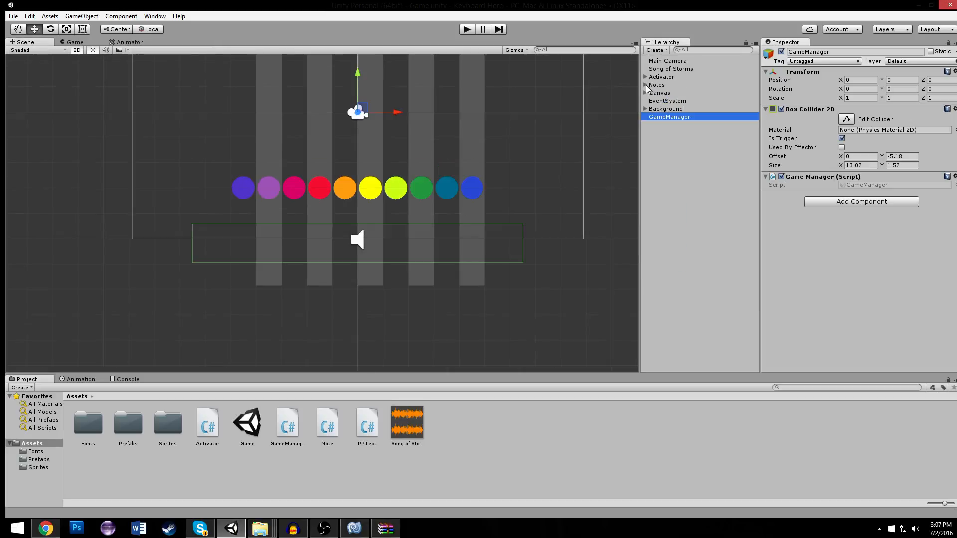
Set Text (1)'s Text to 4x and its PP Text Name to Mult, then play the game
left_click(660, 92)
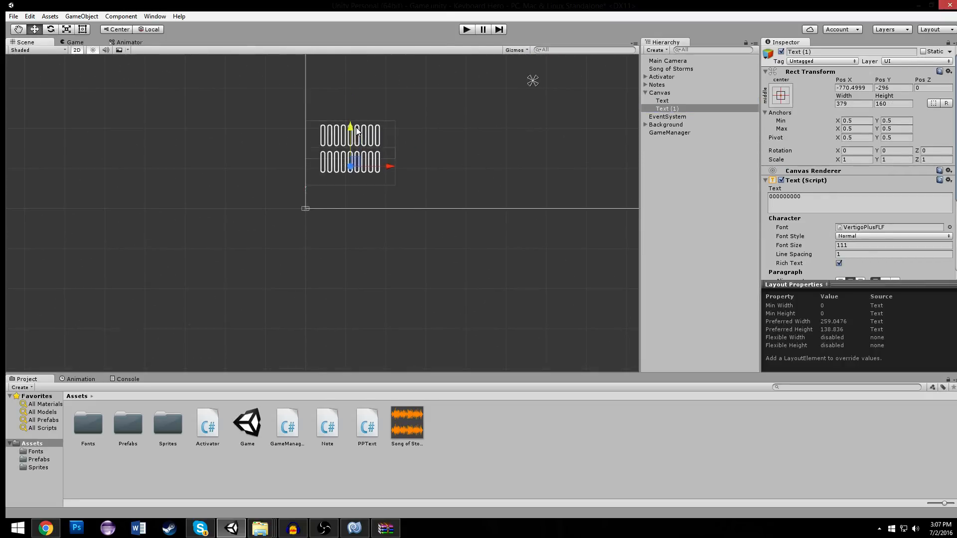
scroll("down", 3)
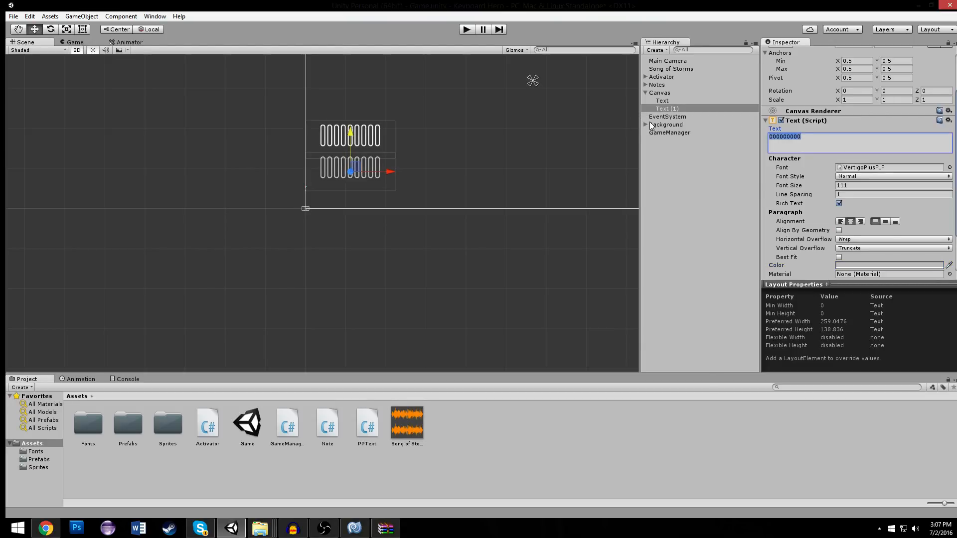
type("4x")
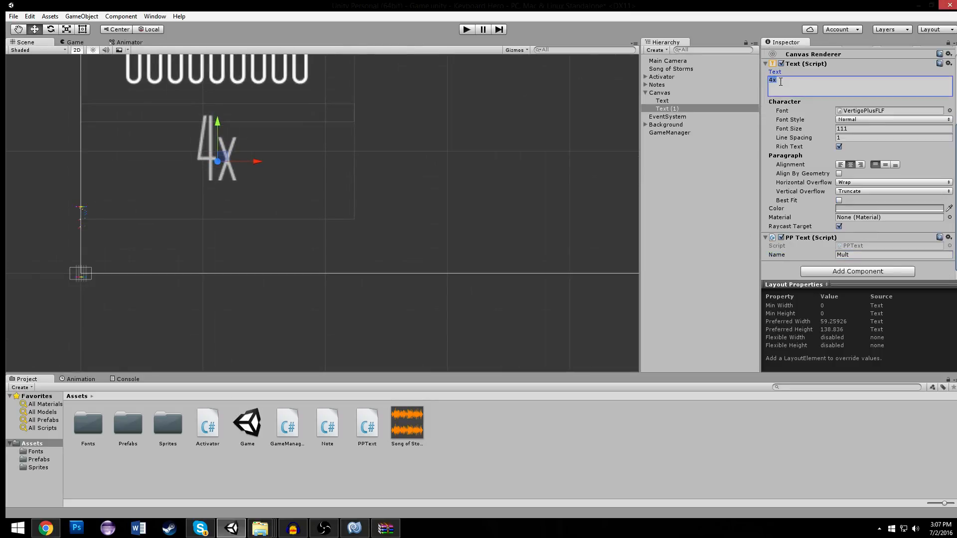
key("Backspace")
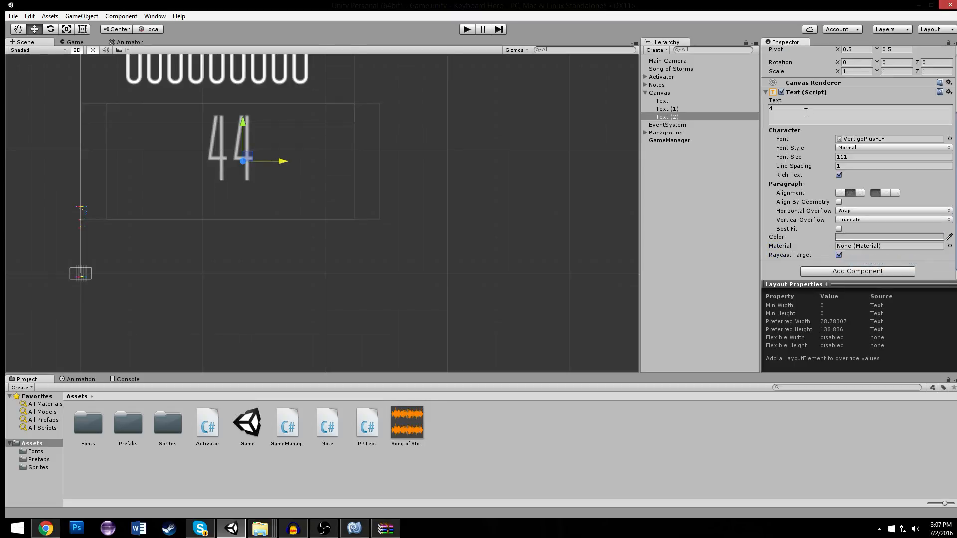
type("x")
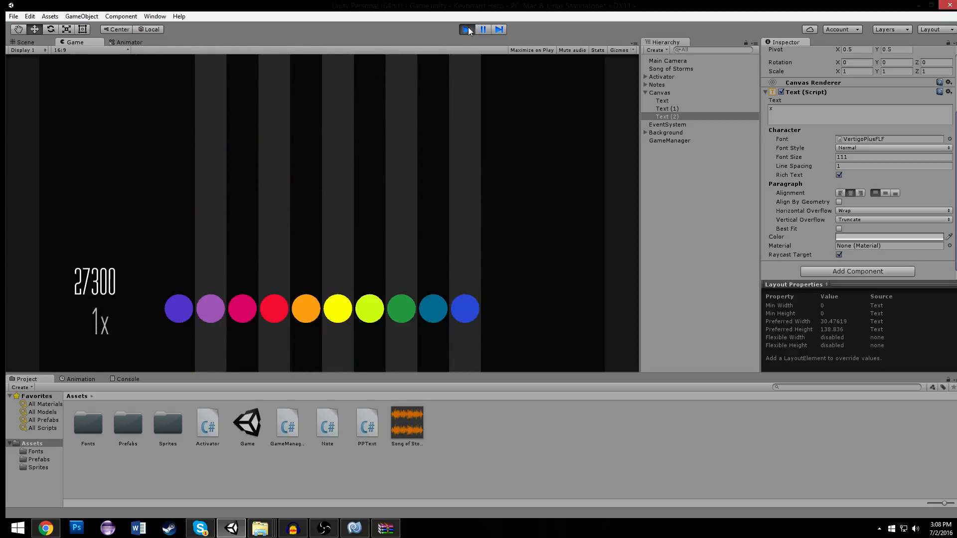
Stop play and duplicate the score Text into a third text, Text (3)
left_click(21, 42)
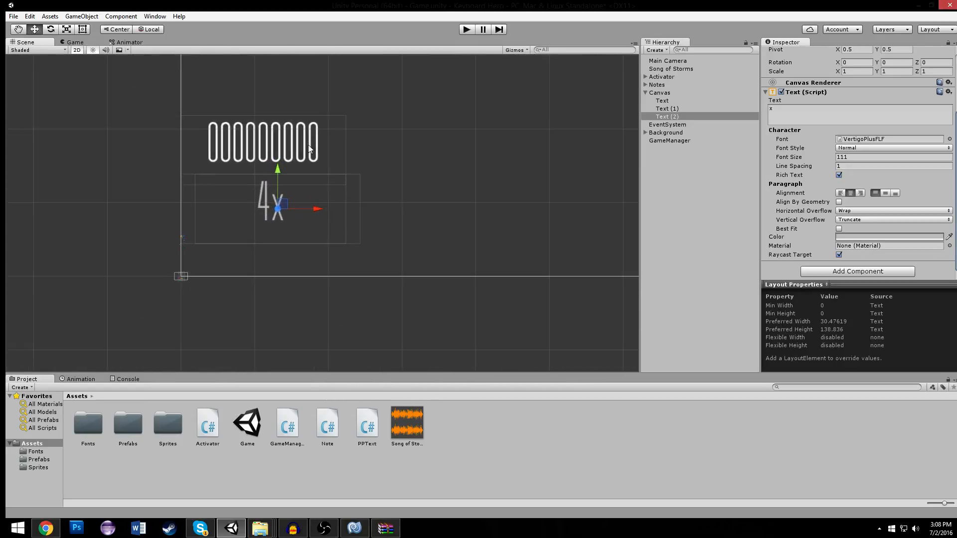
left_click(667, 109)
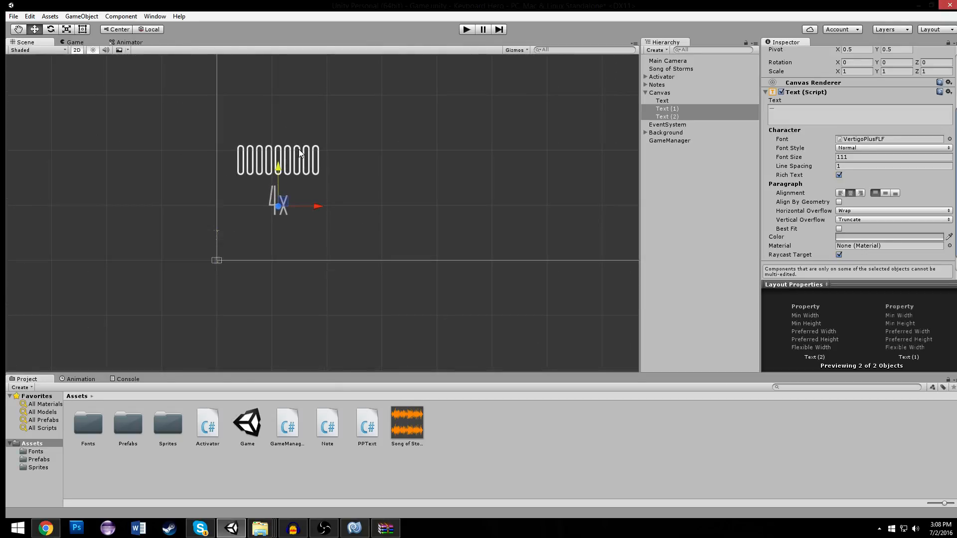
left_click(667, 125)
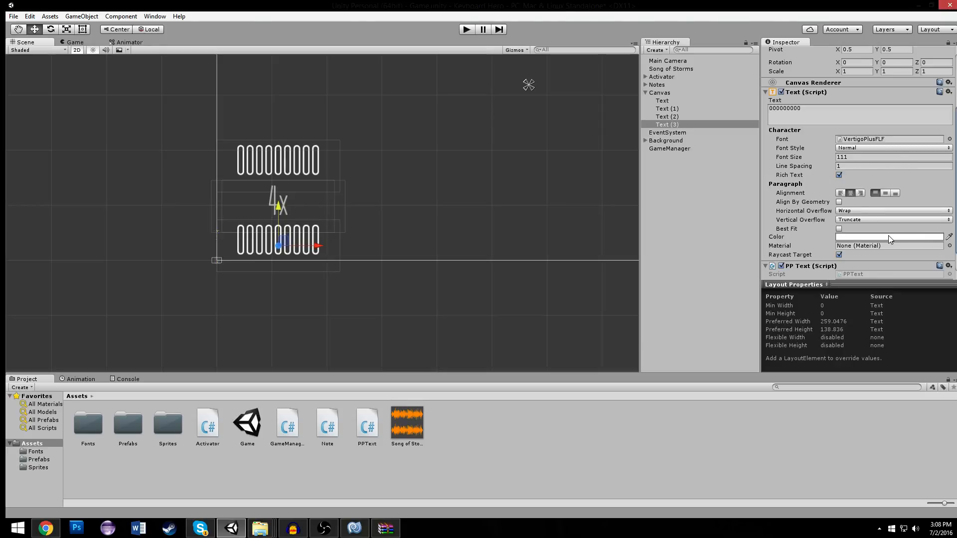
Colour Text (3) grey 111,111,111 and set its PP Text Name to Streak
left_click(888, 237)
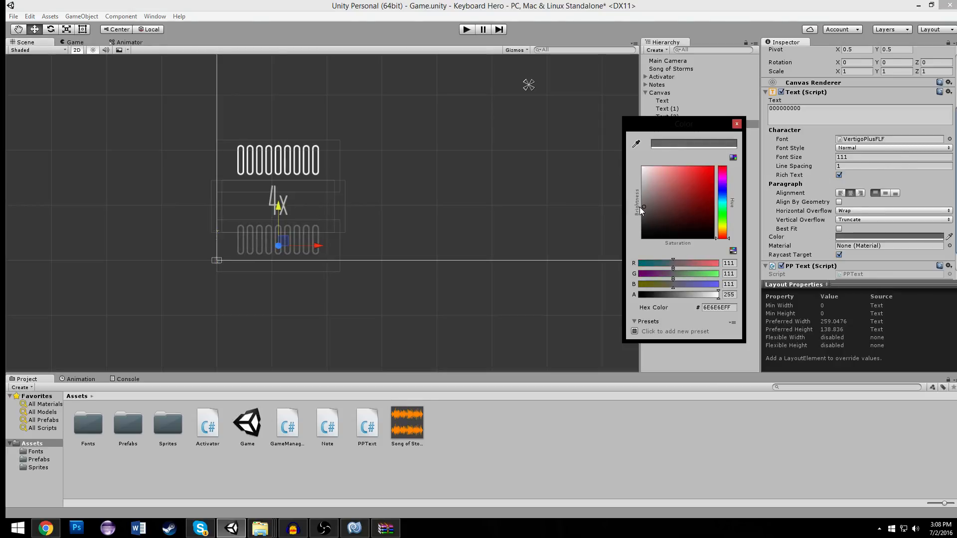
left_click(737, 124)
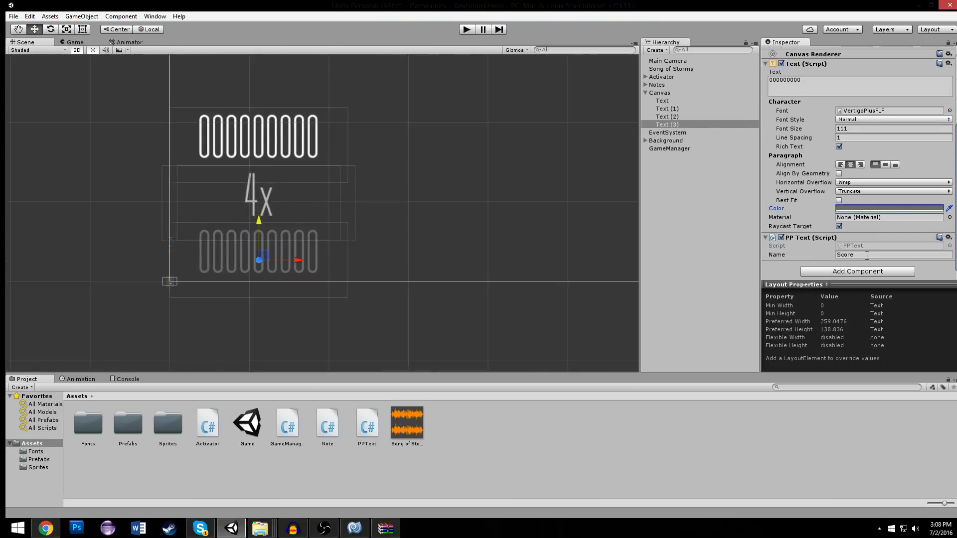
type("Streak")
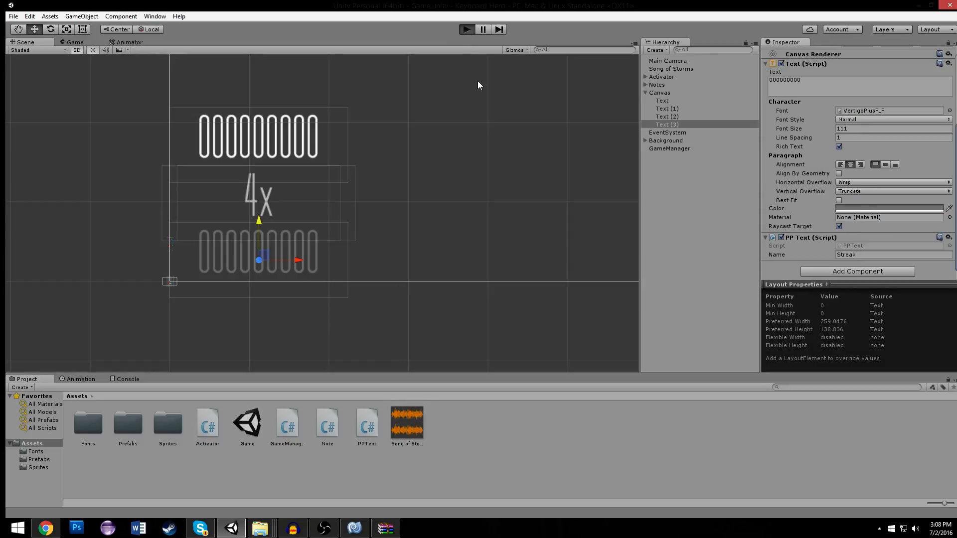
left_click(75, 42)
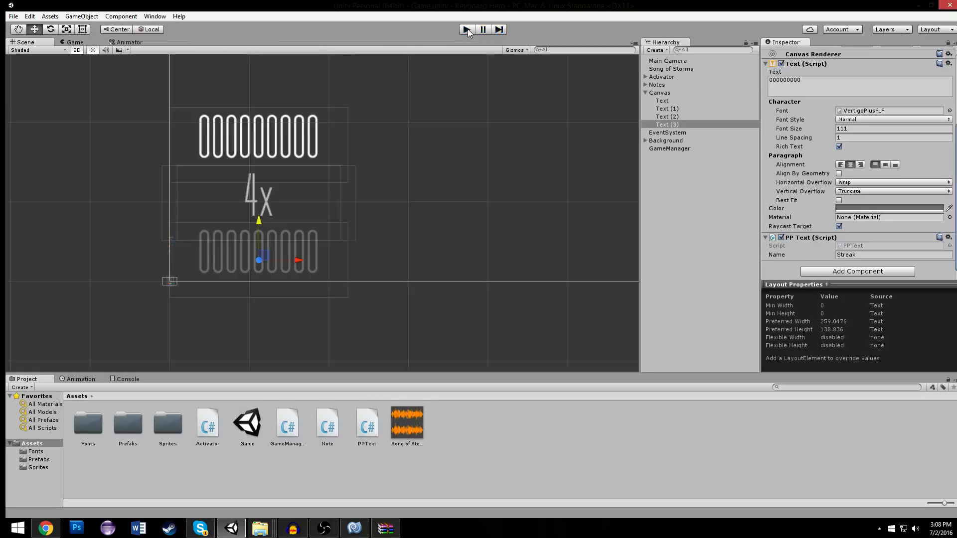
left_click(466, 29)
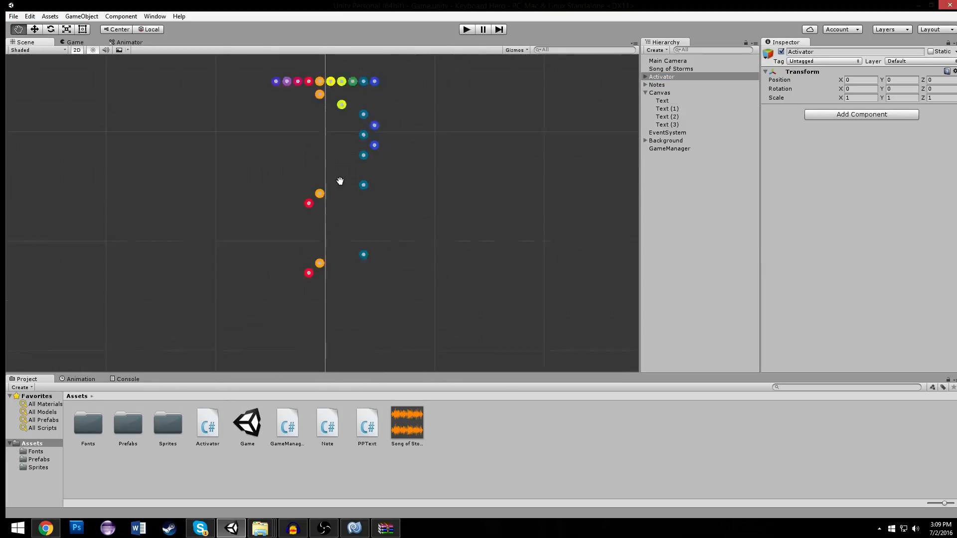
Pan the Scene view to the grey lanes and coloured note row, then select Text (3)
left_click_drag(340, 180, 380, 258)
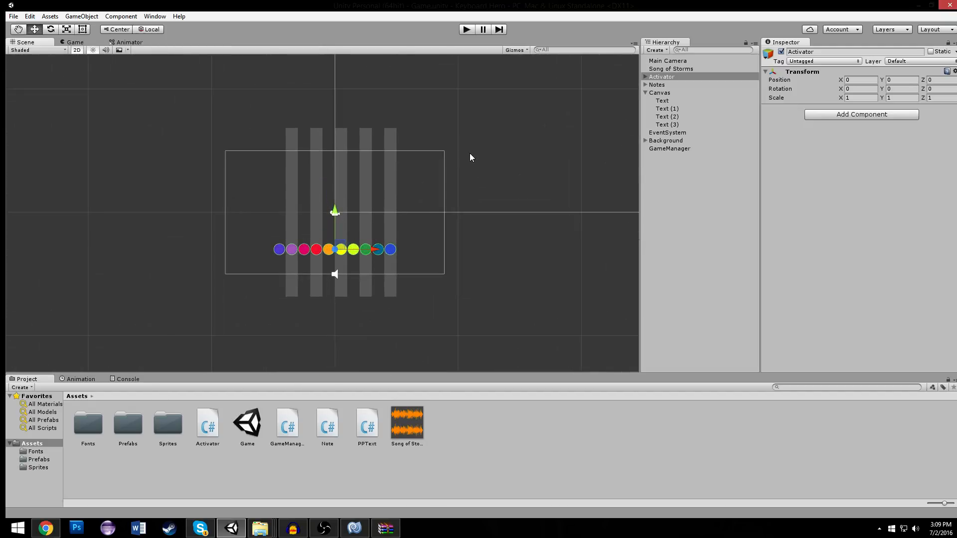
left_click(667, 125)
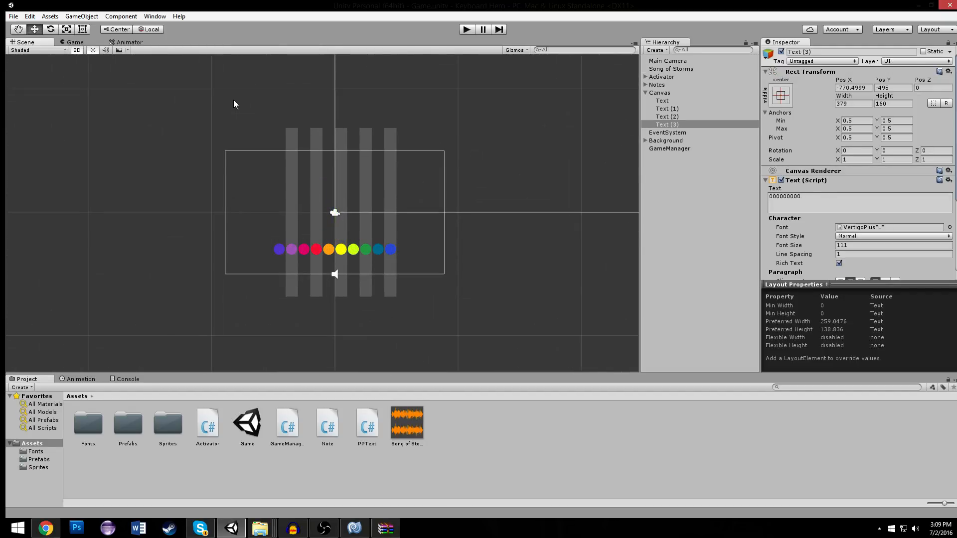